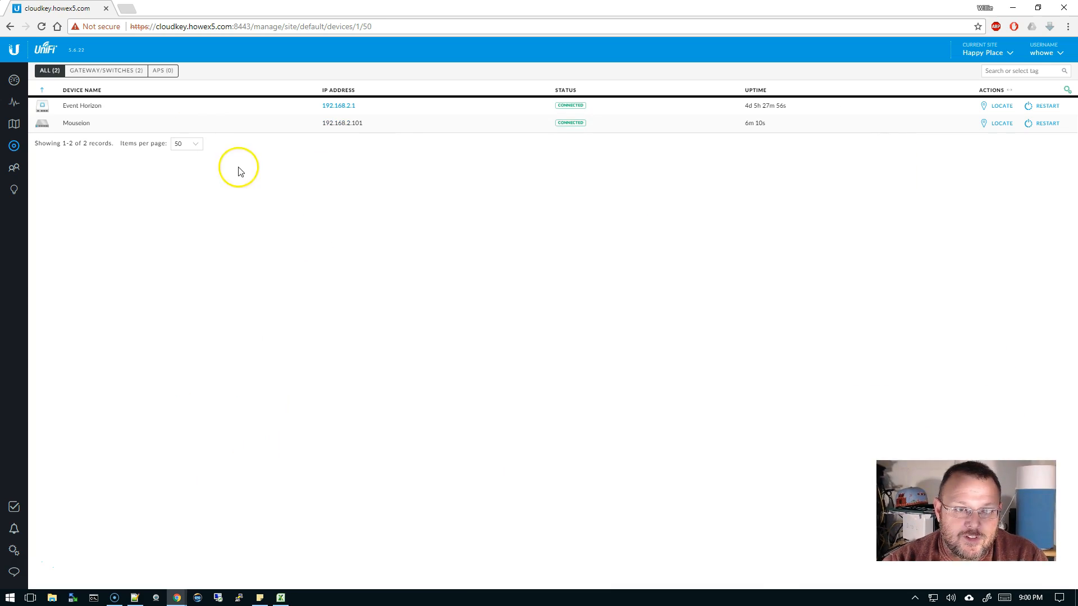
mouse_move(109, 55)
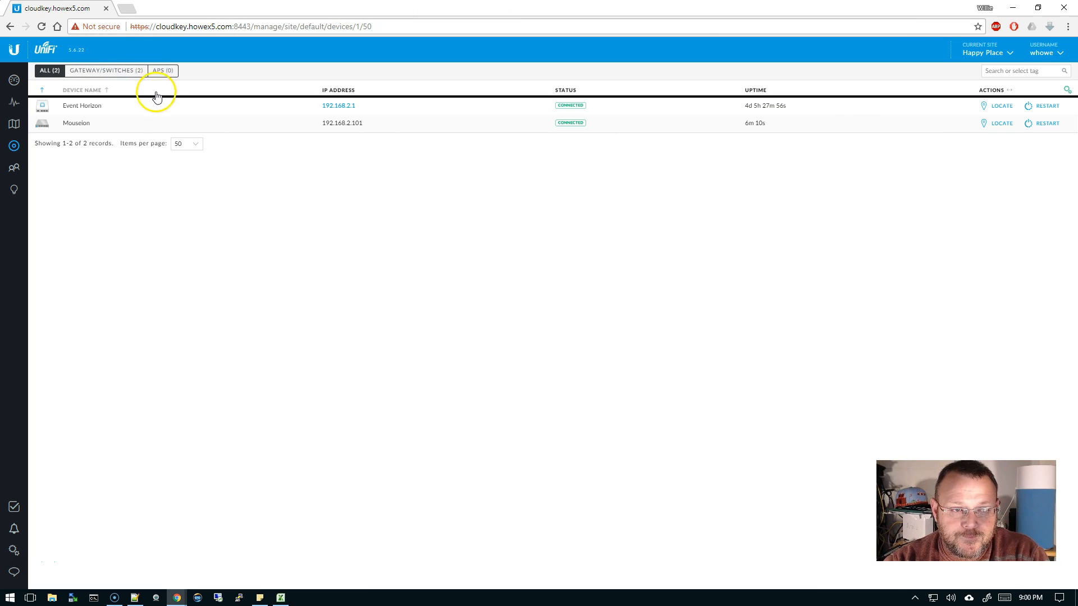
mouse_move(75, 124)
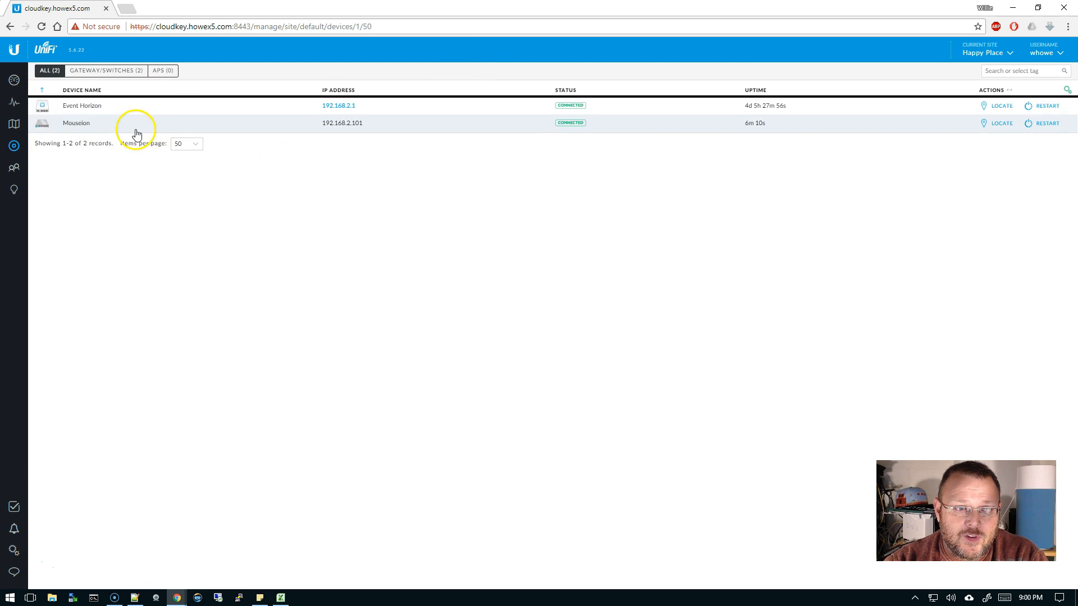
mouse_move(178, 122)
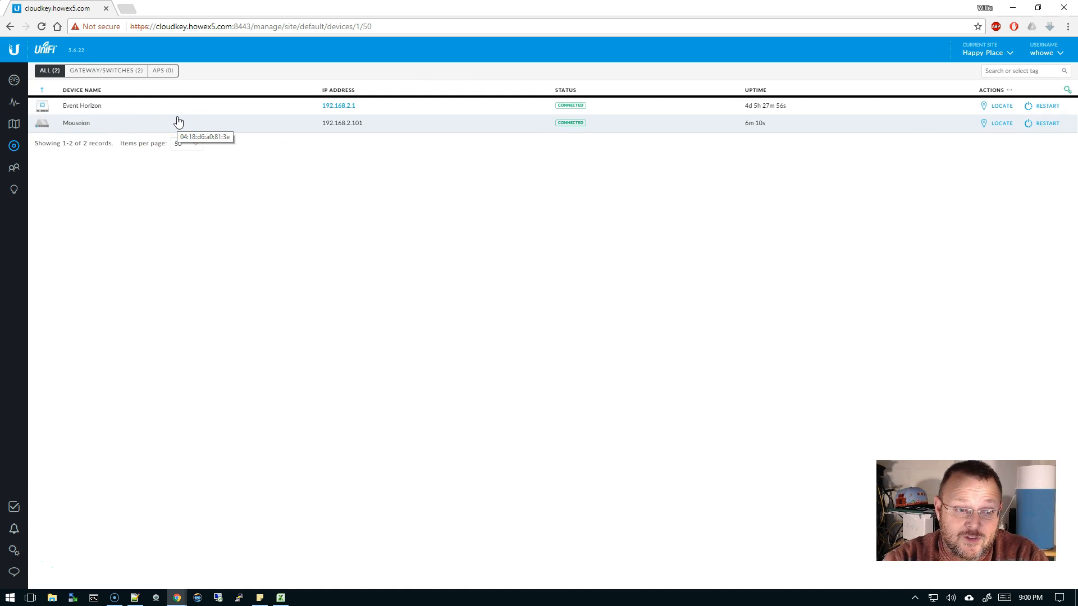
mouse_move(14, 549)
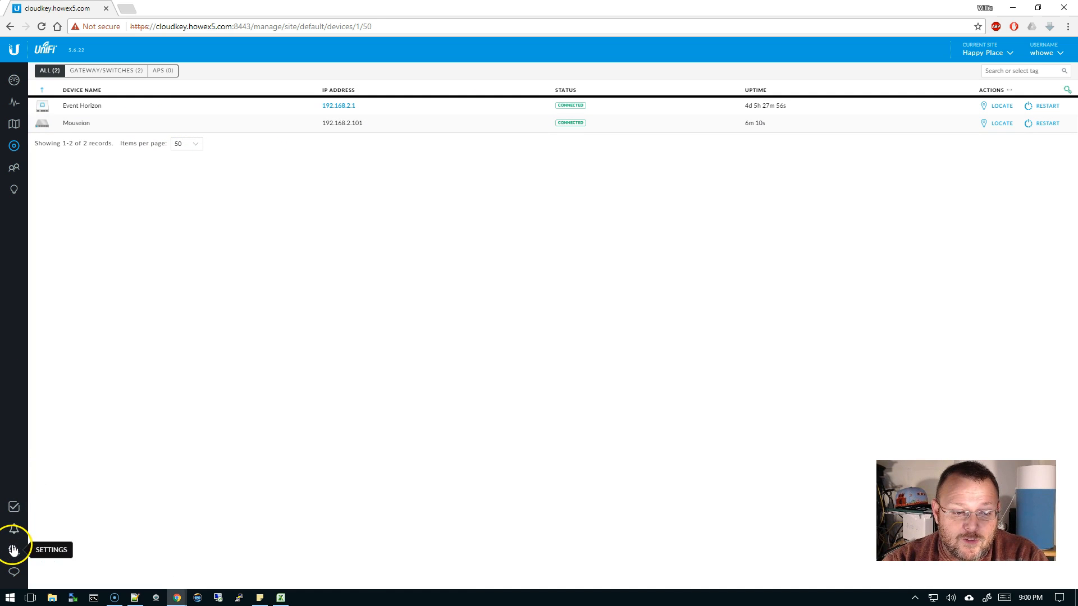
- Review the site's switch port profiles, then show the Networks list with the single LAN network
left_click(14, 549)
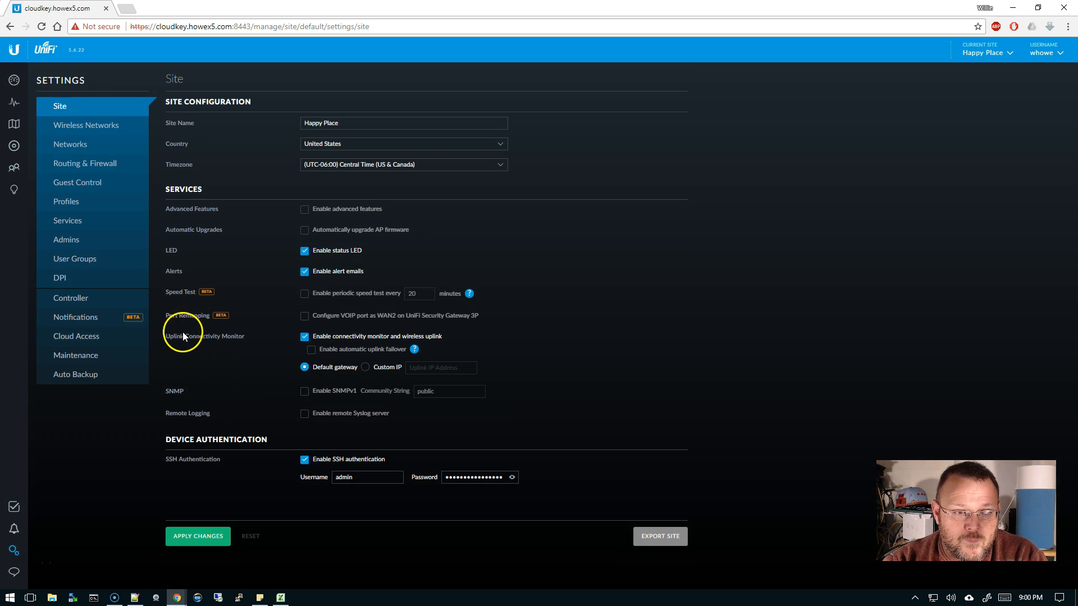
mouse_move(77, 221)
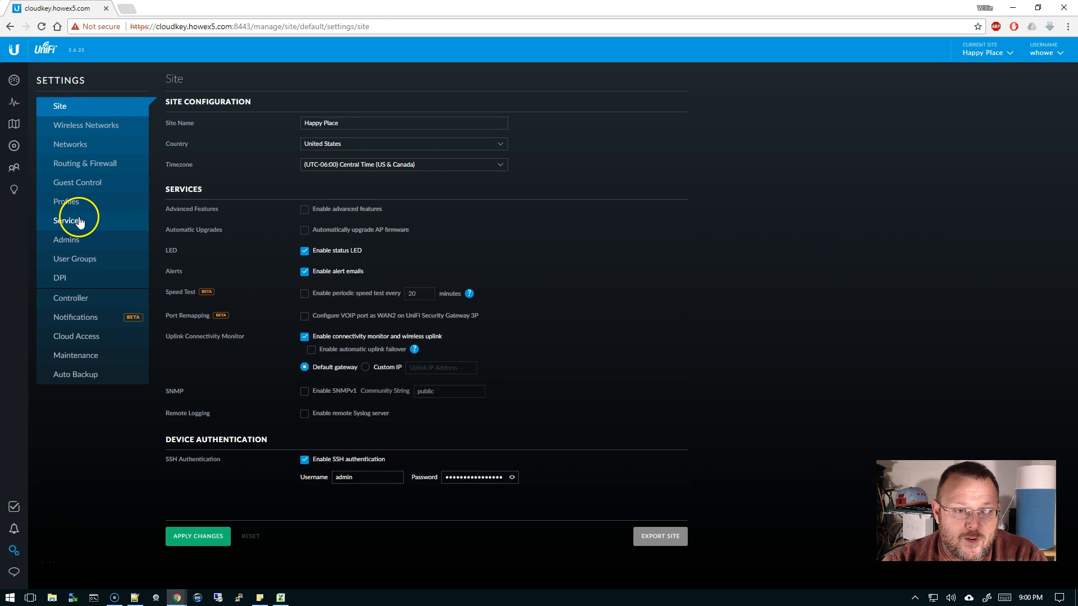
left_click(66, 201)
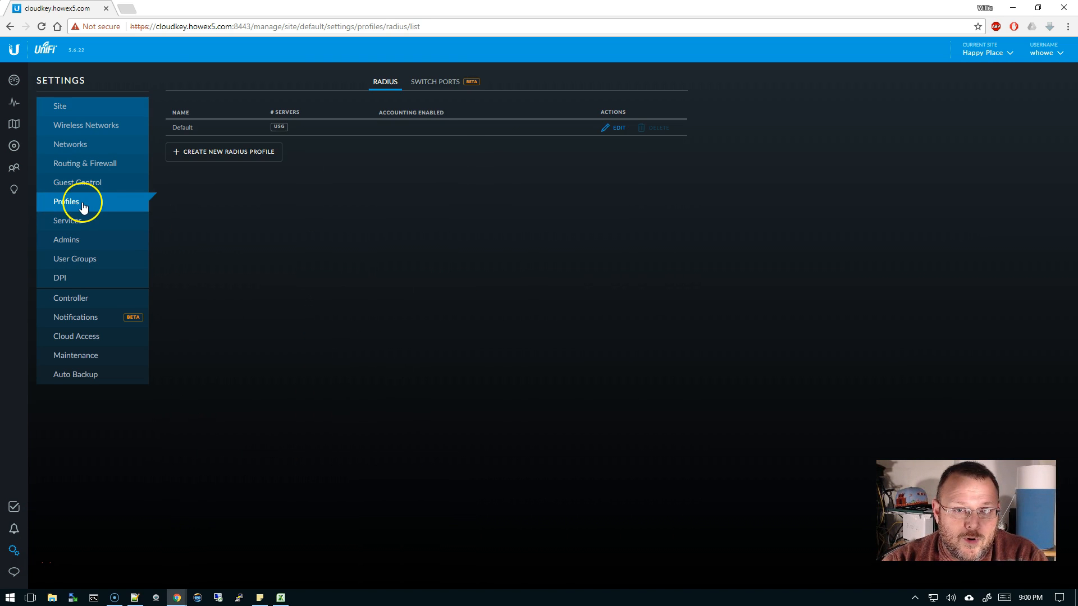
left_click(434, 81)
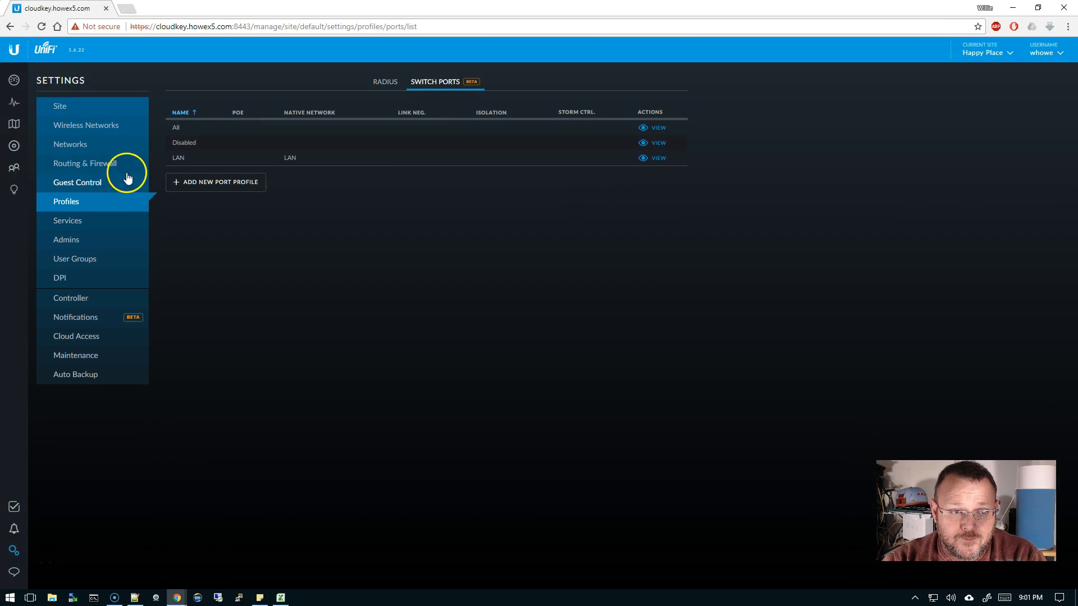
left_click(70, 145)
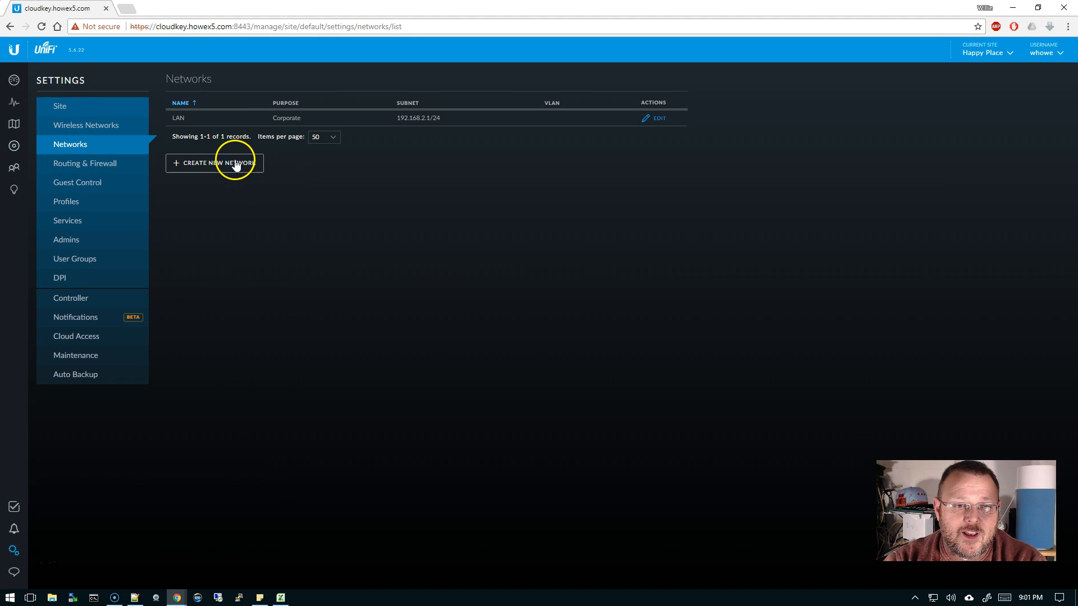
- Create a Voice network on VLAN 2, subnet 192.168.3.10/24, with DHCP range filled from the subnet, and save it
left_click(215, 162)
type("1")
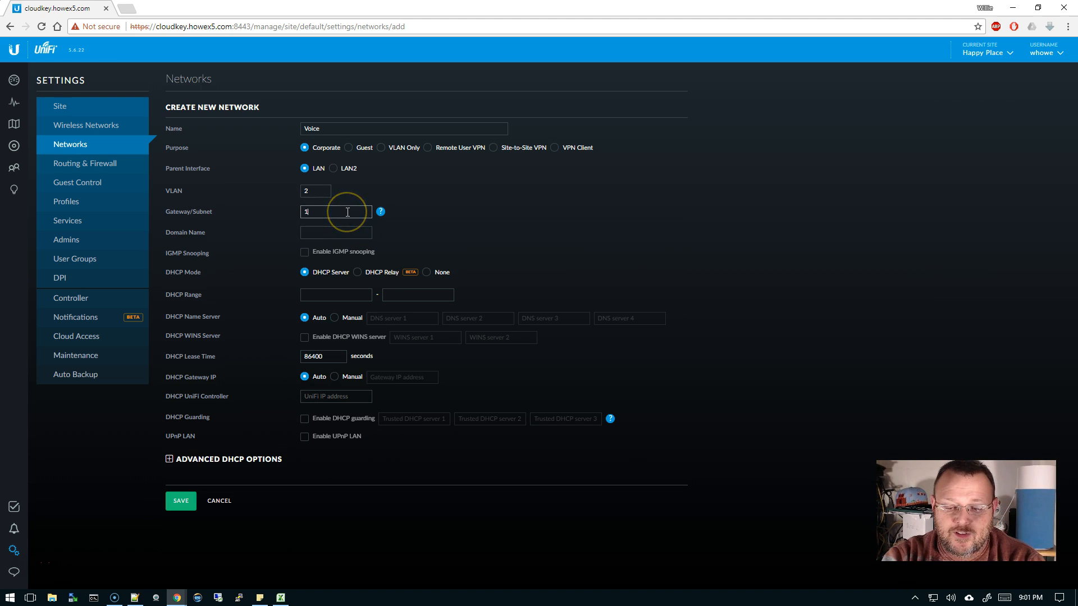
type("92.168.3.10/24")
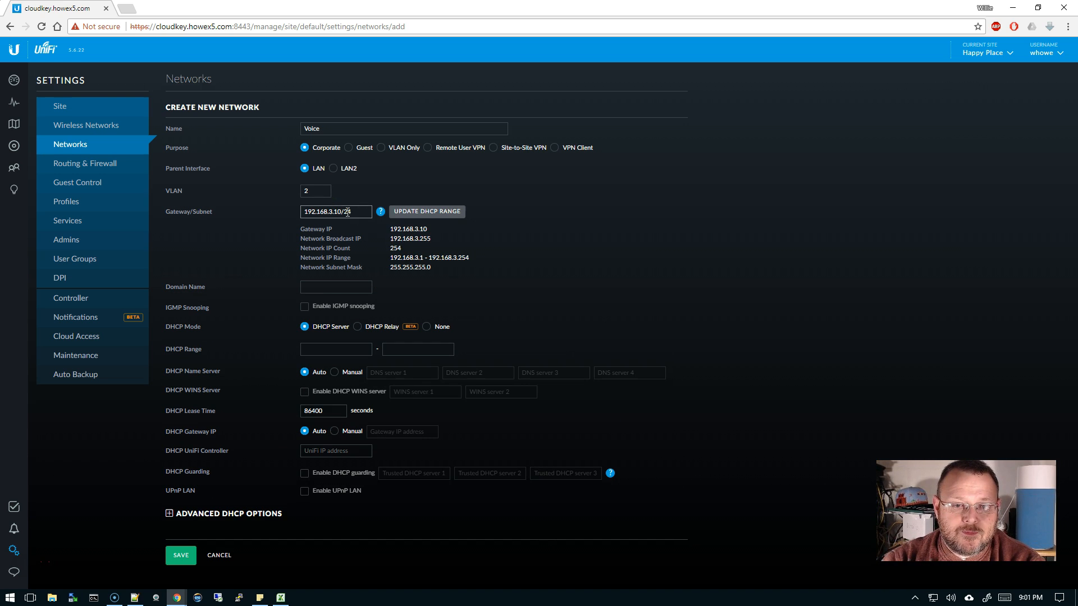
left_click(426, 212)
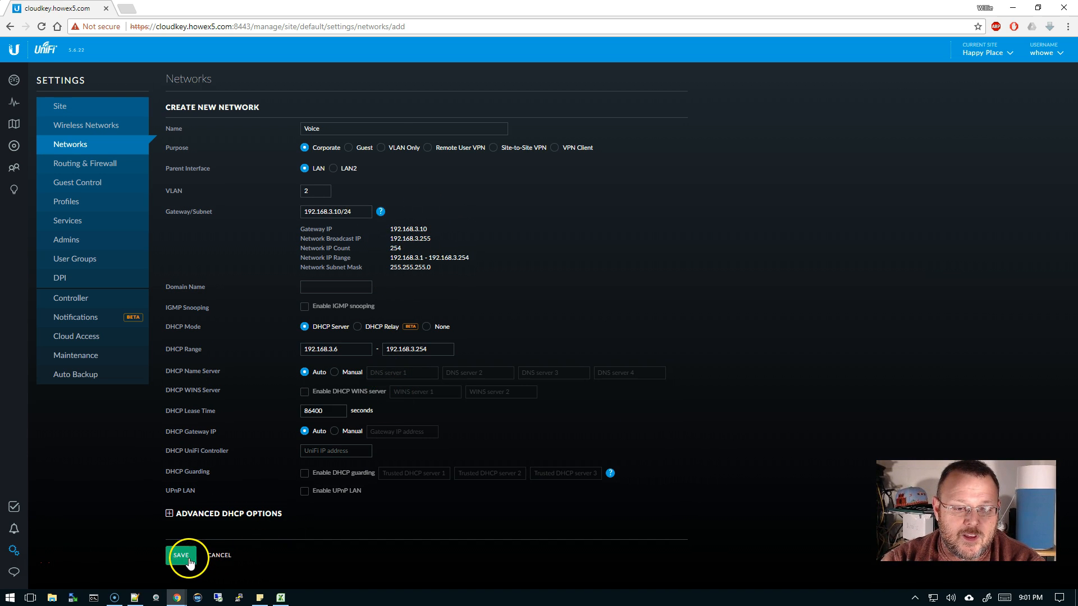
left_click(181, 555)
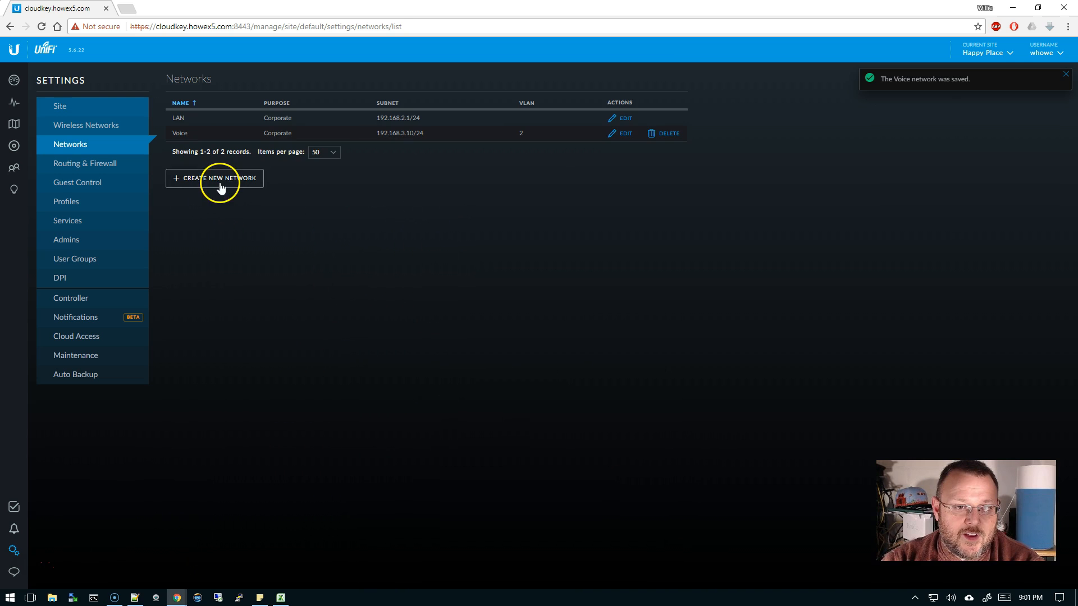
- Create a Video network on VLAN 3, subnet 192.168.4.1/24, save it and return to the device list
left_click(219, 178)
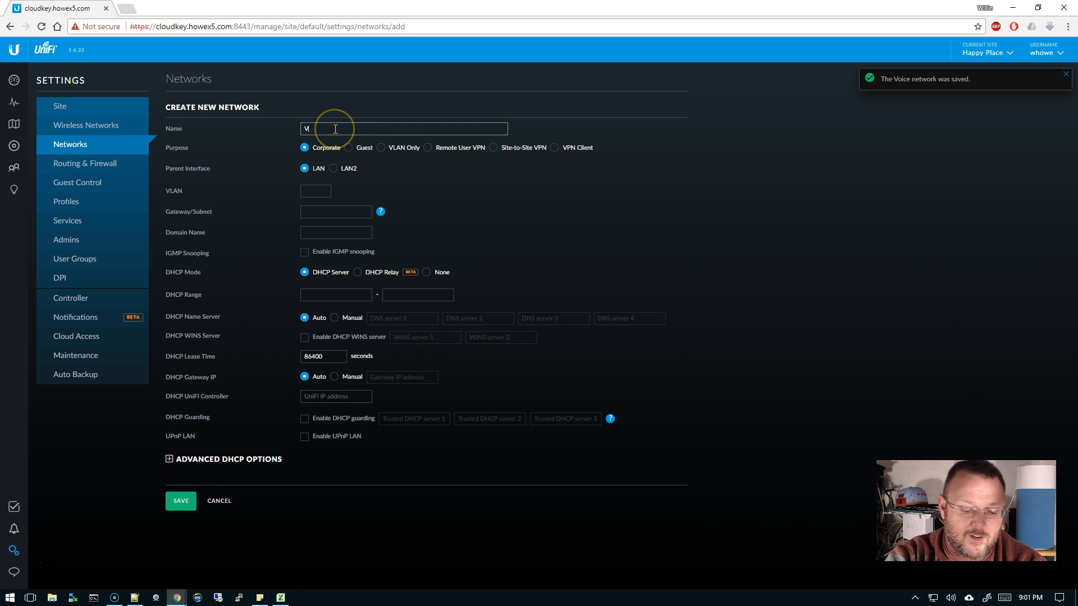
type("deo")
left_click(336, 211)
type("192.168.4.1/24")
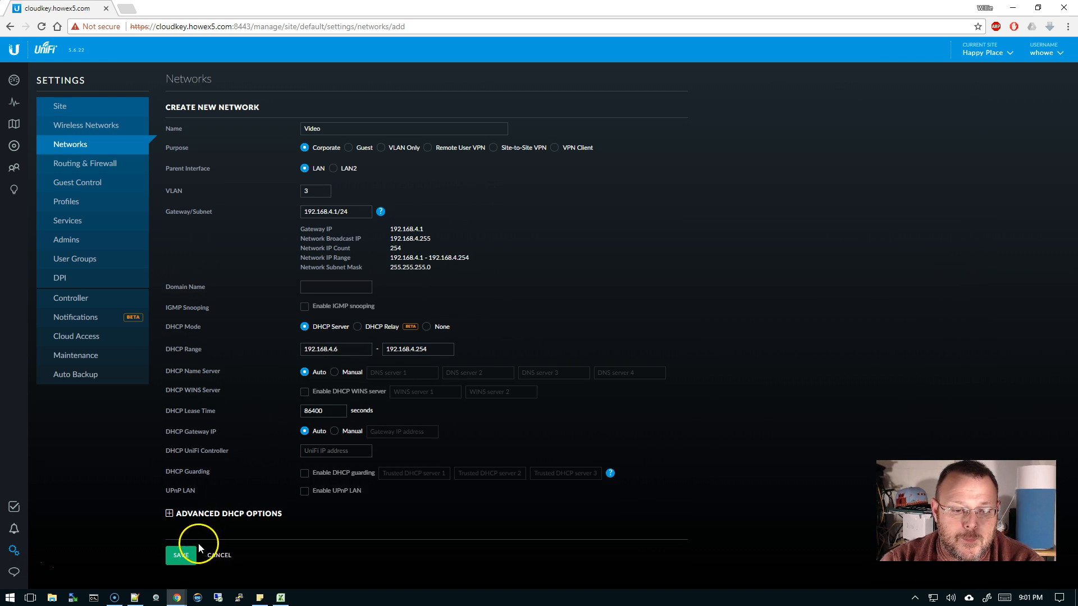
left_click(180, 556)
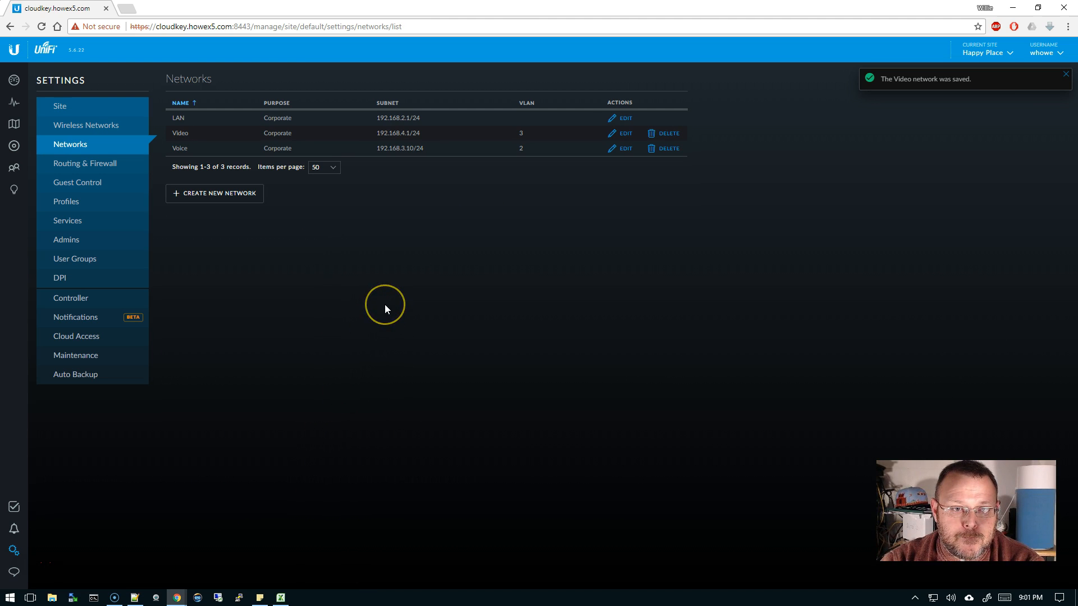
mouse_move(250, 220)
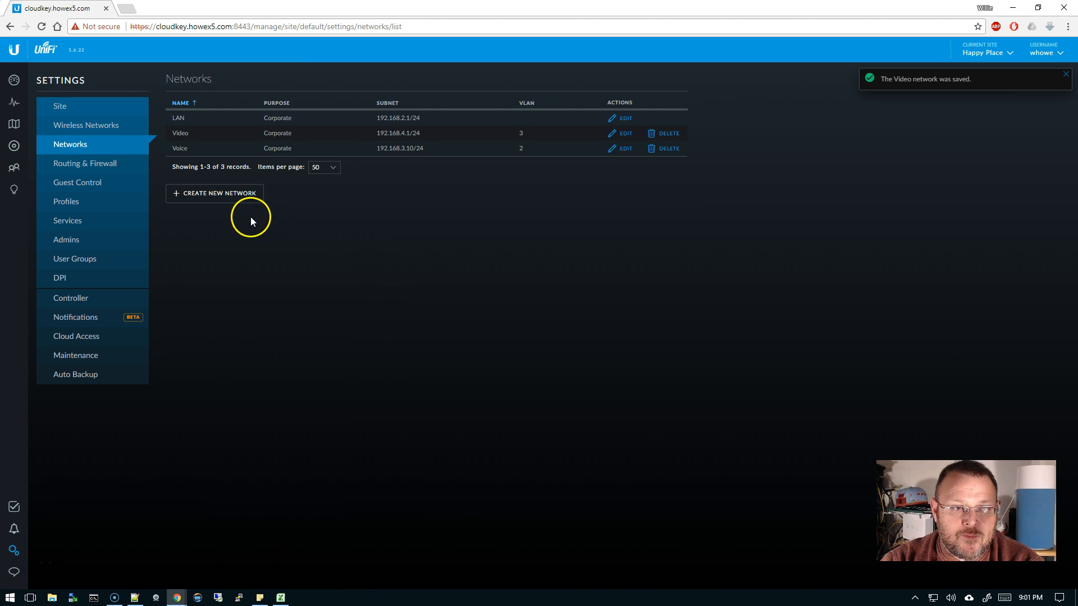
left_click(14, 146)
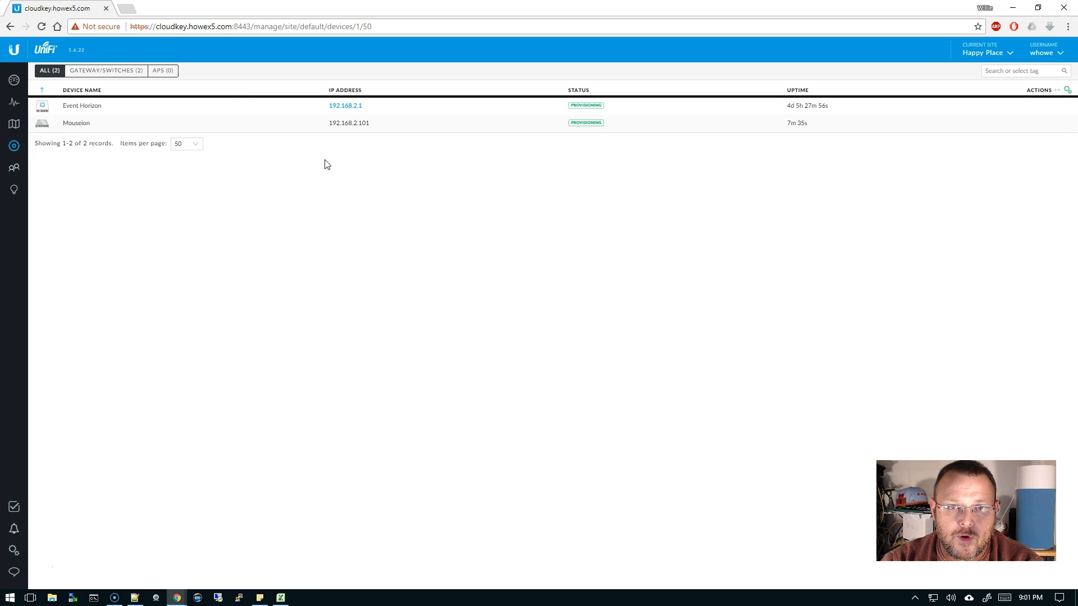
mouse_move(29, 574)
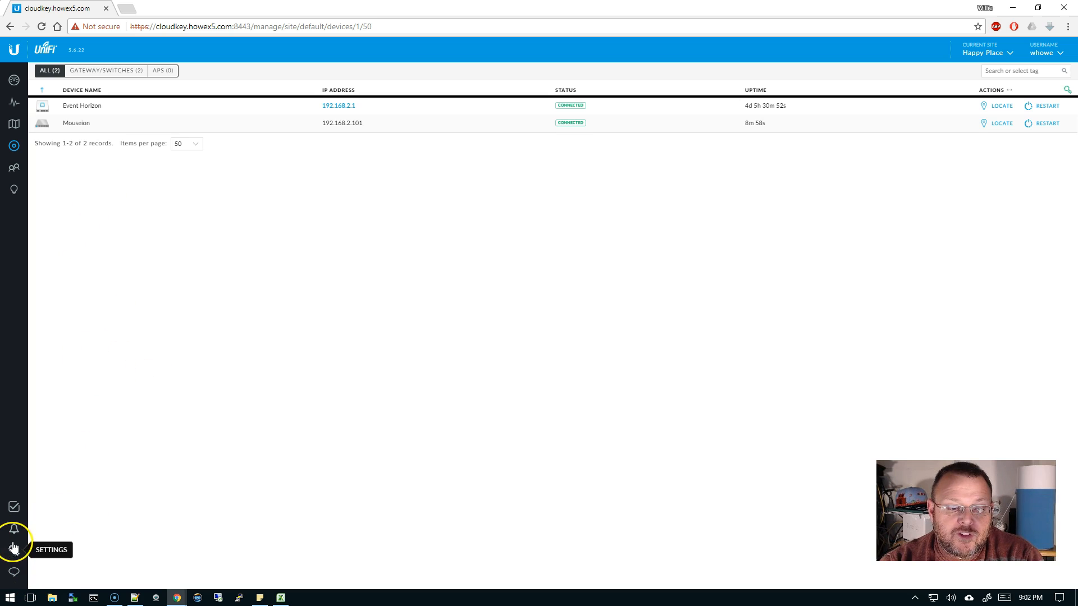
- Show the site's Networks list again with LAN, Video and Voice
left_click(13, 549)
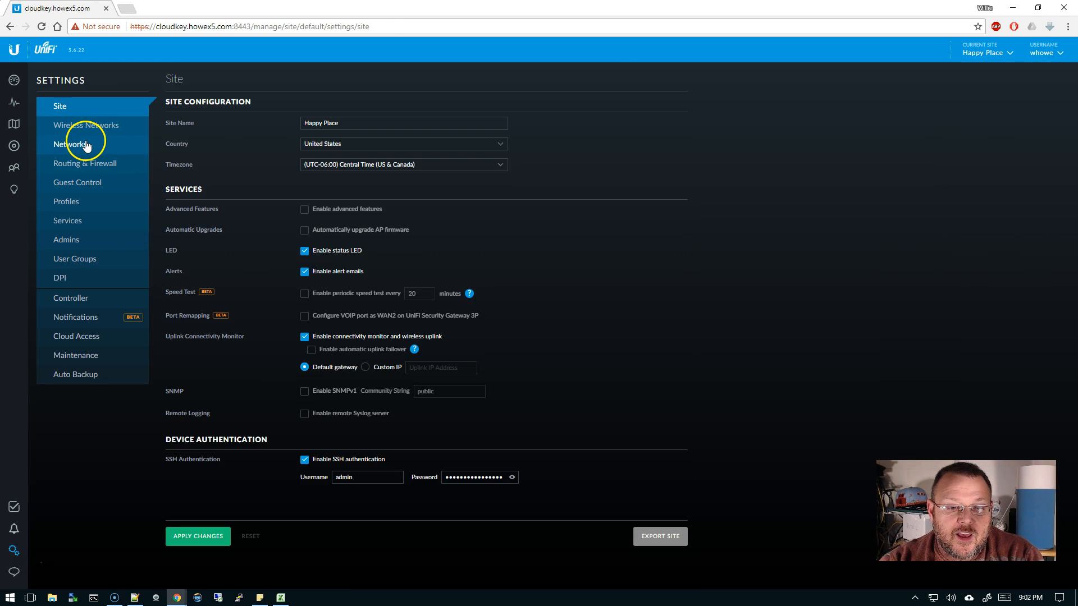
left_click(70, 144)
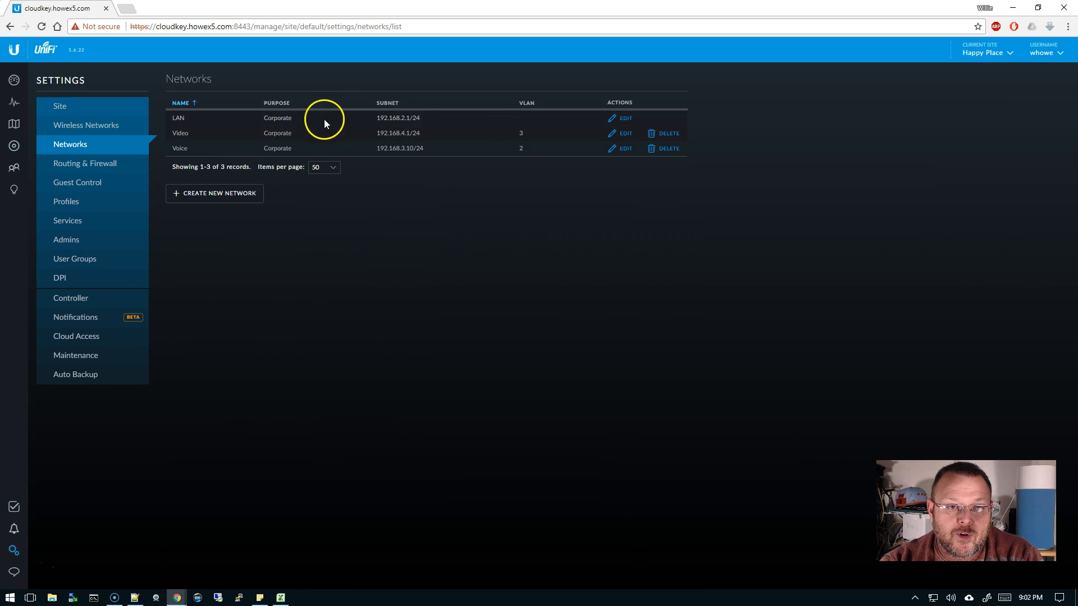
mouse_move(529, 122)
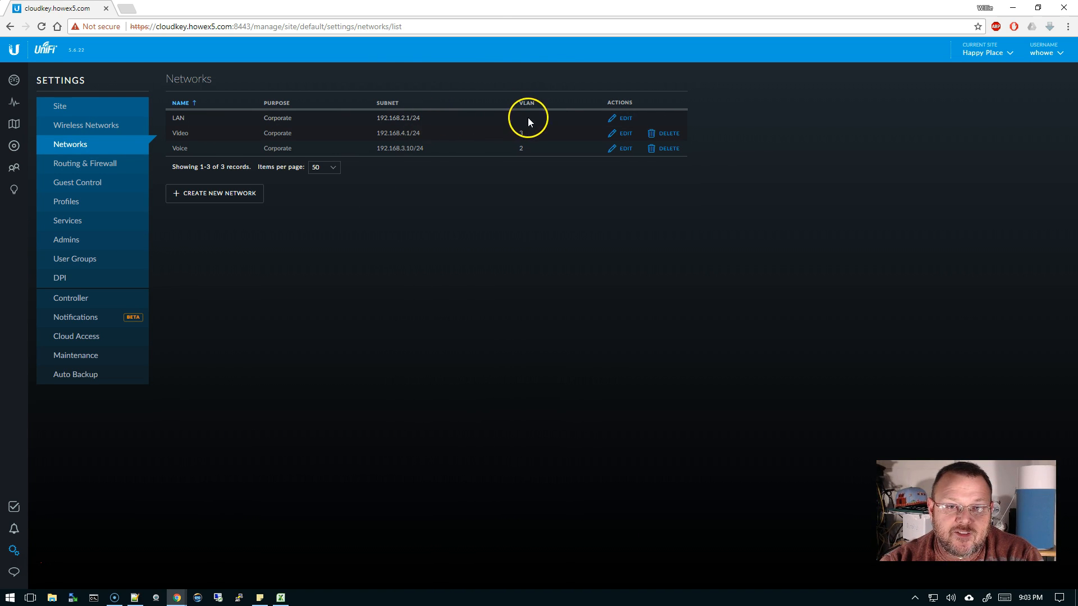
mouse_move(405, 156)
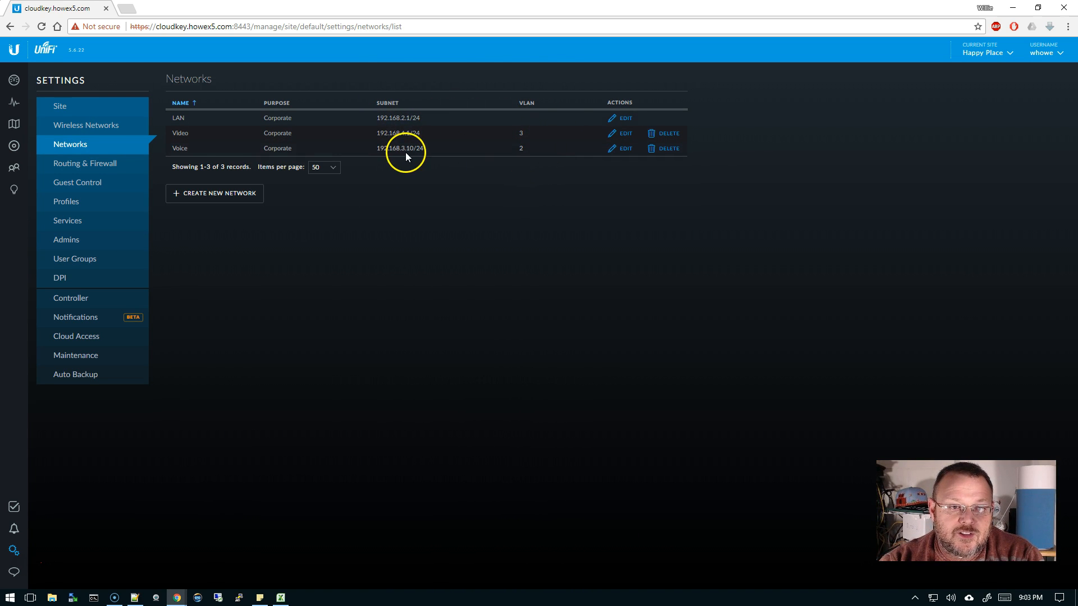
mouse_move(376, 143)
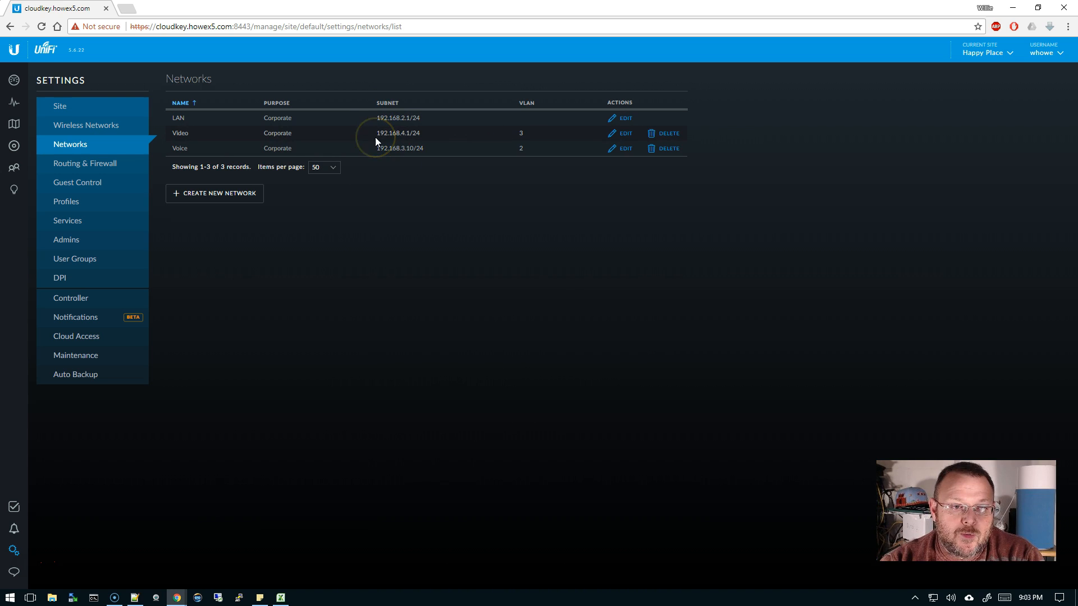
mouse_move(67, 201)
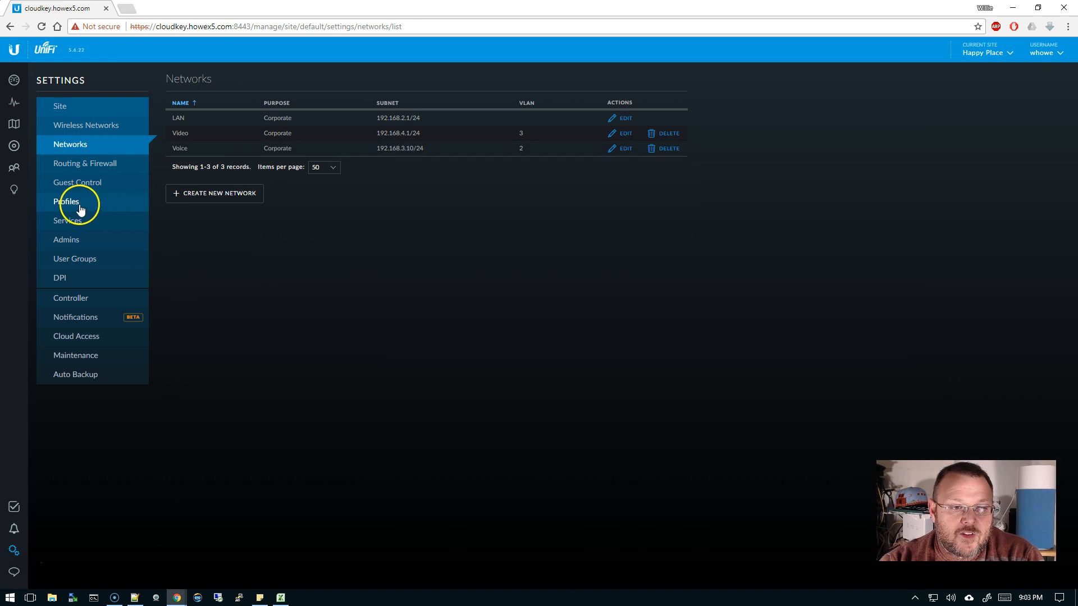
left_click(66, 201)
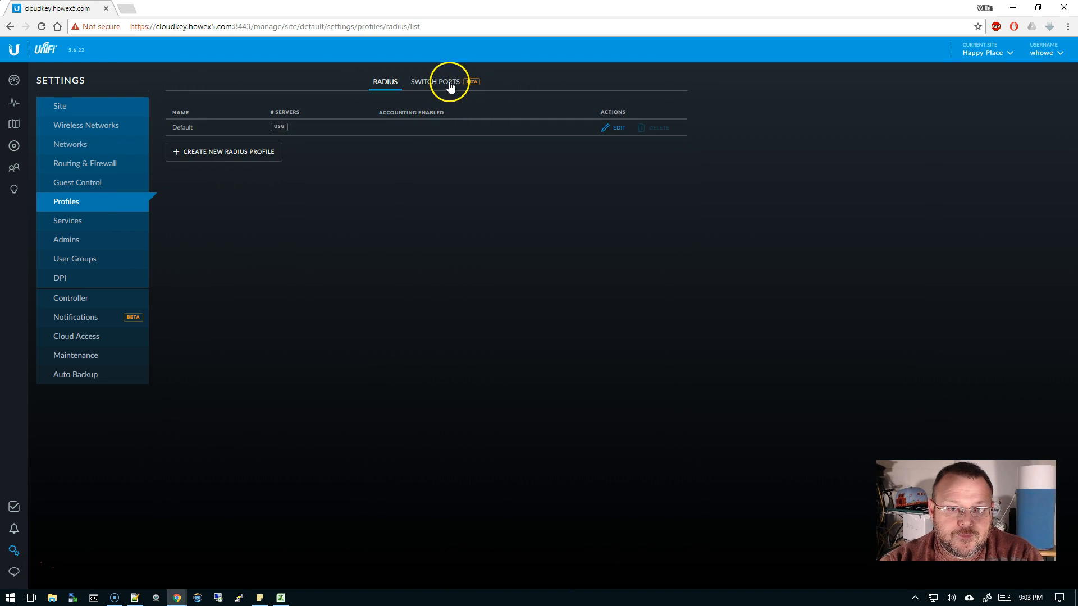
left_click(436, 82)
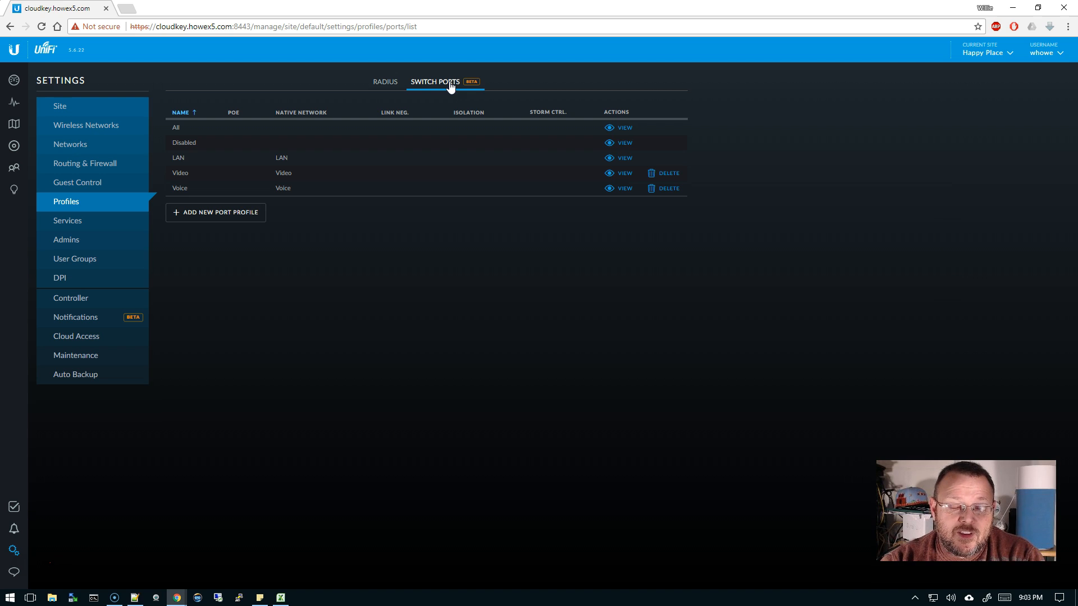
mouse_move(231, 163)
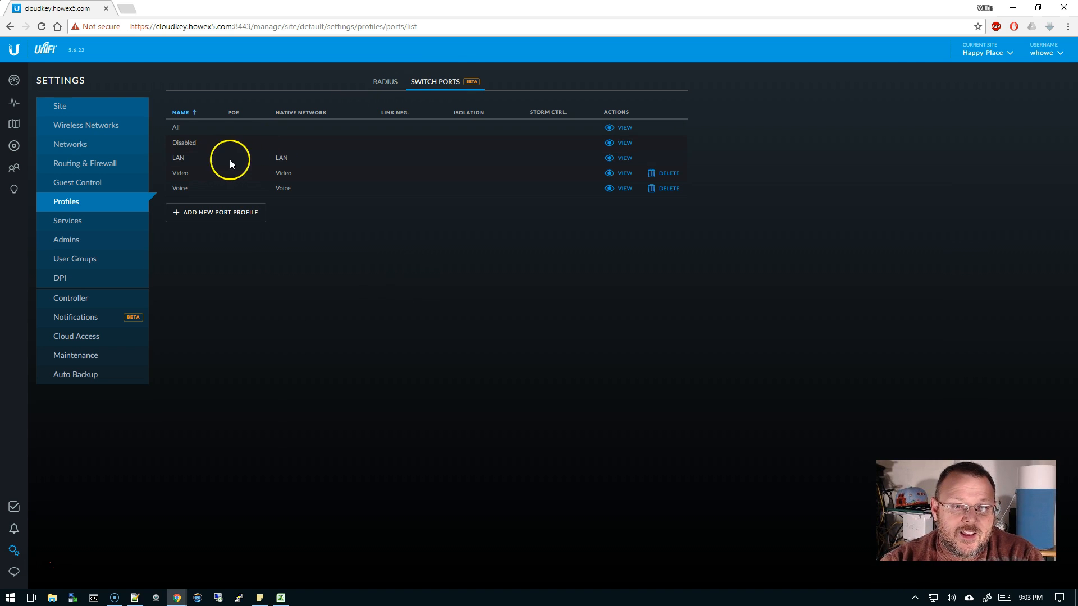
mouse_move(192, 163)
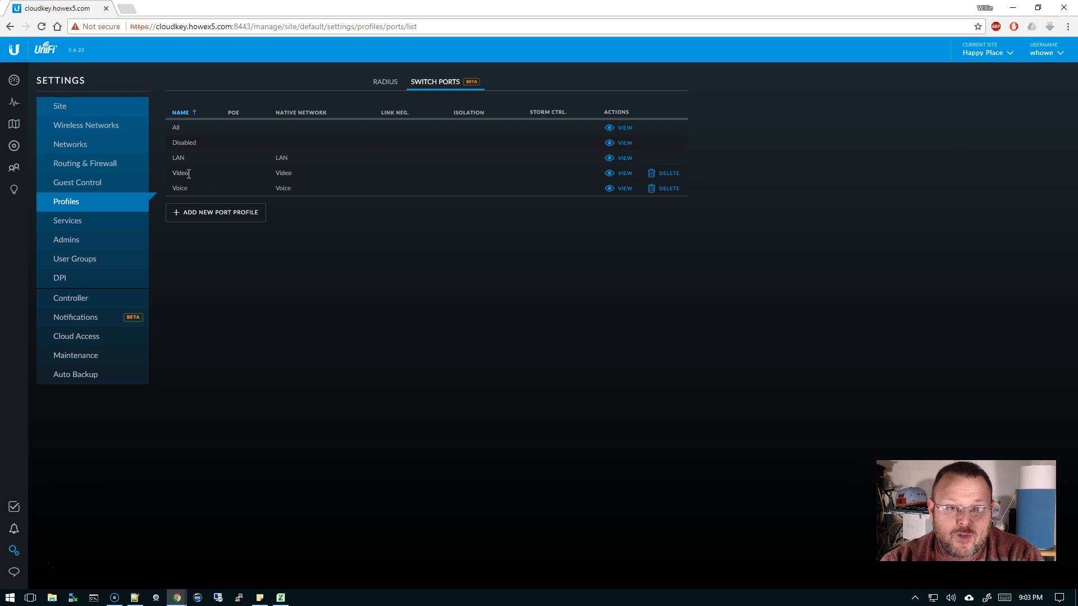
mouse_move(184, 191)
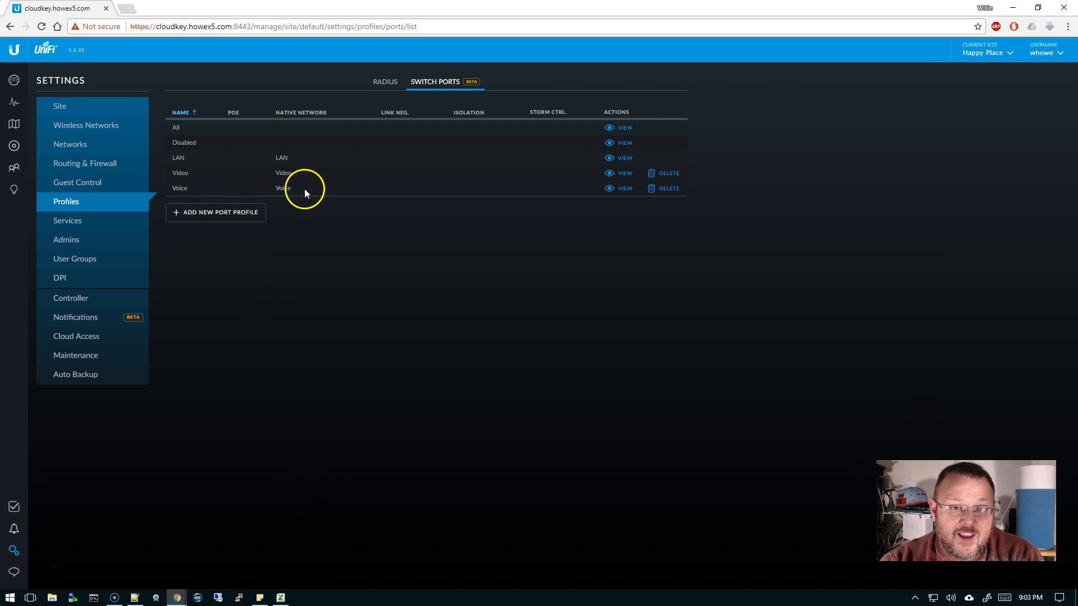
mouse_move(299, 193)
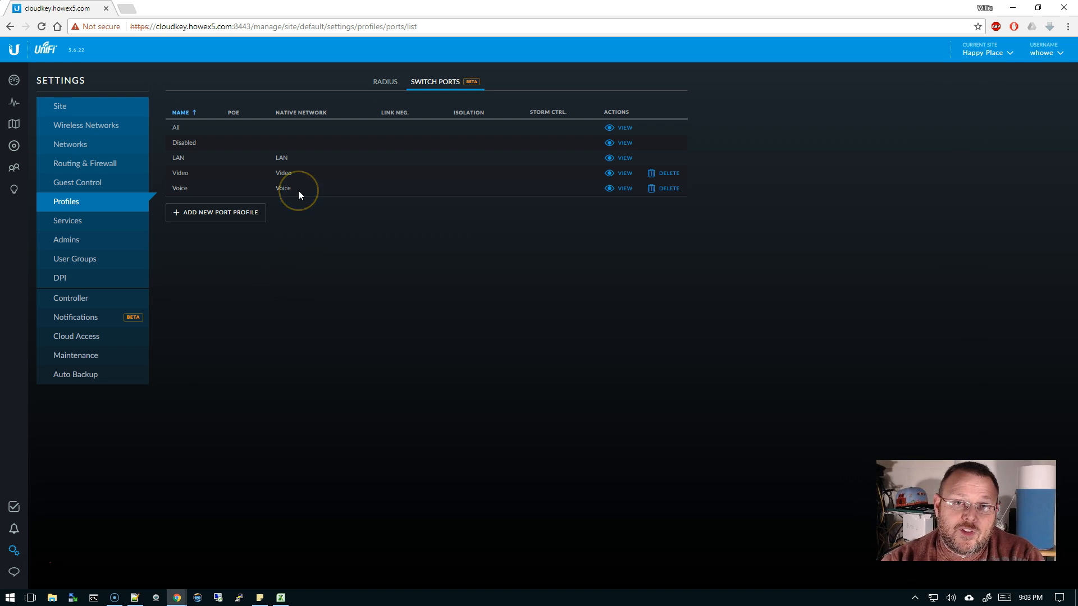
mouse_move(298, 195)
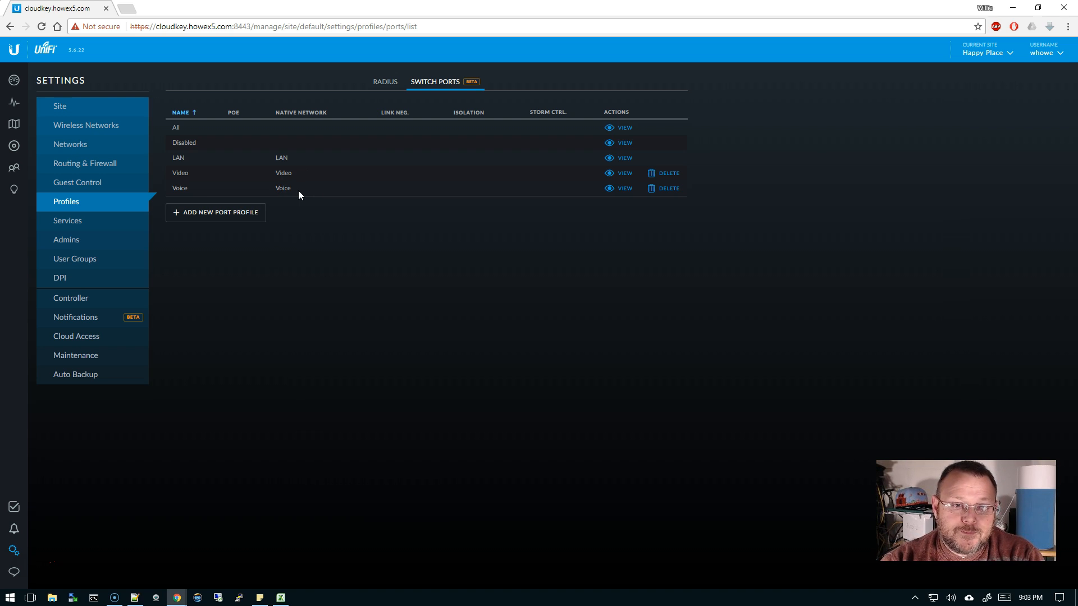
mouse_move(234, 149)
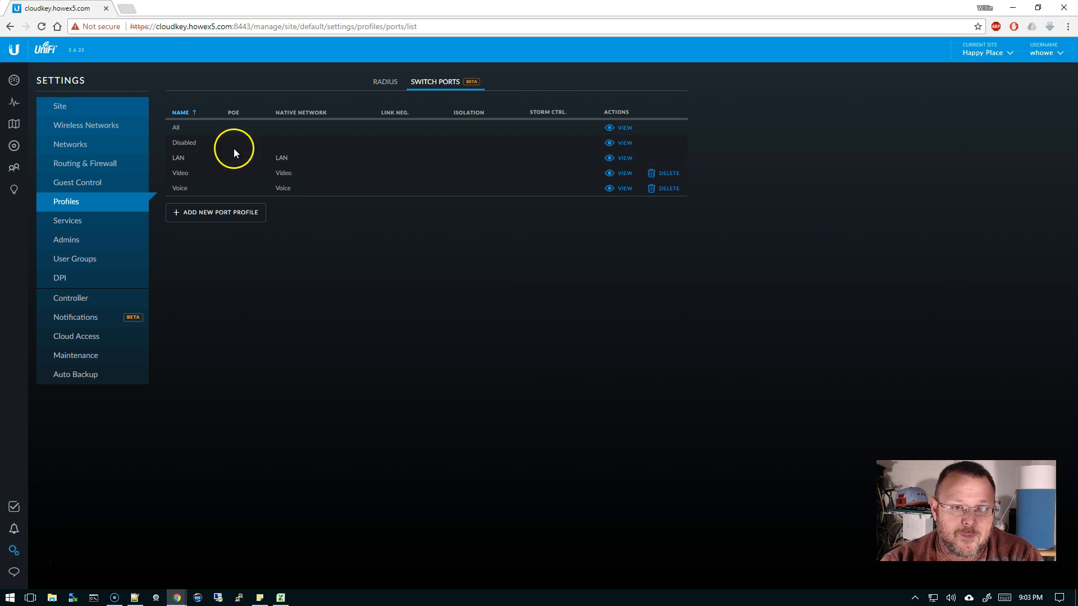
mouse_move(222, 140)
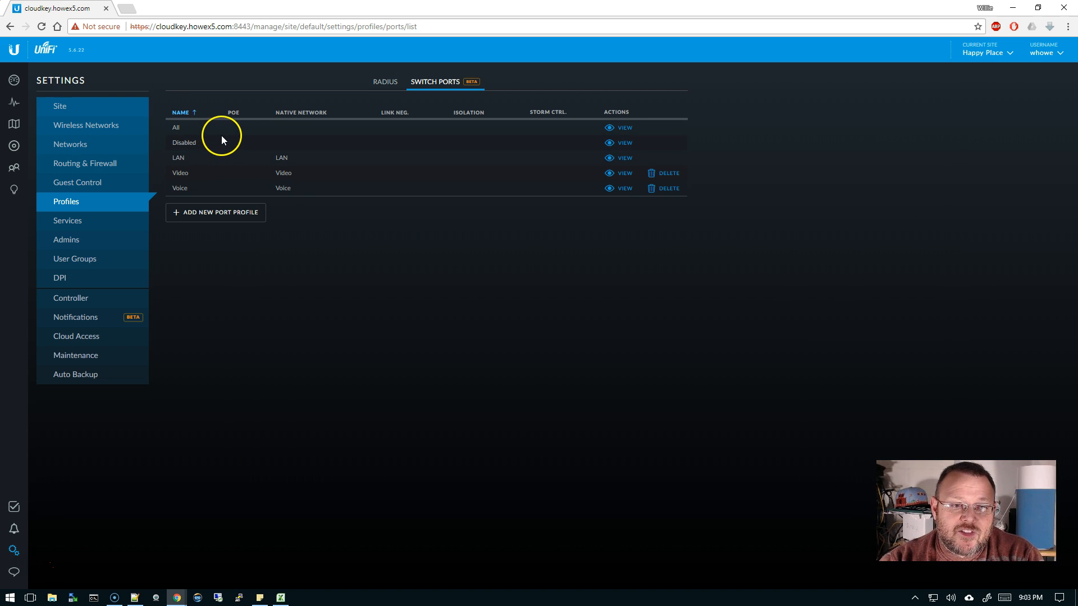
mouse_move(285, 147)
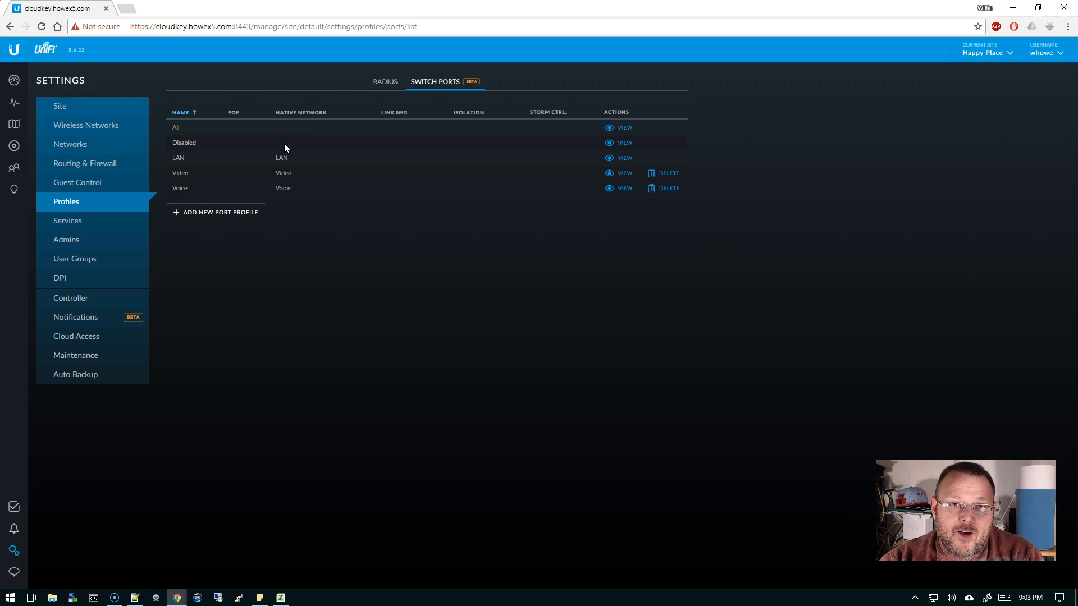
mouse_move(259, 172)
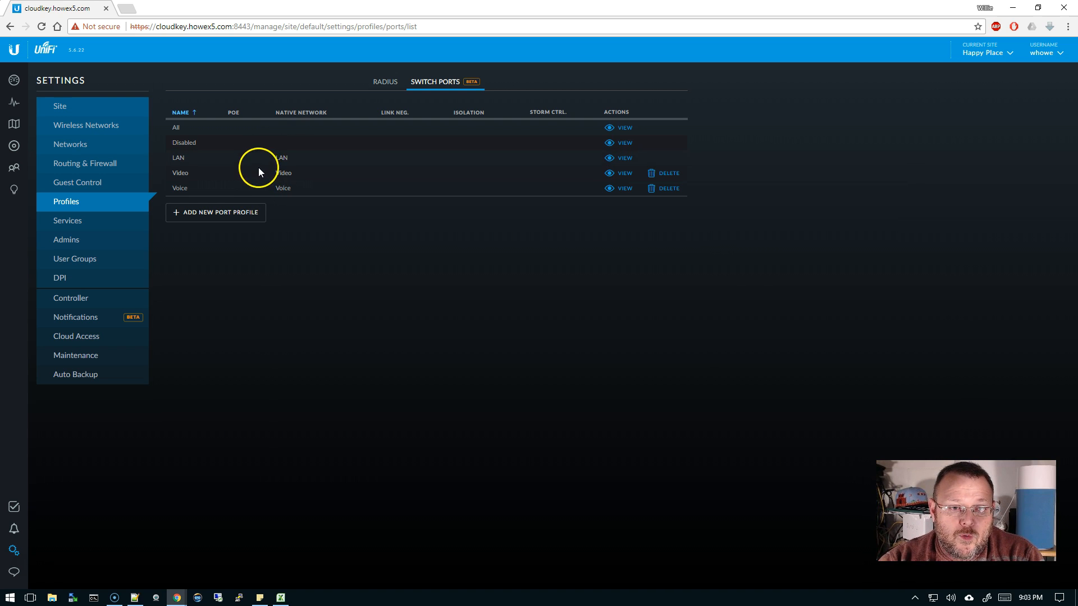
mouse_move(13, 145)
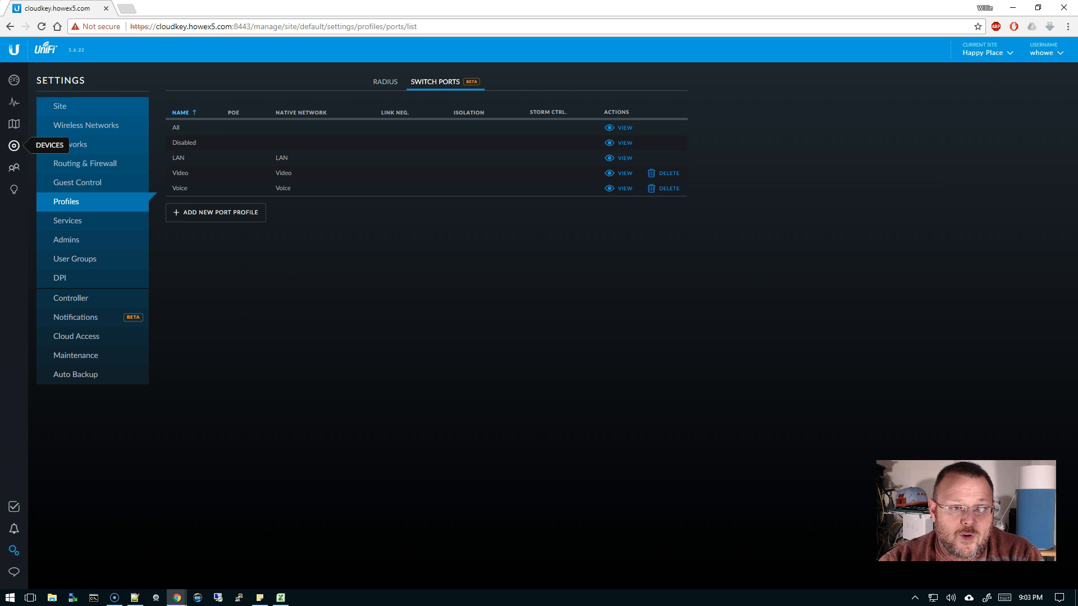
- Edit port 2 of the Mouseion switch, name it Test Port and list its available port profiles
left_click(13, 146)
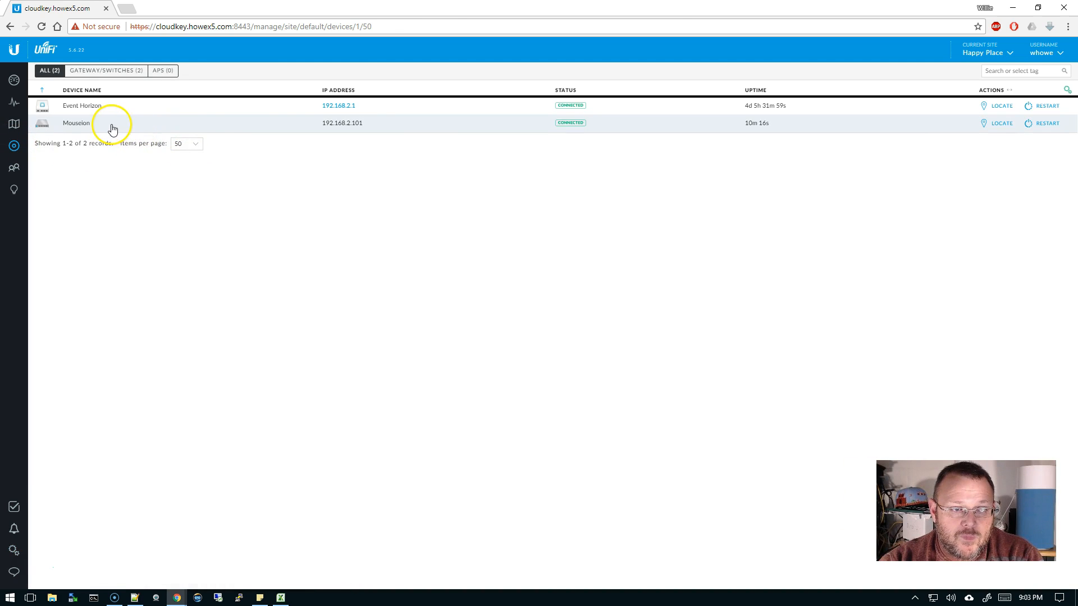
left_click(77, 122)
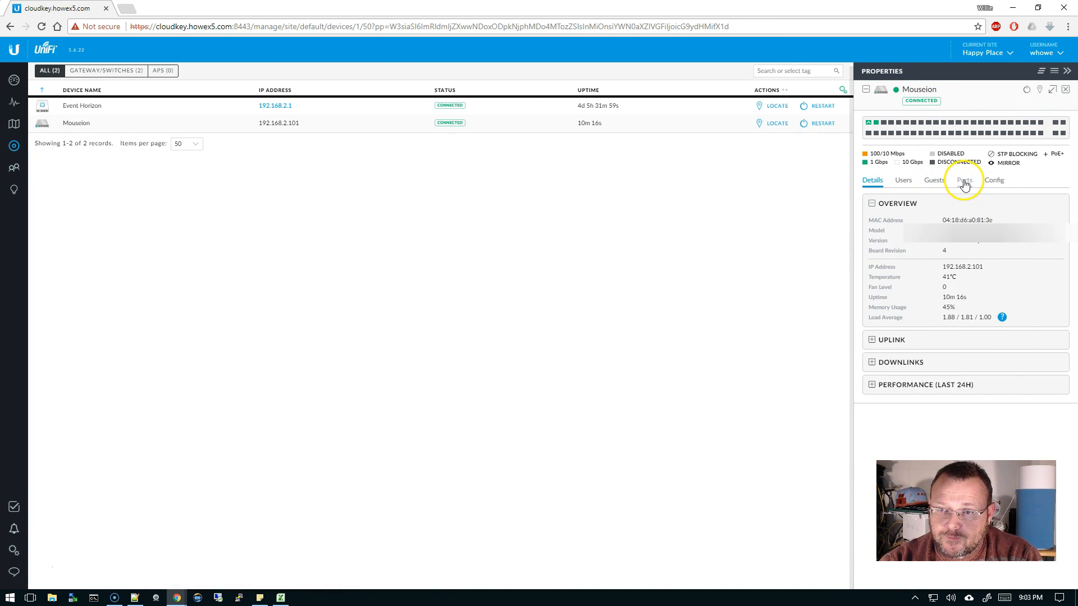
left_click(963, 179)
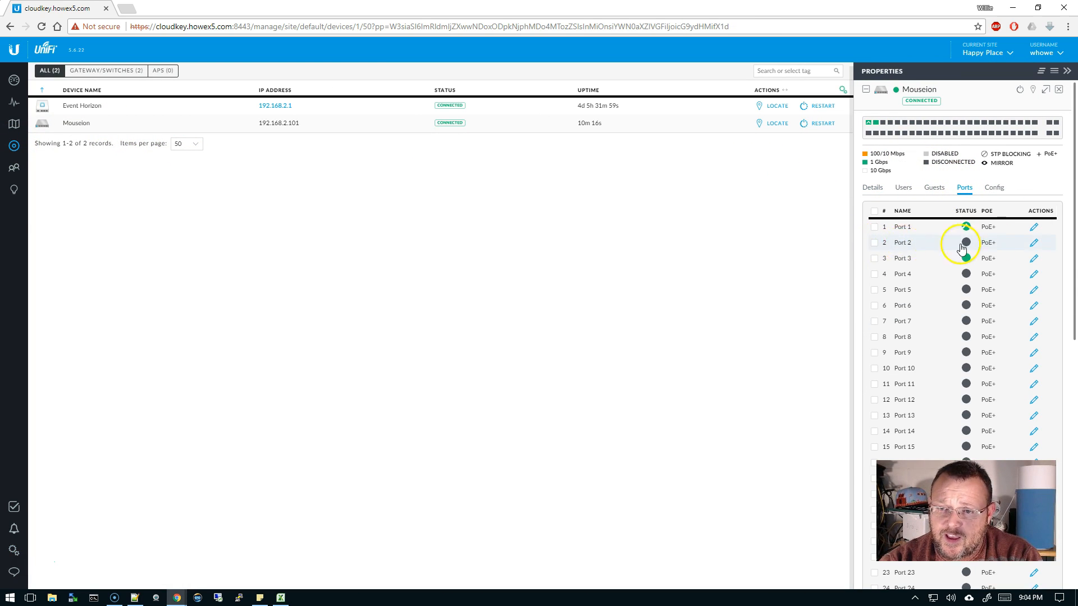
left_click(1034, 243)
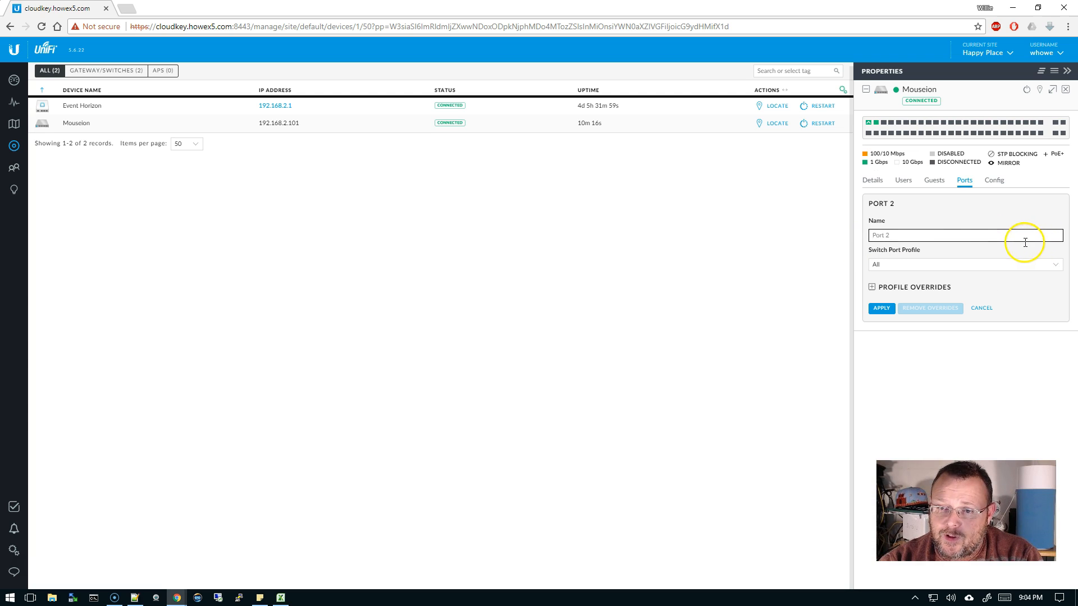
mouse_move(927, 252)
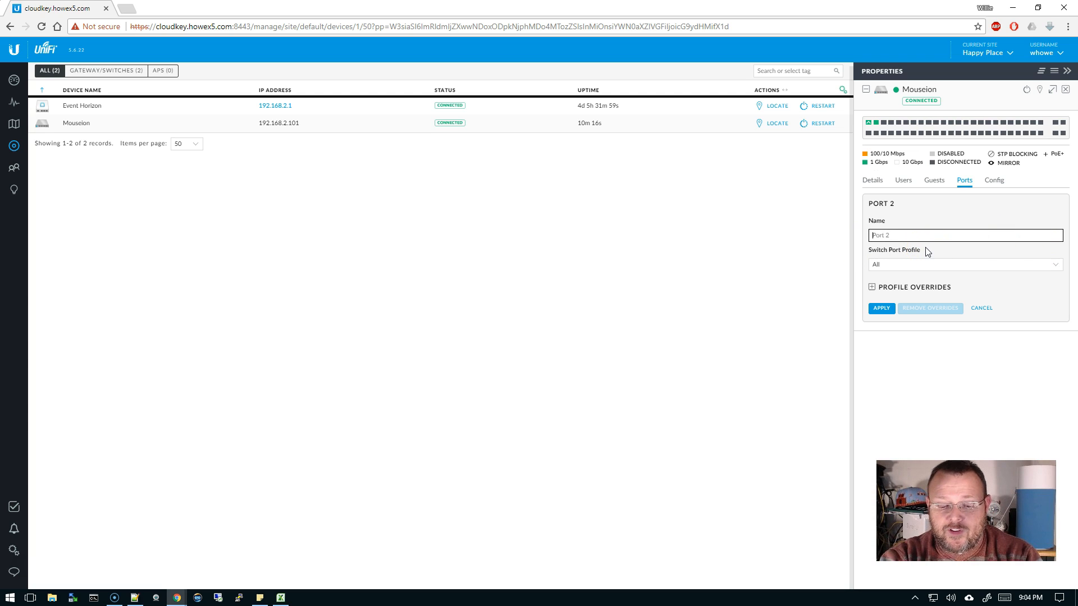
type("Test Port")
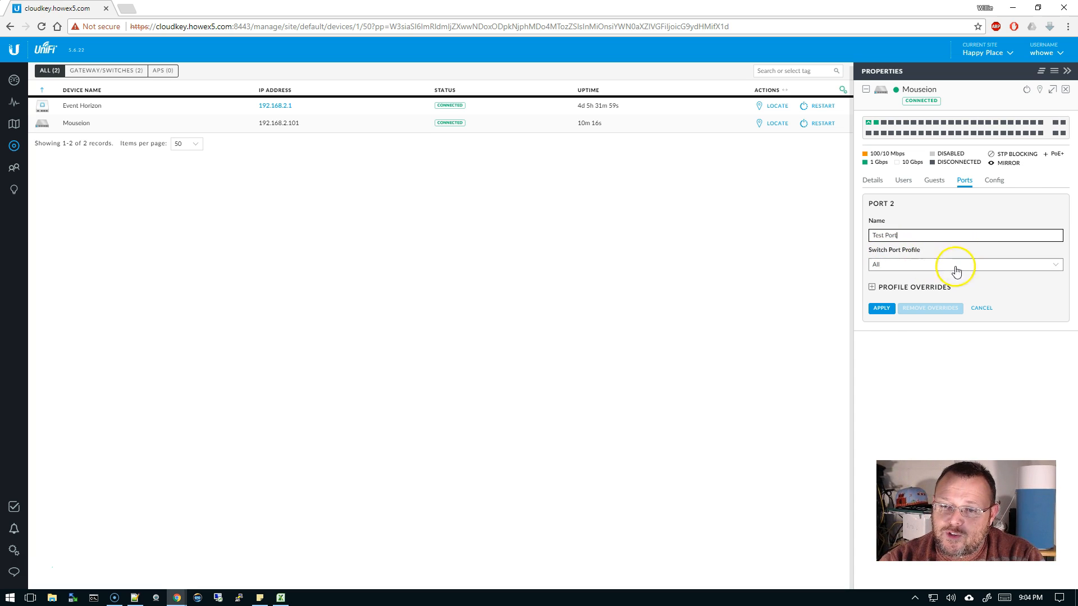
left_click(964, 264)
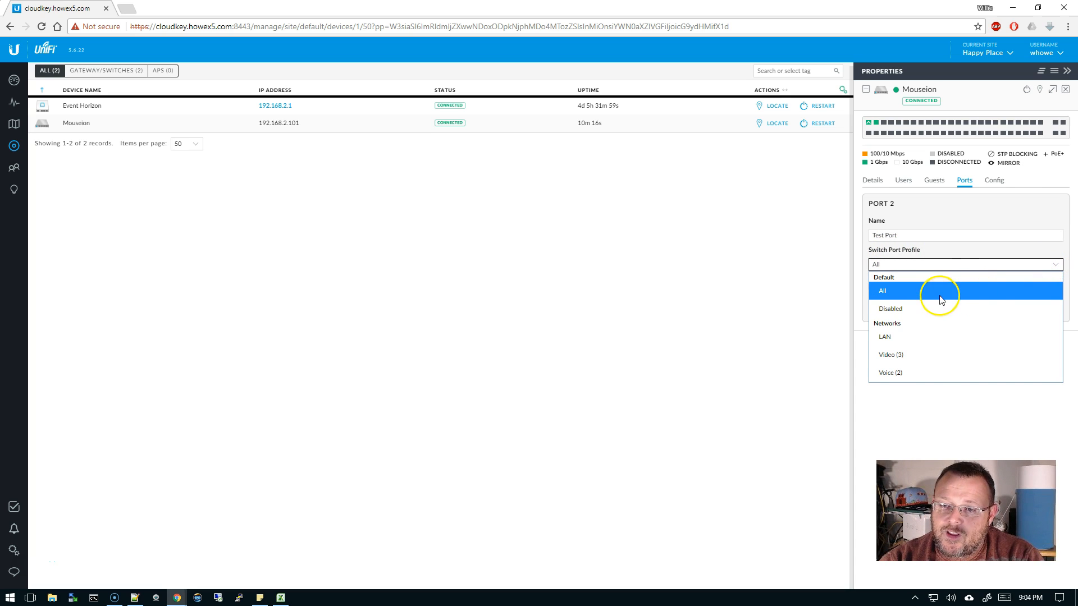
mouse_move(836, 301)
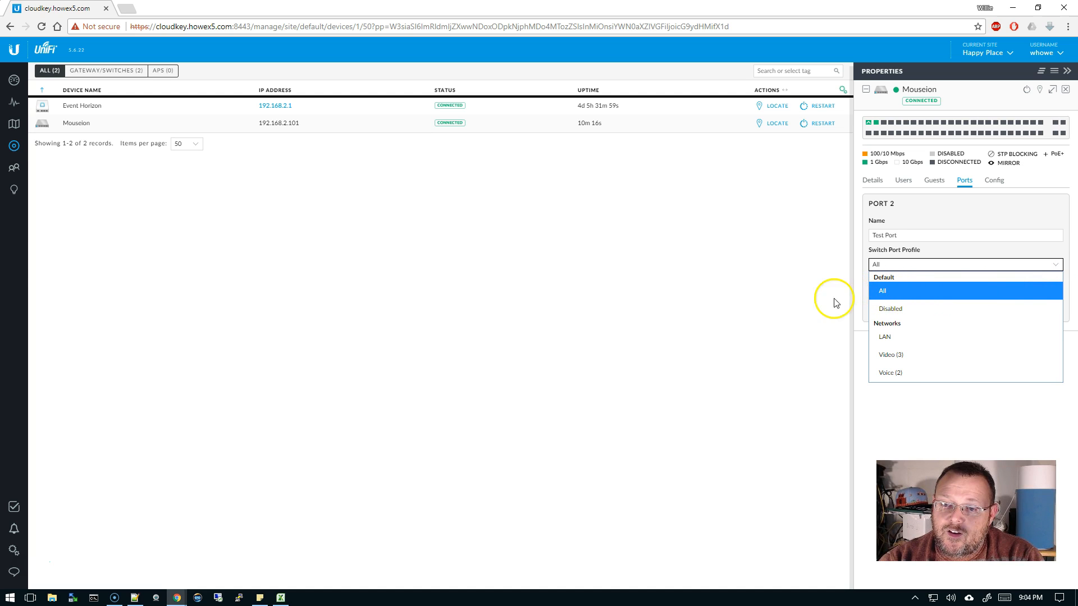
mouse_move(885, 295)
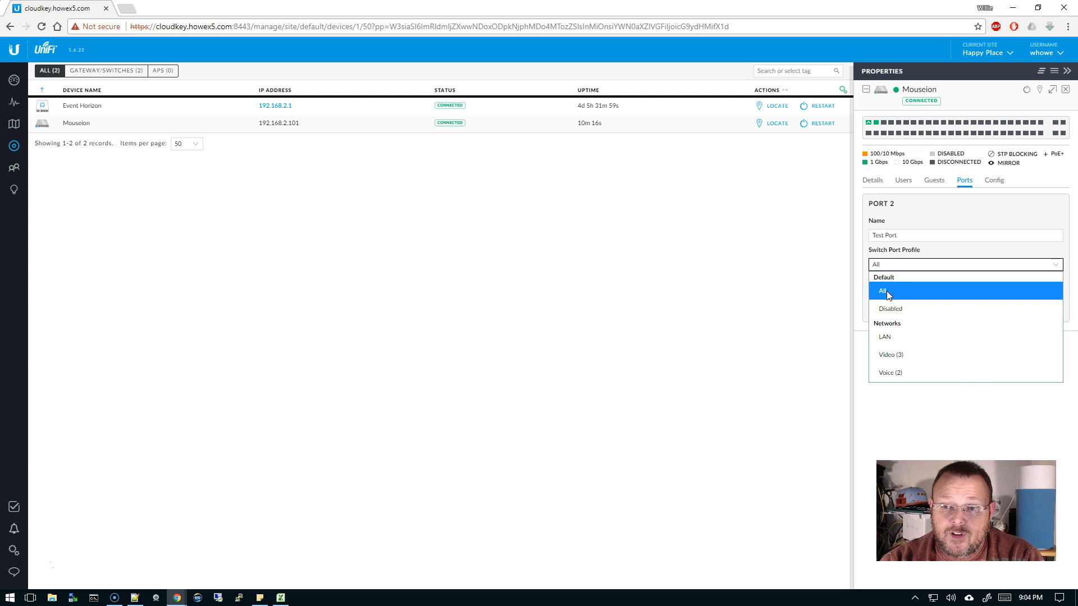
mouse_move(896, 309)
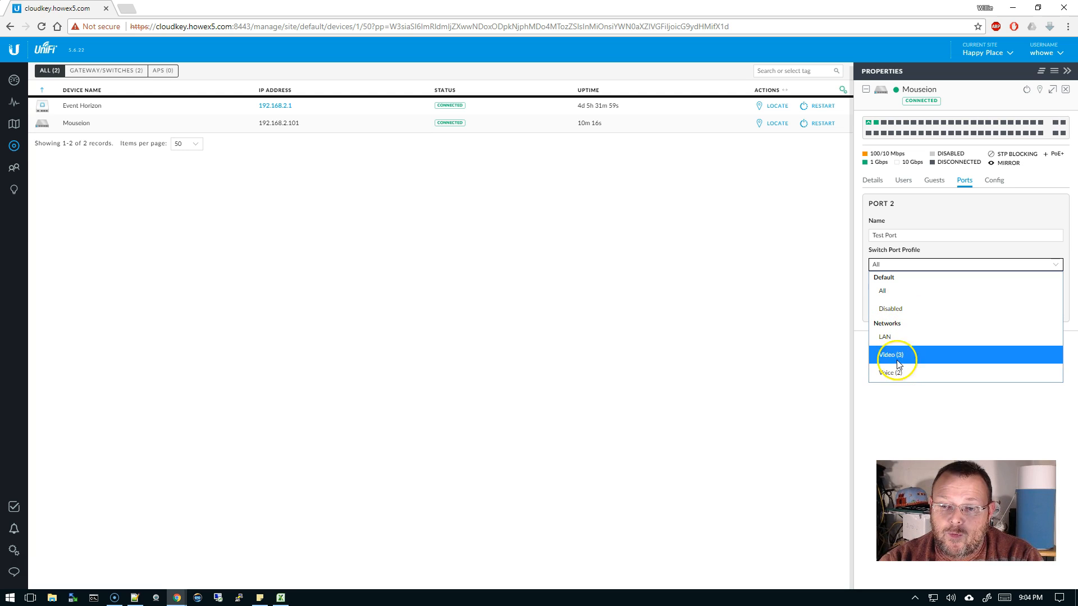
mouse_move(897, 373)
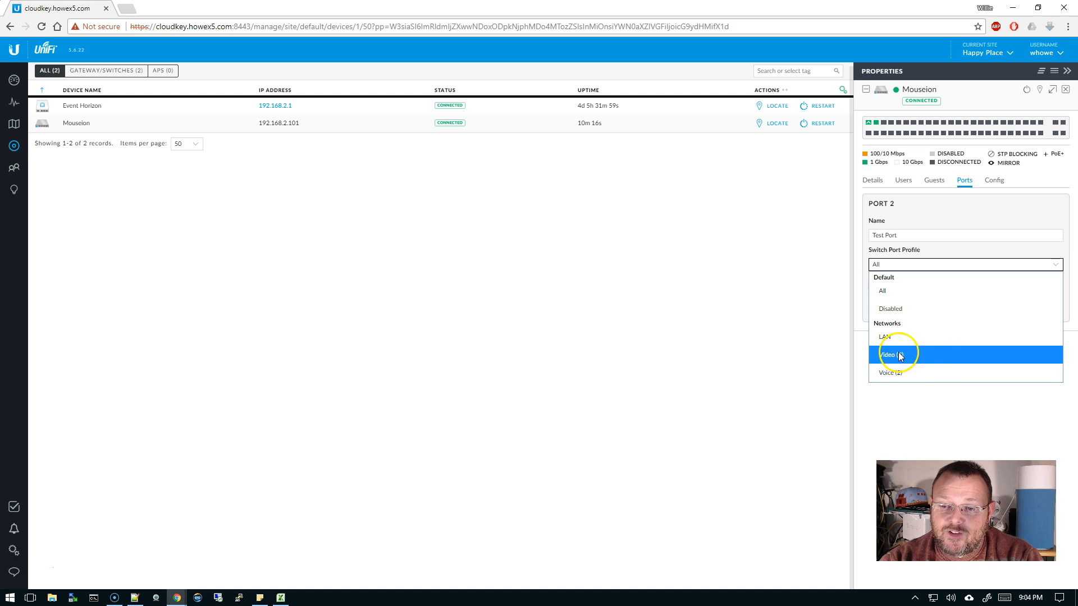
mouse_move(889, 337)
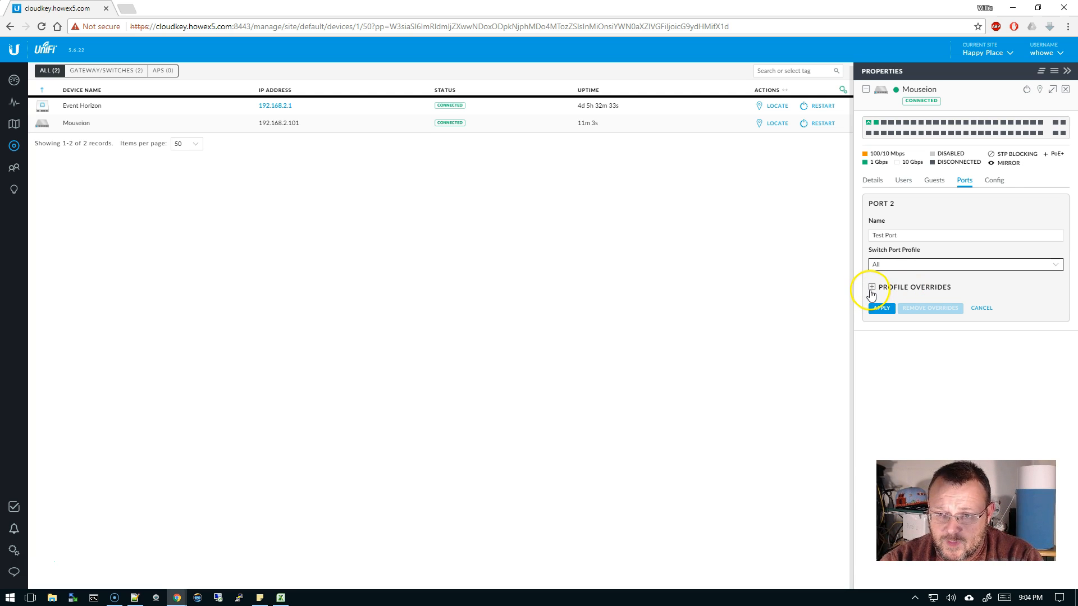
- Look at port 2's profile override settings, then return to the site's switch port profiles list
left_click(871, 286)
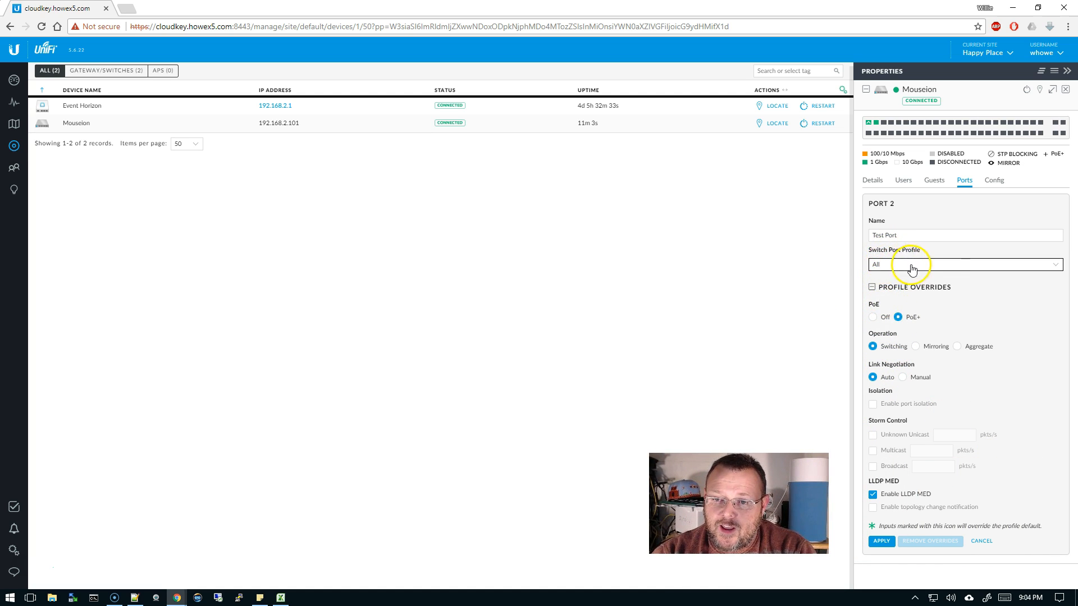
mouse_move(906, 267)
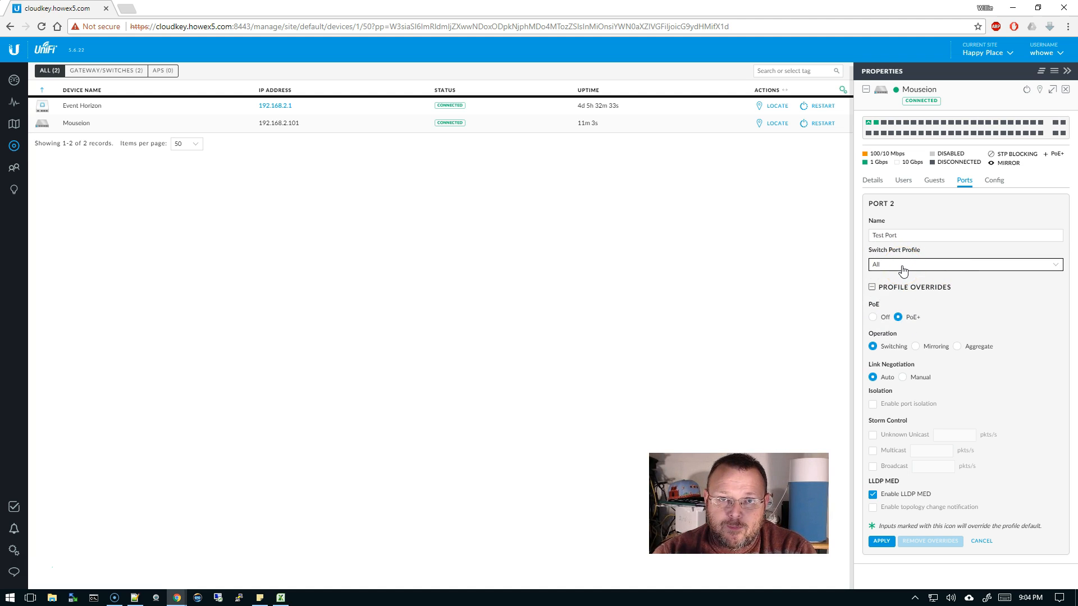
mouse_move(915, 333)
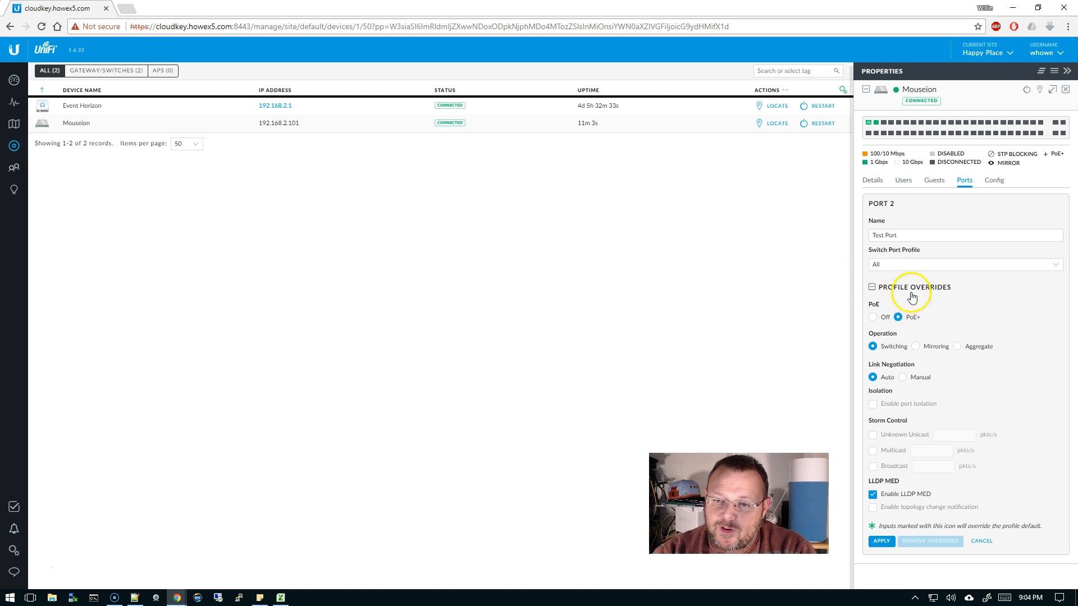
mouse_move(904, 450)
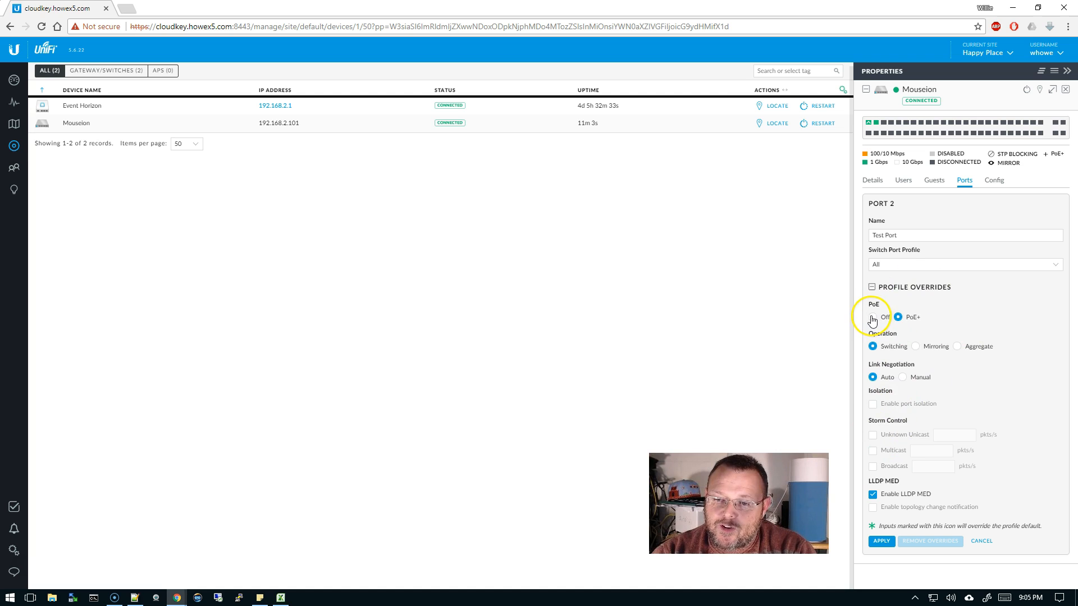
mouse_move(922, 356)
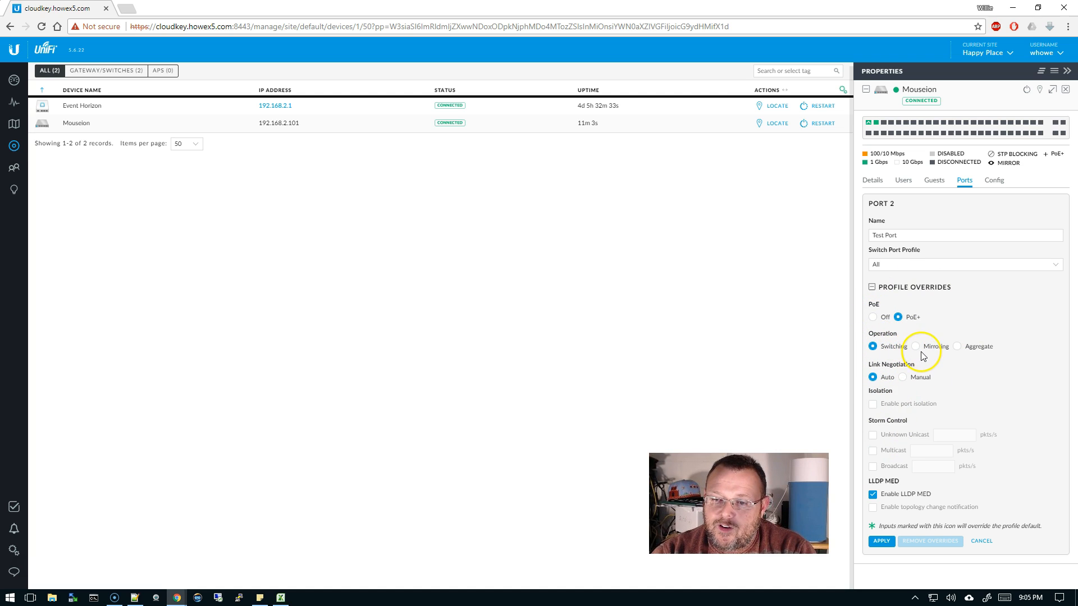
mouse_move(948, 354)
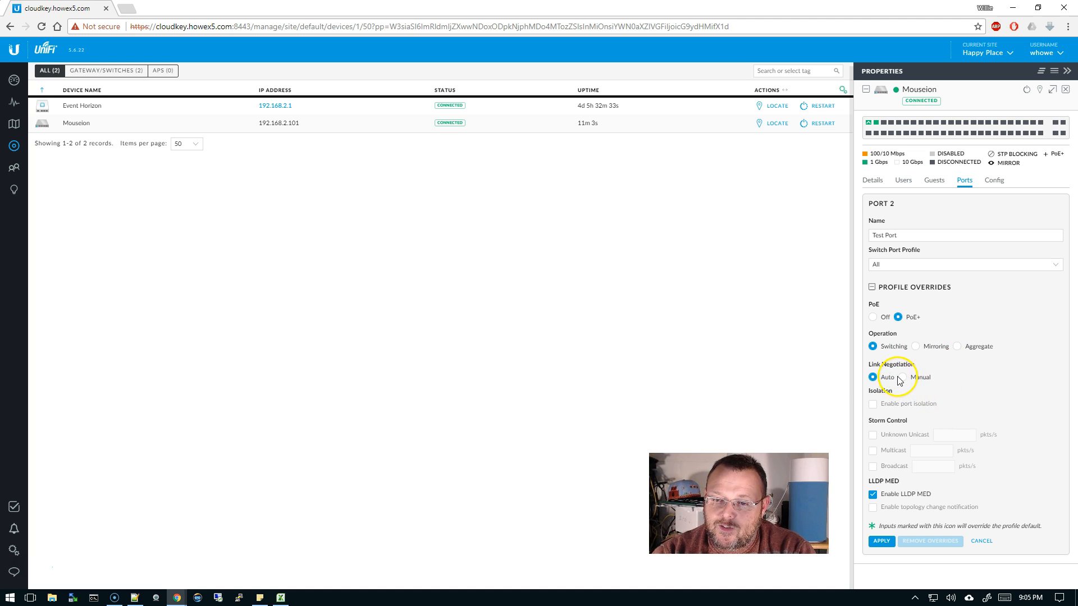
left_click(903, 384)
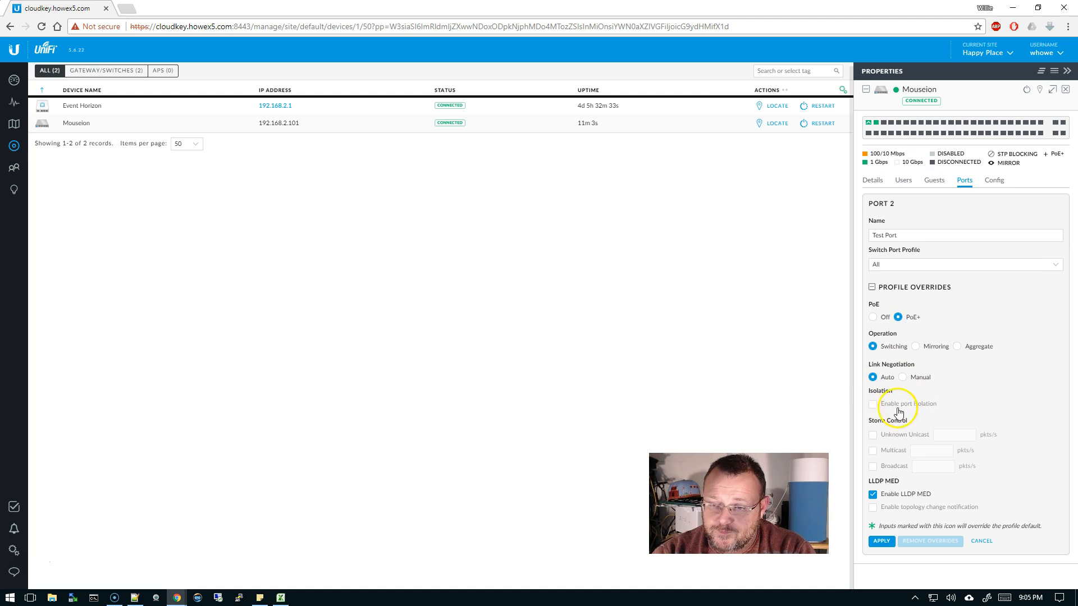
mouse_move(913, 315)
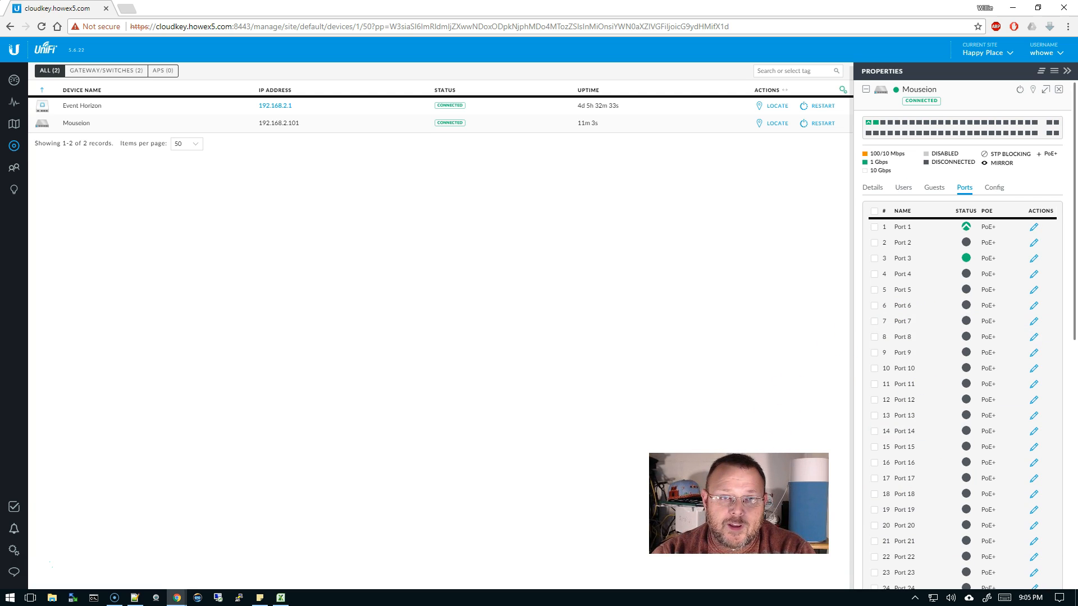
mouse_move(12, 553)
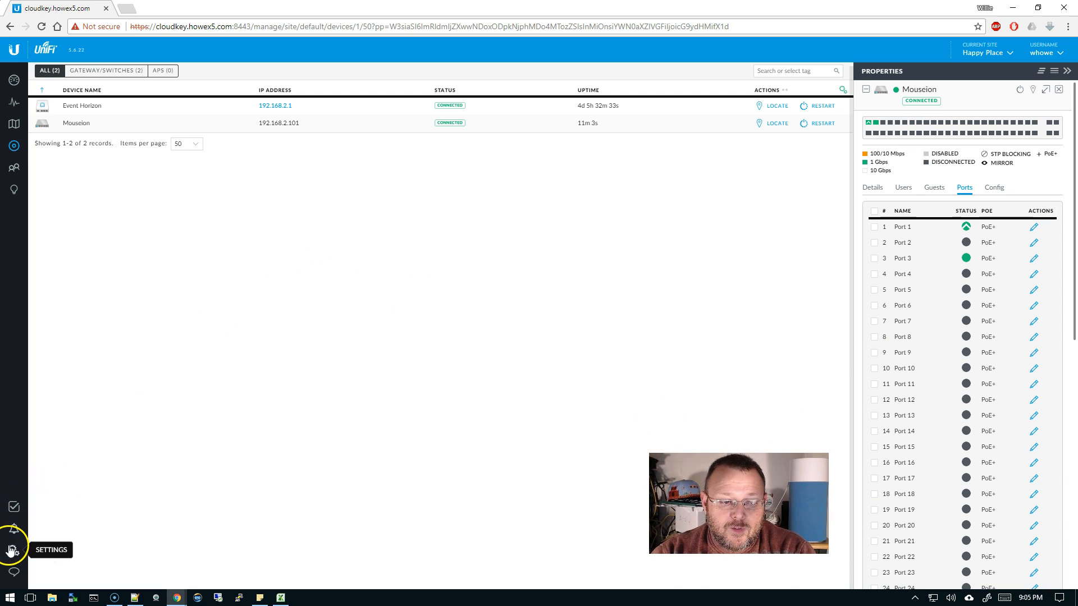
left_click(14, 550)
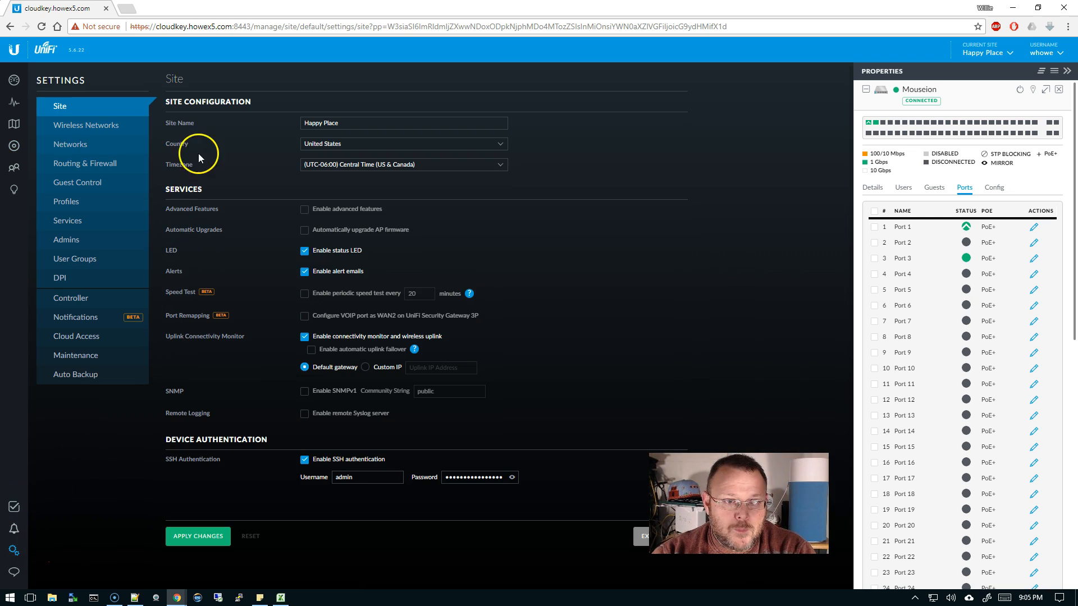
left_click(67, 201)
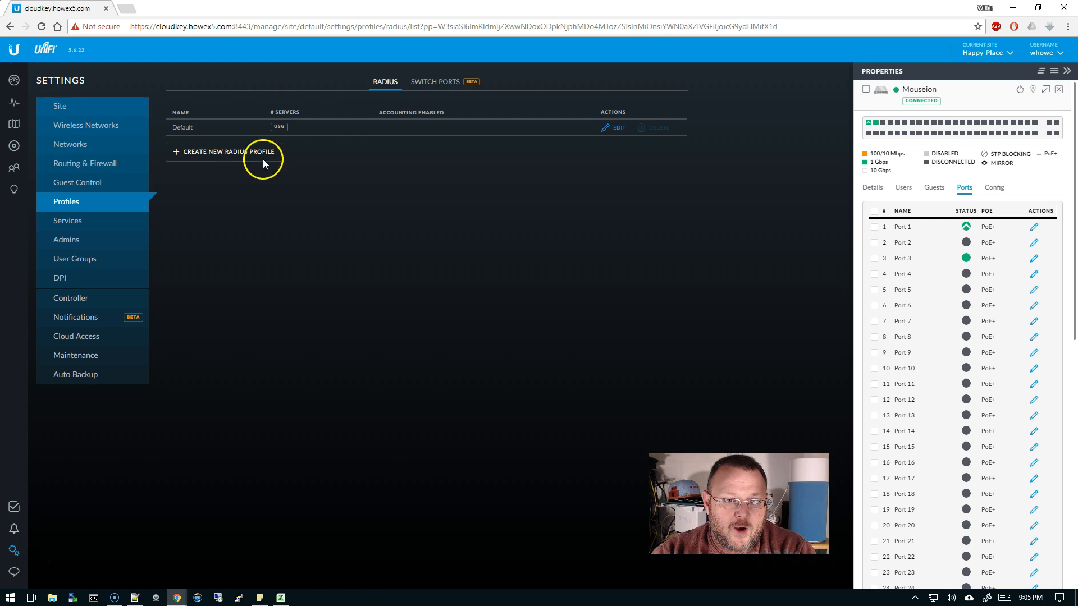
left_click(434, 82)
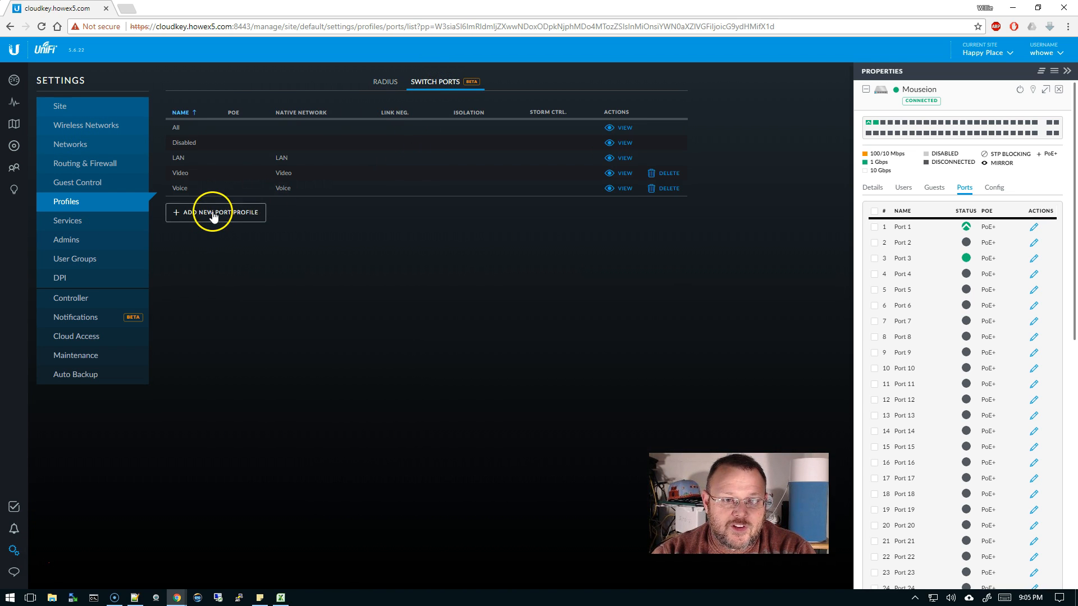
- Start a new switch port profile and name it Lab
left_click(216, 212)
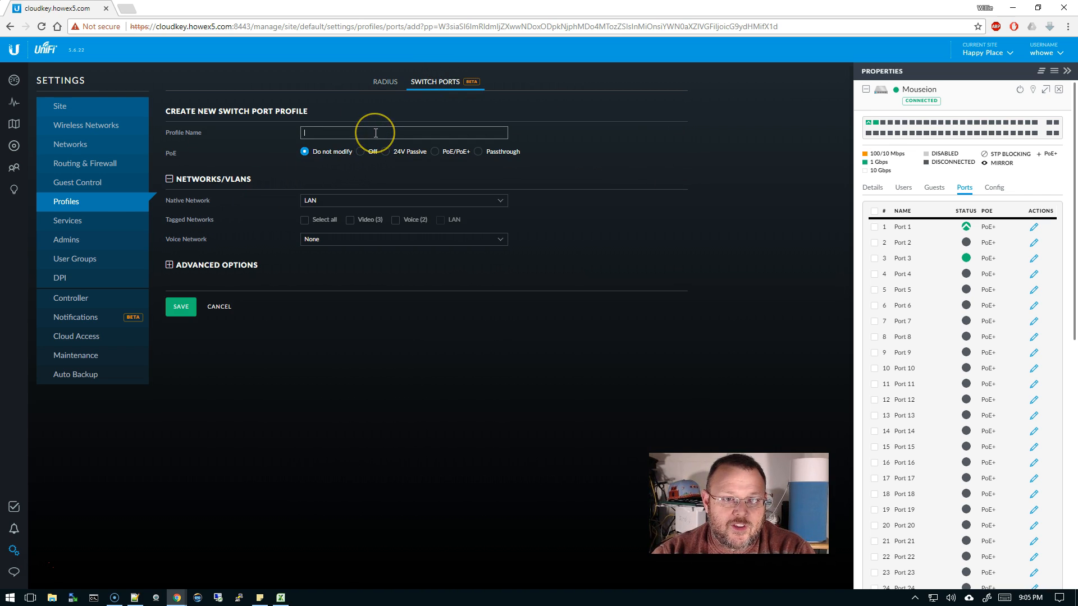
type("La")
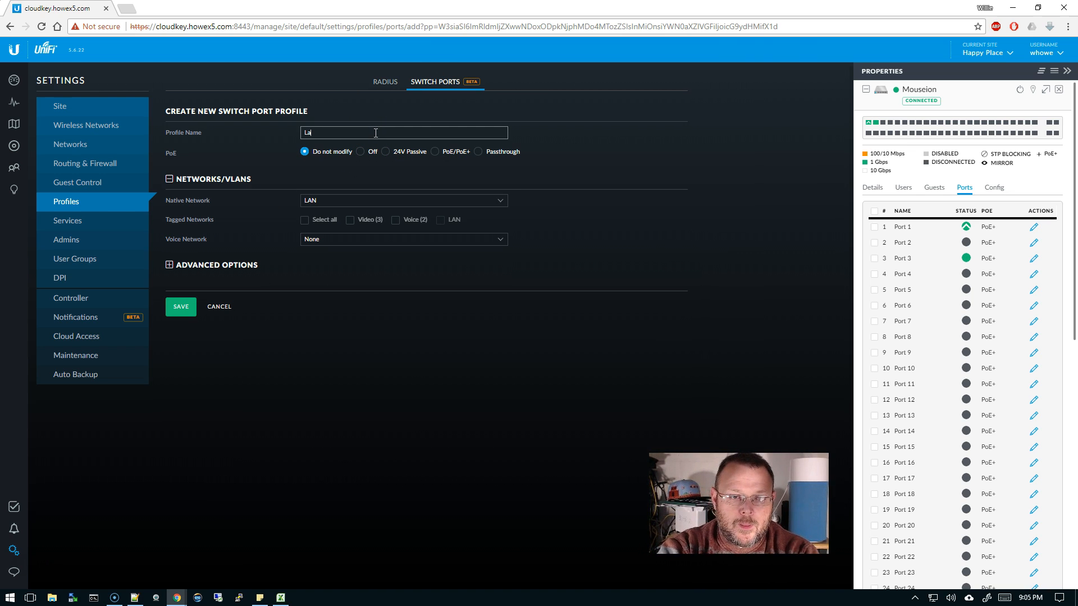
type("b")
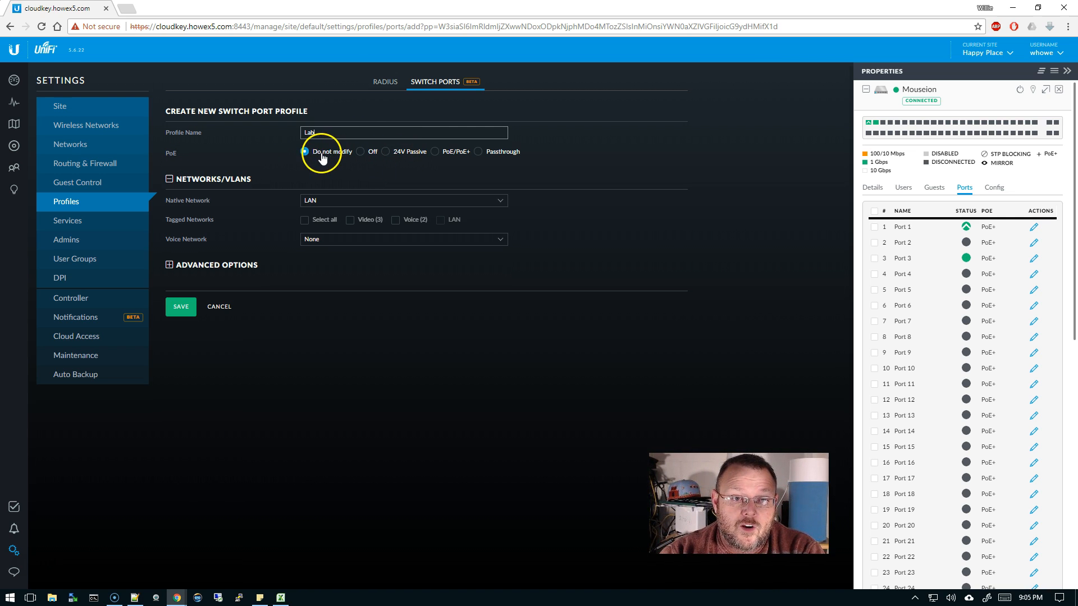
mouse_move(261, 149)
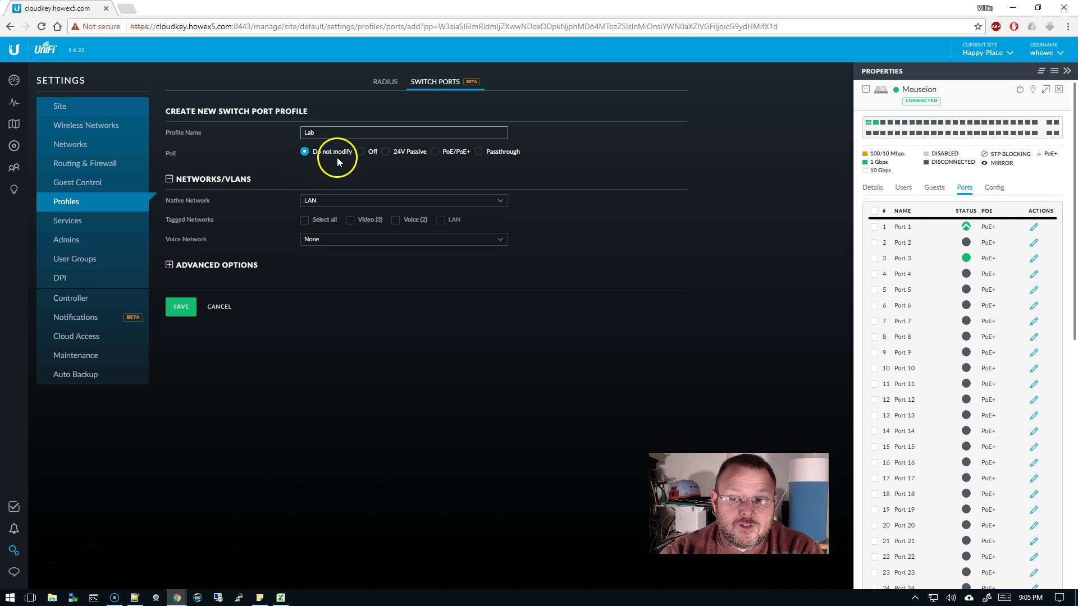
mouse_move(341, 158)
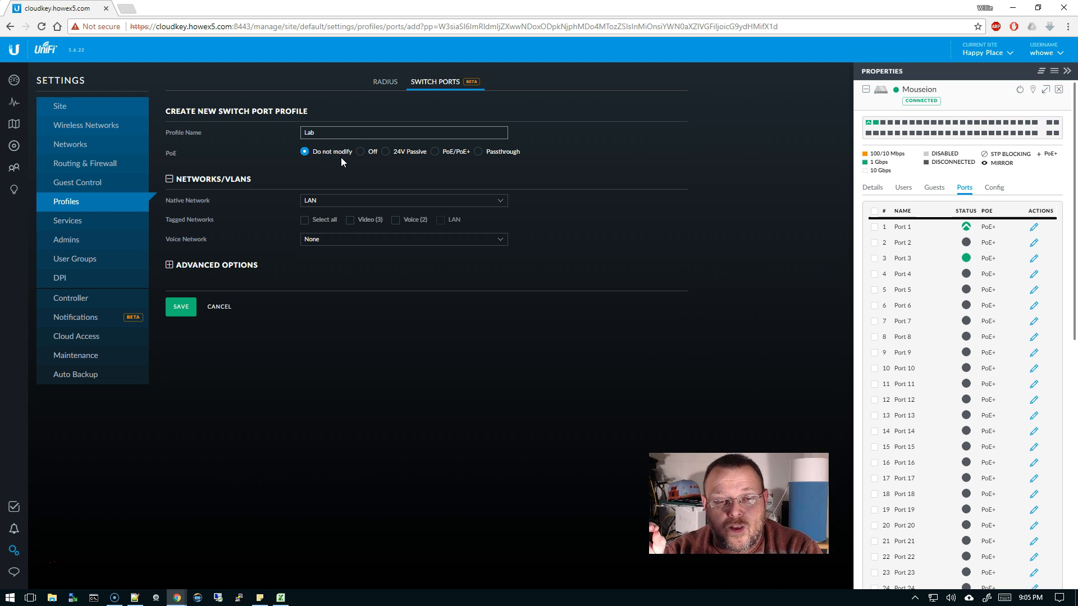
mouse_move(611, 169)
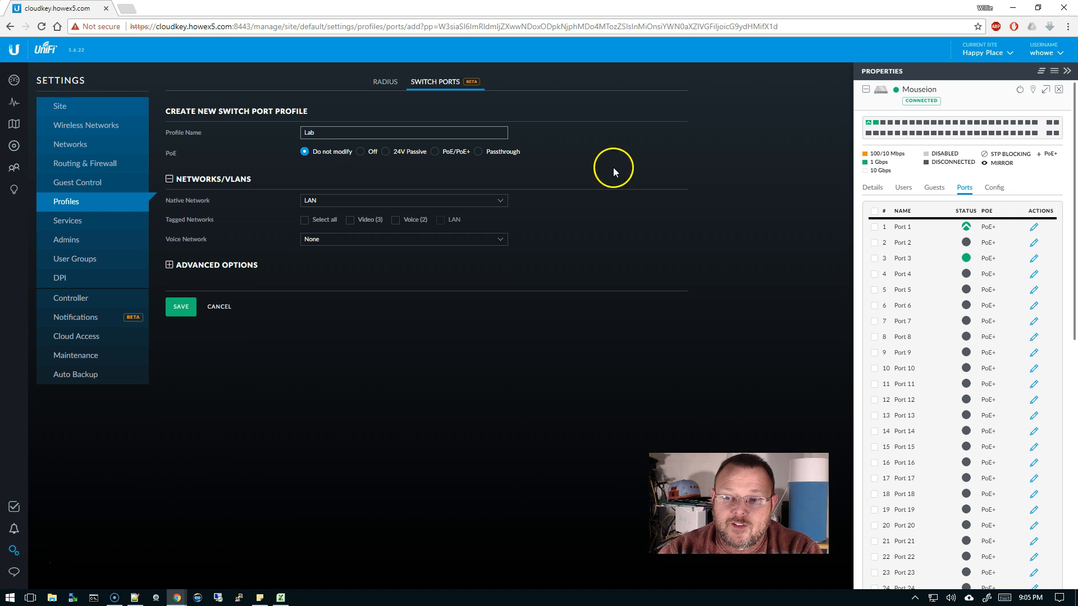
mouse_move(988, 243)
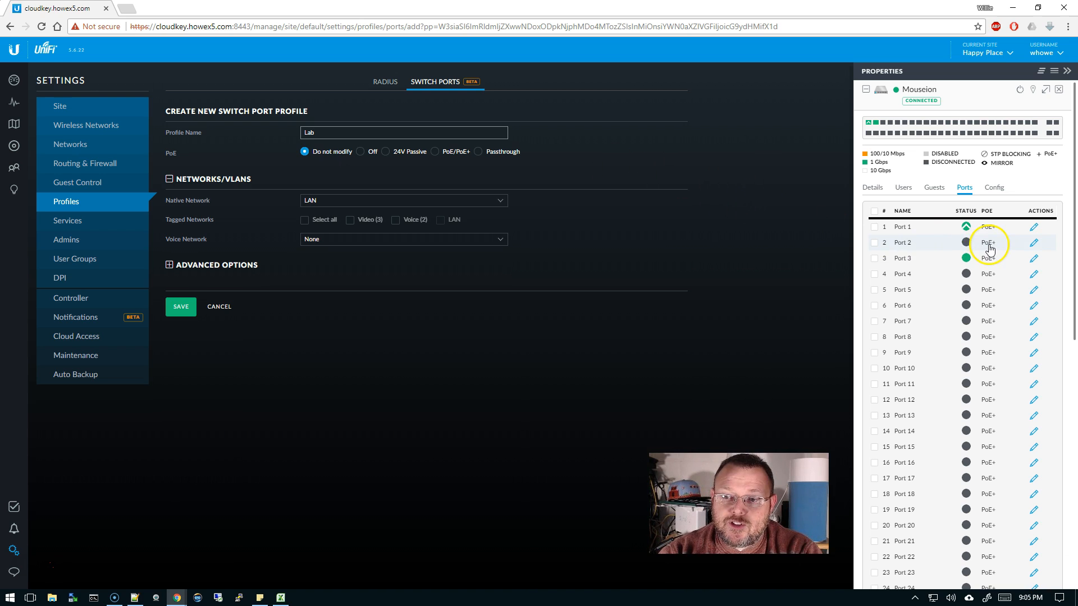
mouse_move(679, 219)
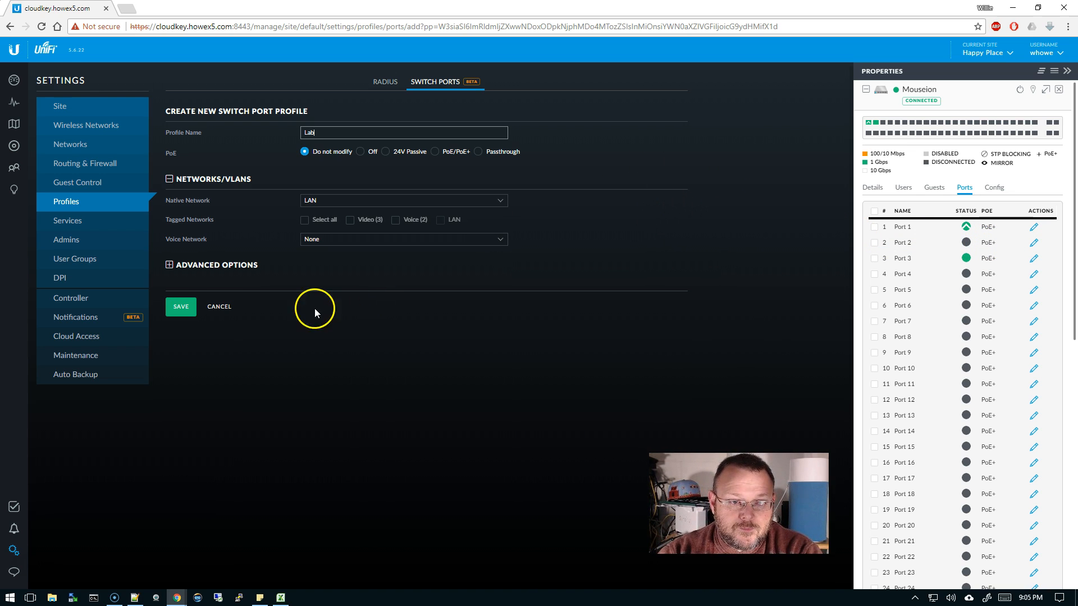
mouse_move(319, 200)
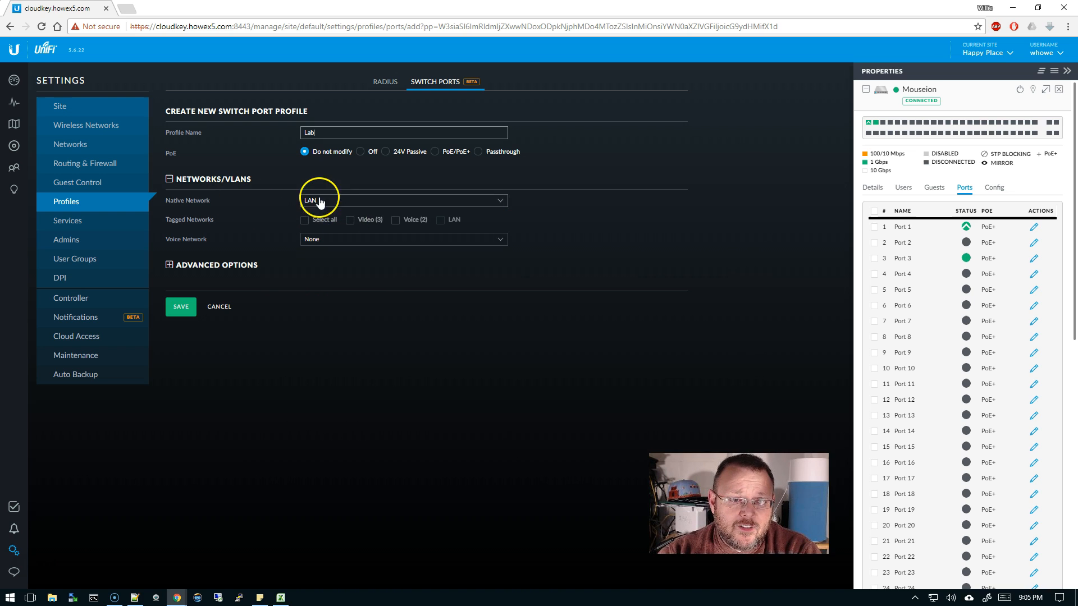
- Set Voice (2) as native network, tag Video (3) only, and expand the advanced options
left_click(403, 200)
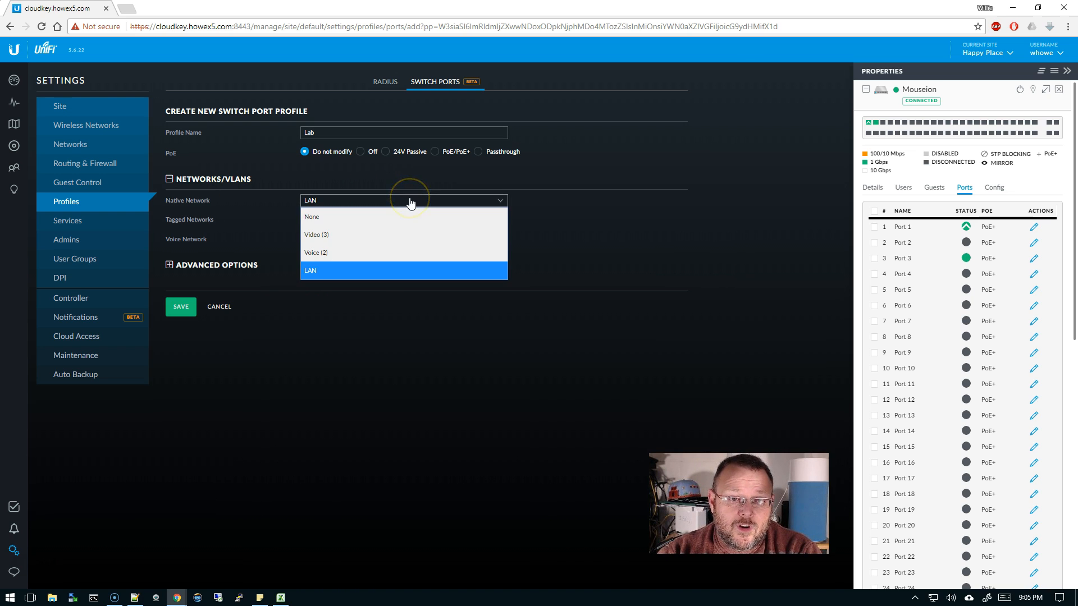
left_click(317, 252)
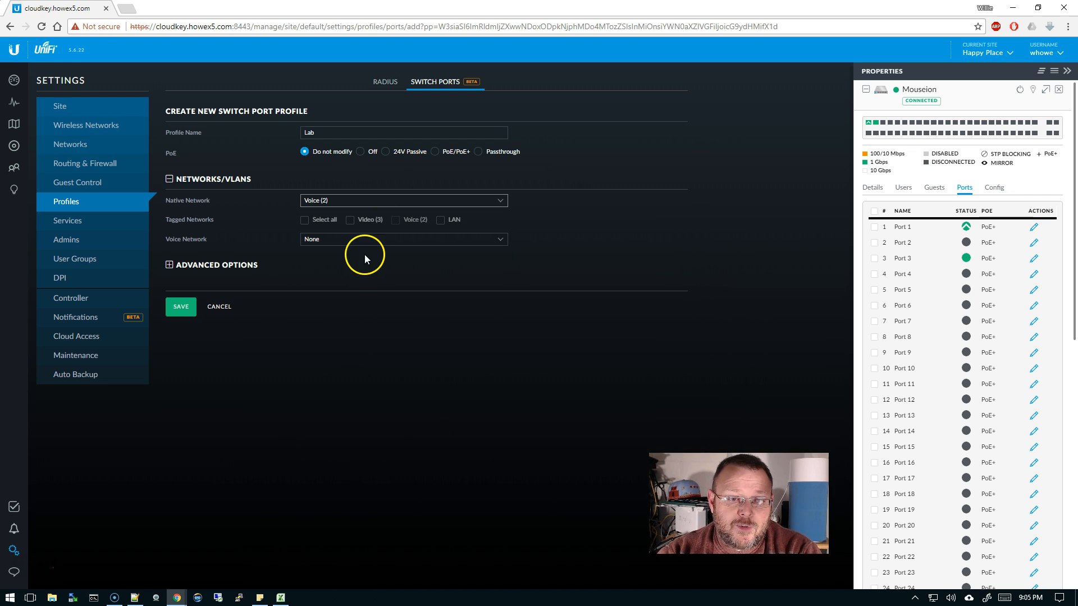
mouse_move(326, 200)
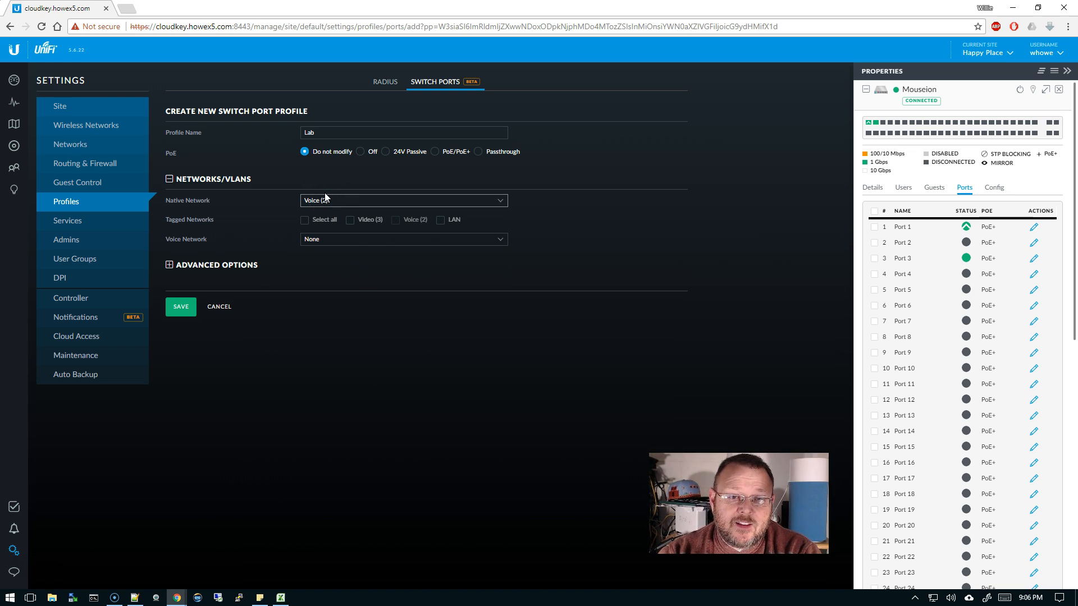
left_click(350, 219)
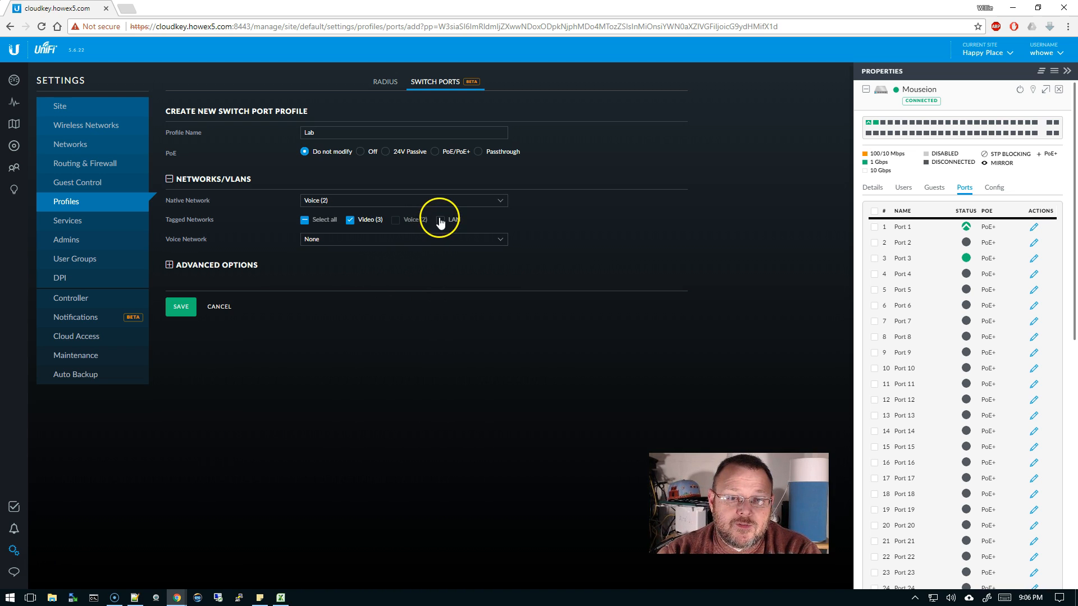
left_click(440, 219)
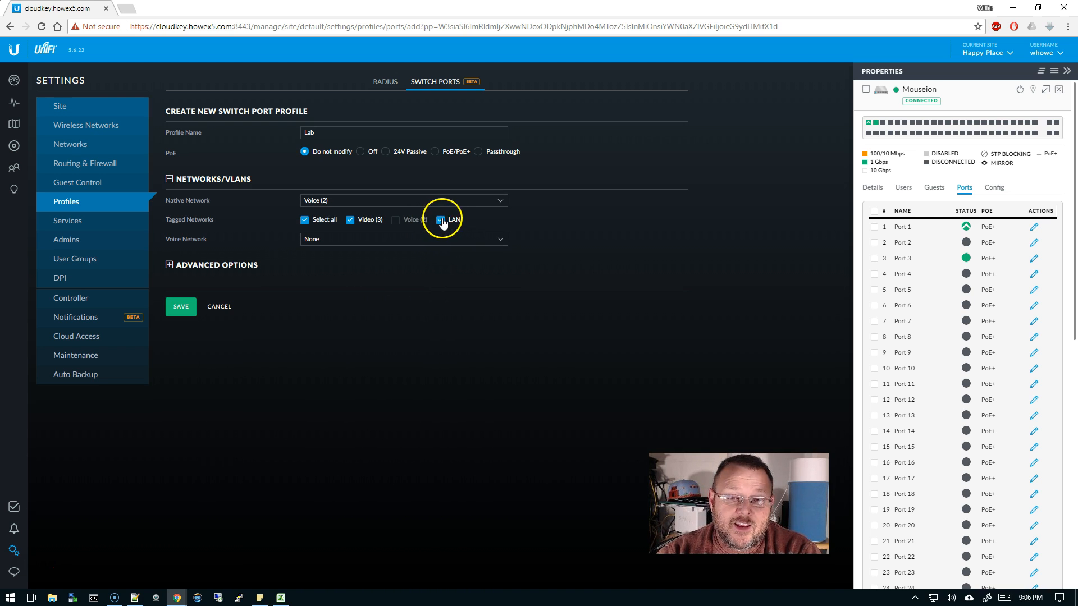
left_click(441, 219)
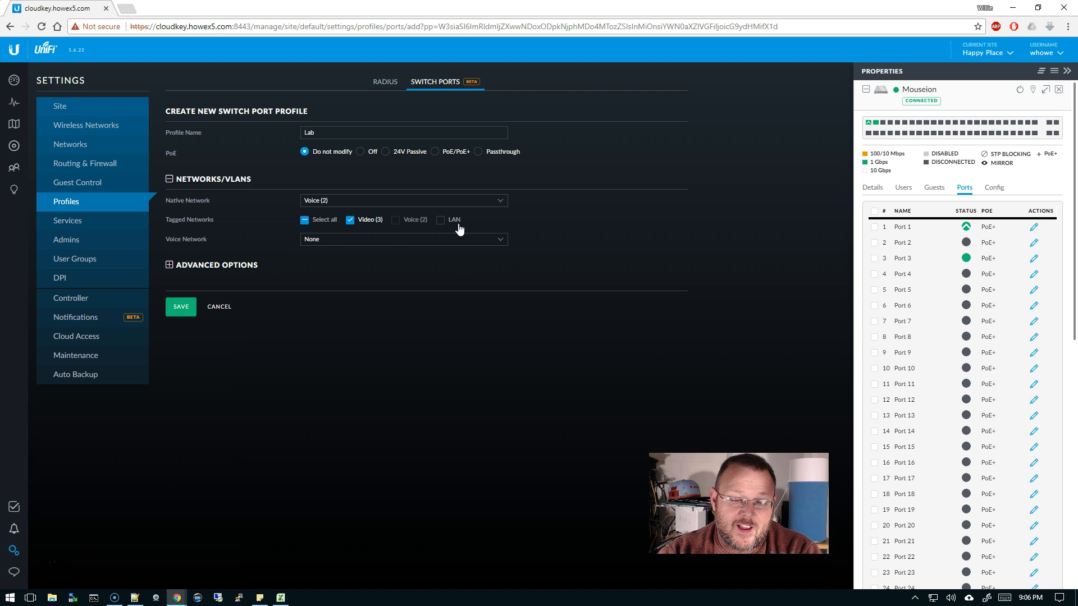
left_click(403, 238)
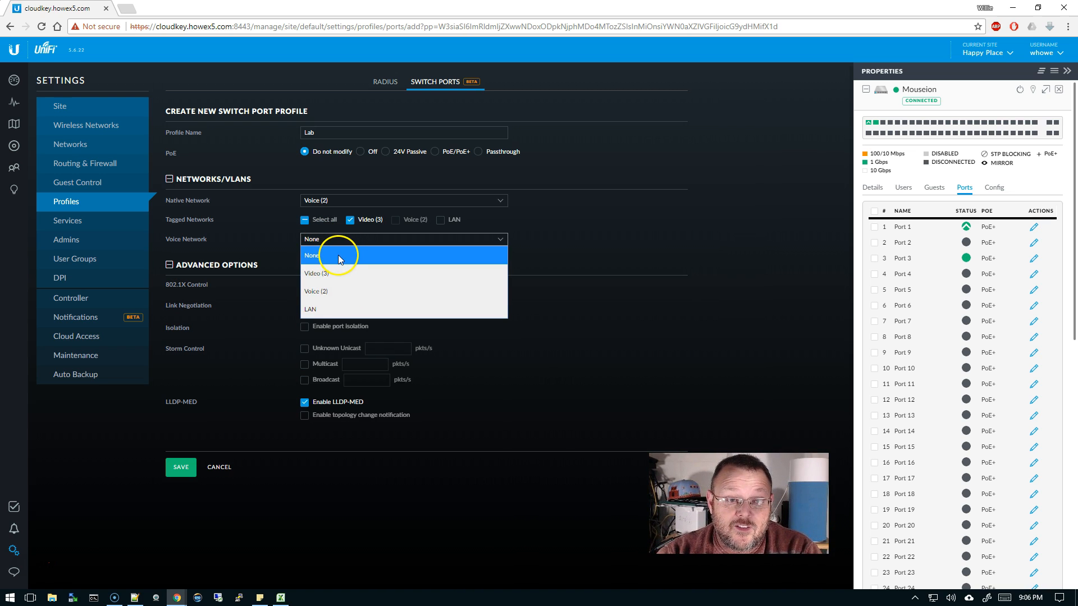
- Adjust the native network, set Voice (2) as the voice network and save the Lab profile
left_click(311, 255)
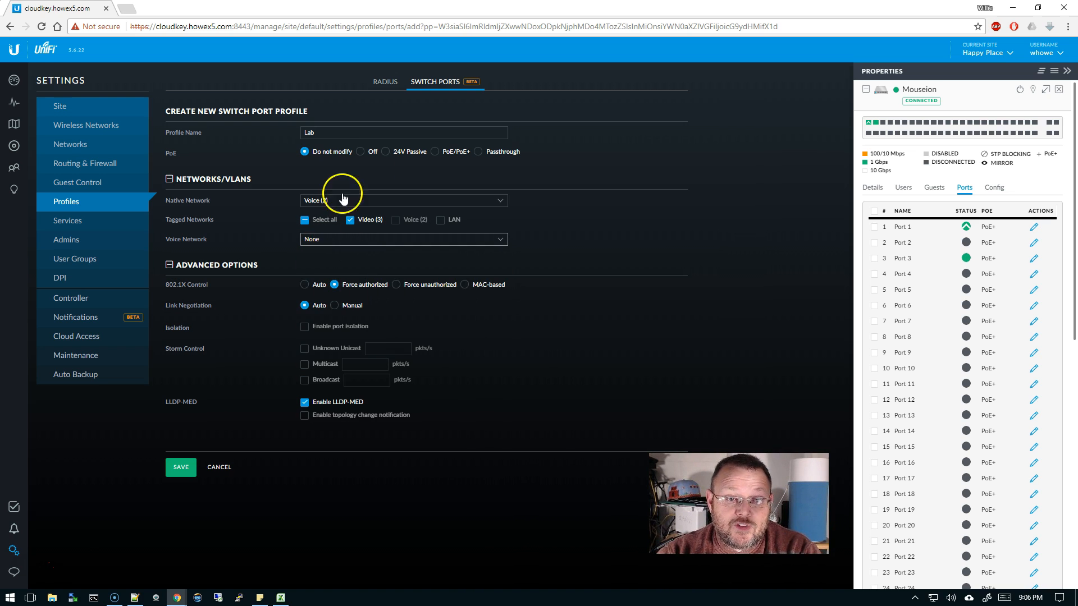
left_click(403, 199)
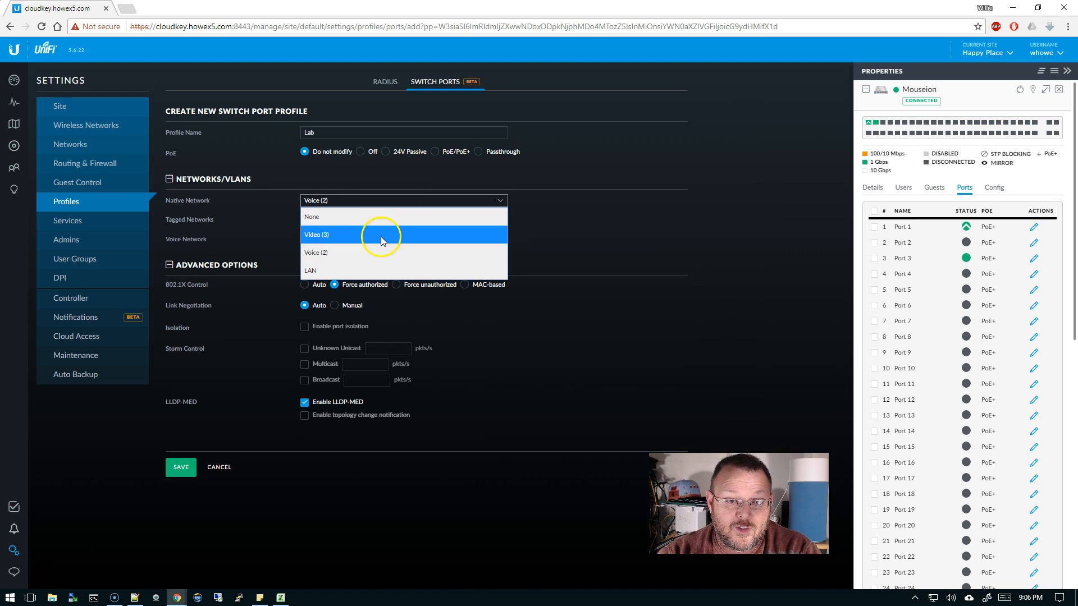
left_click(316, 235)
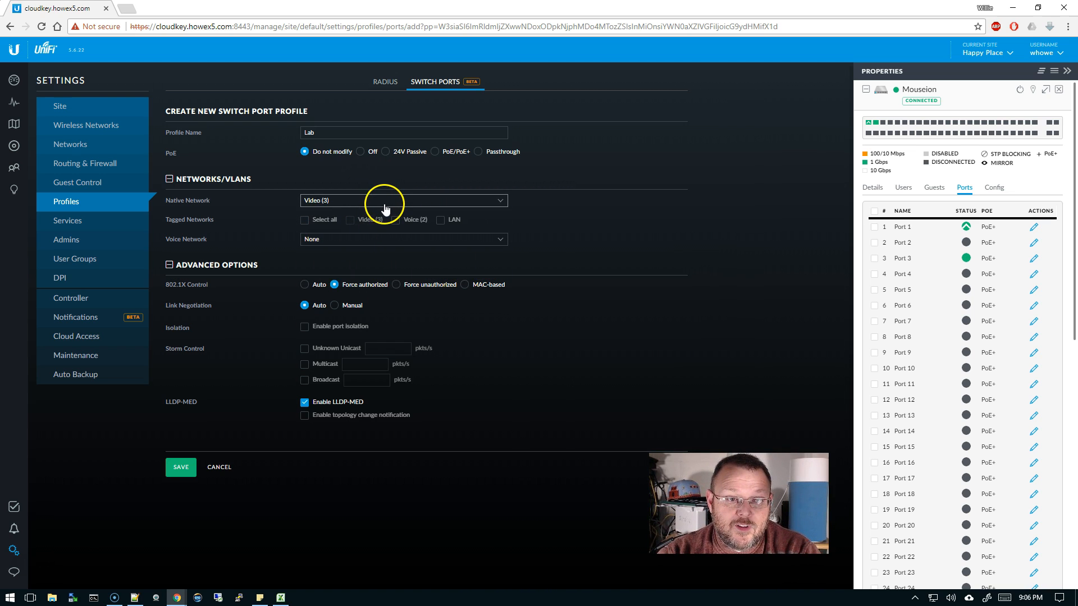
left_click(403, 200)
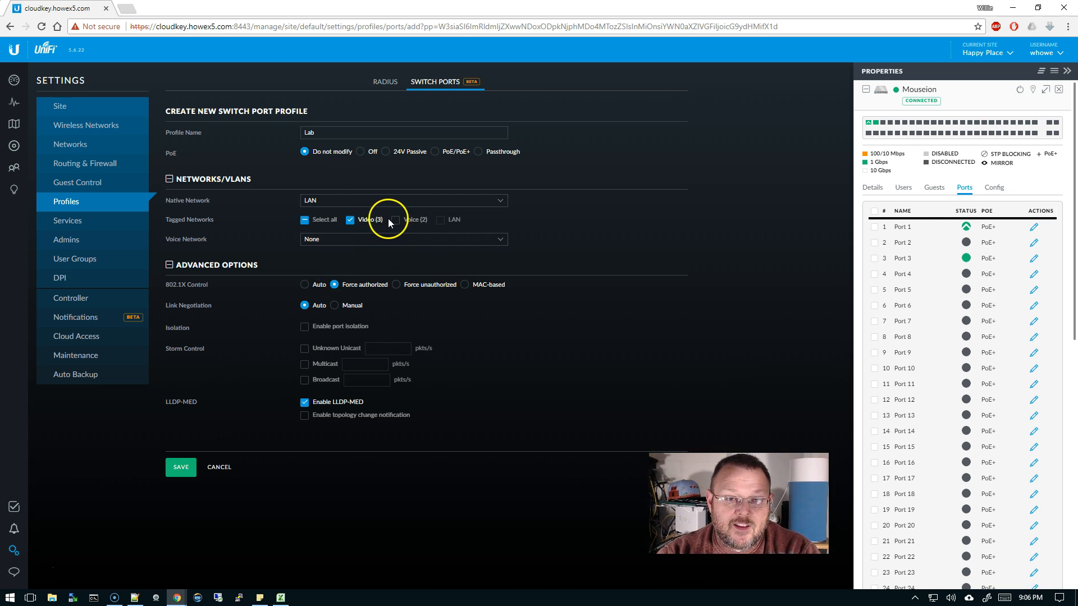
left_click(403, 238)
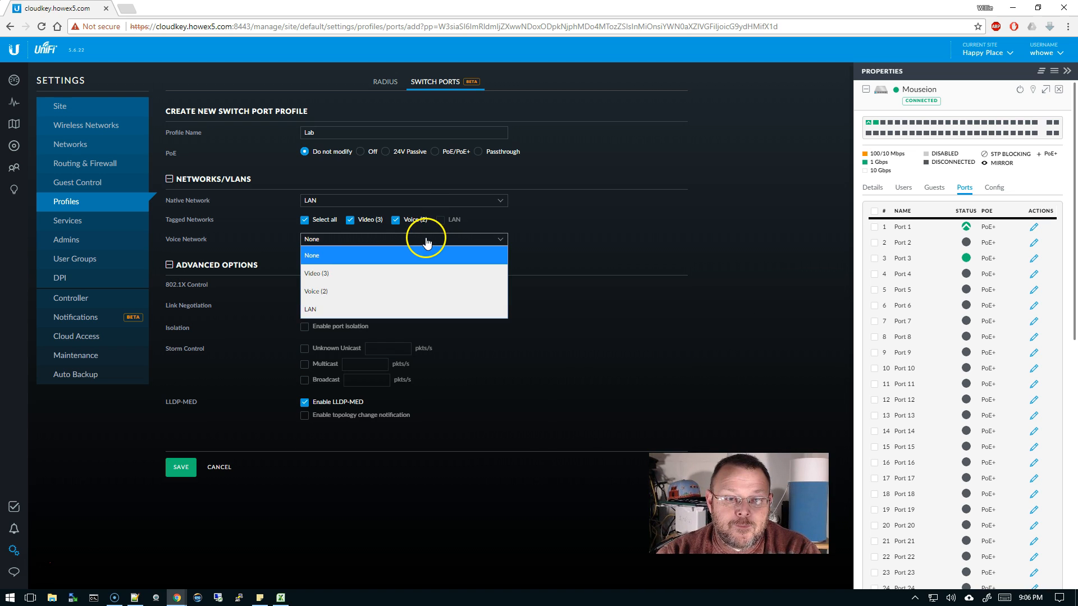
mouse_move(347, 290)
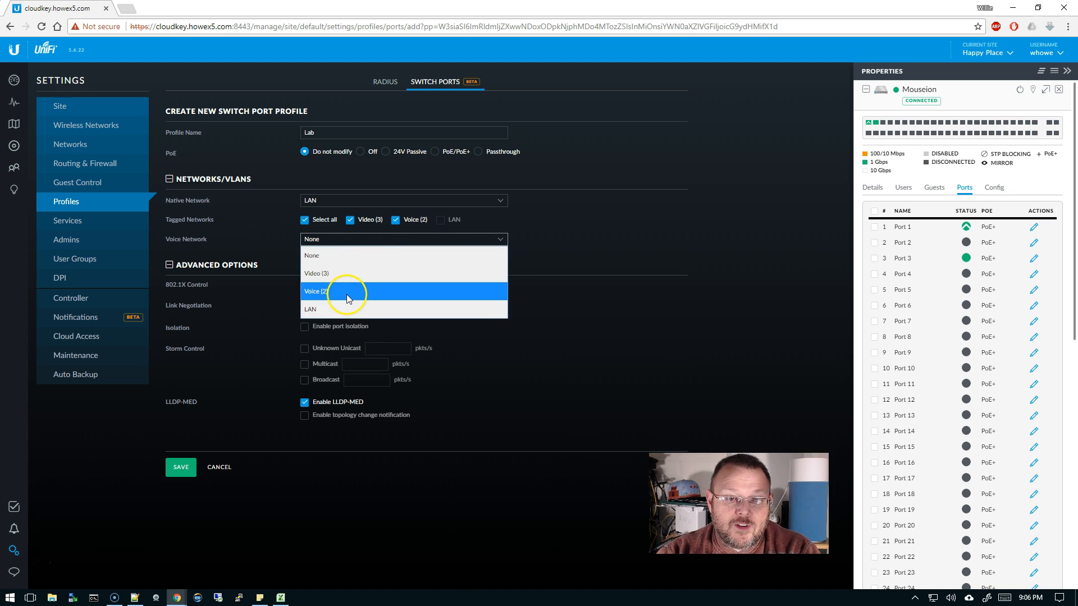
left_click(315, 291)
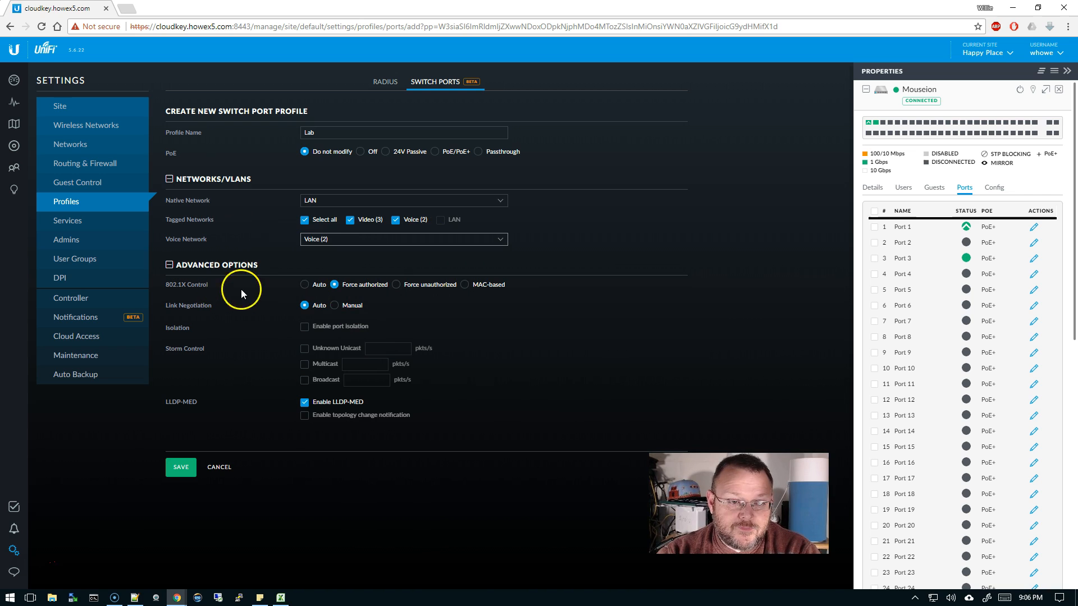
mouse_move(259, 287)
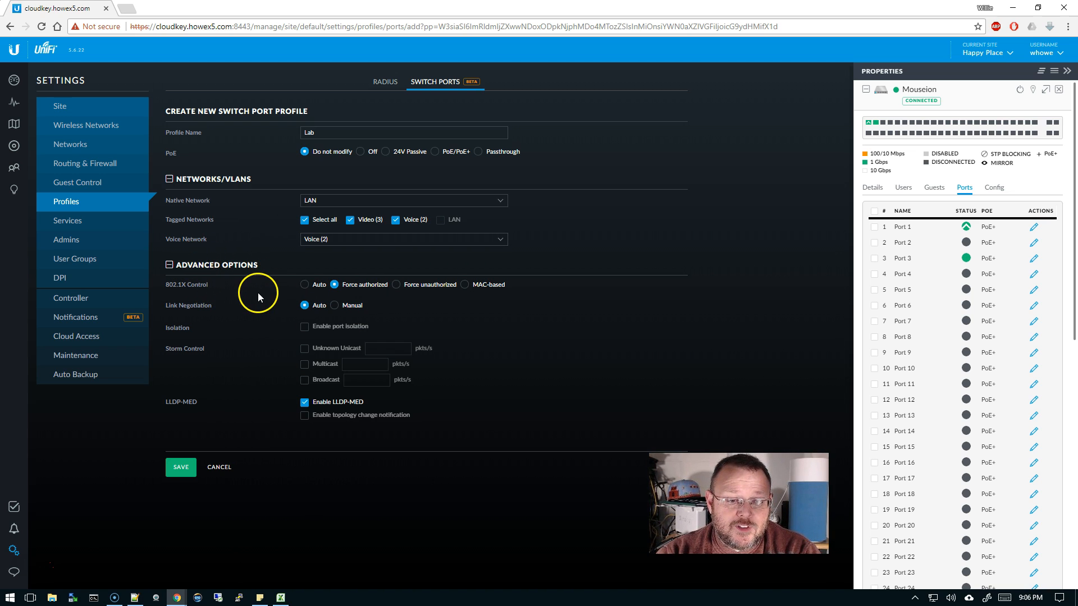
mouse_move(341, 320)
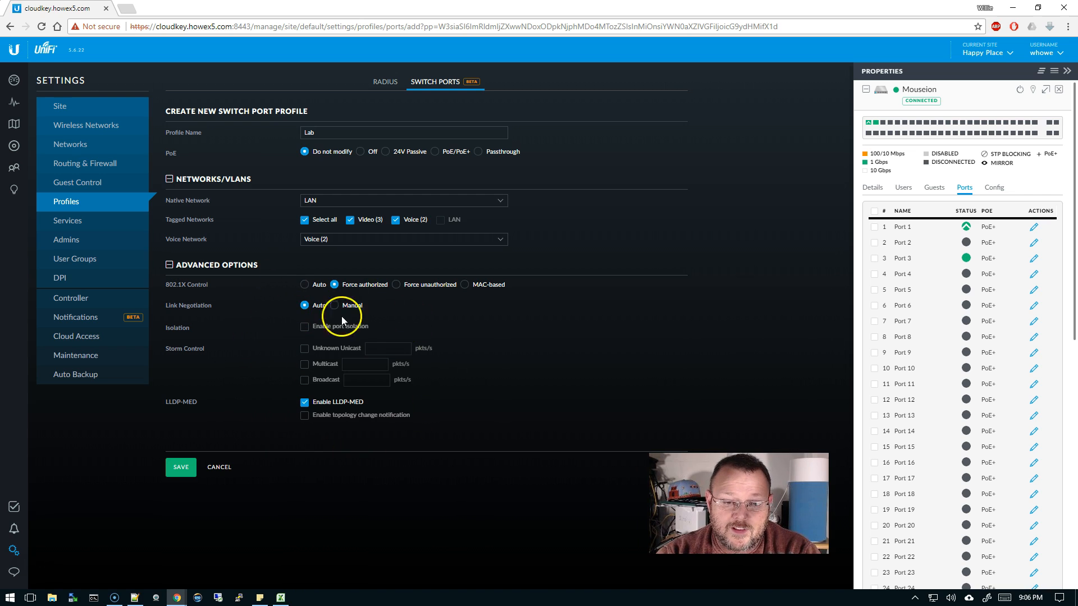
mouse_move(280, 403)
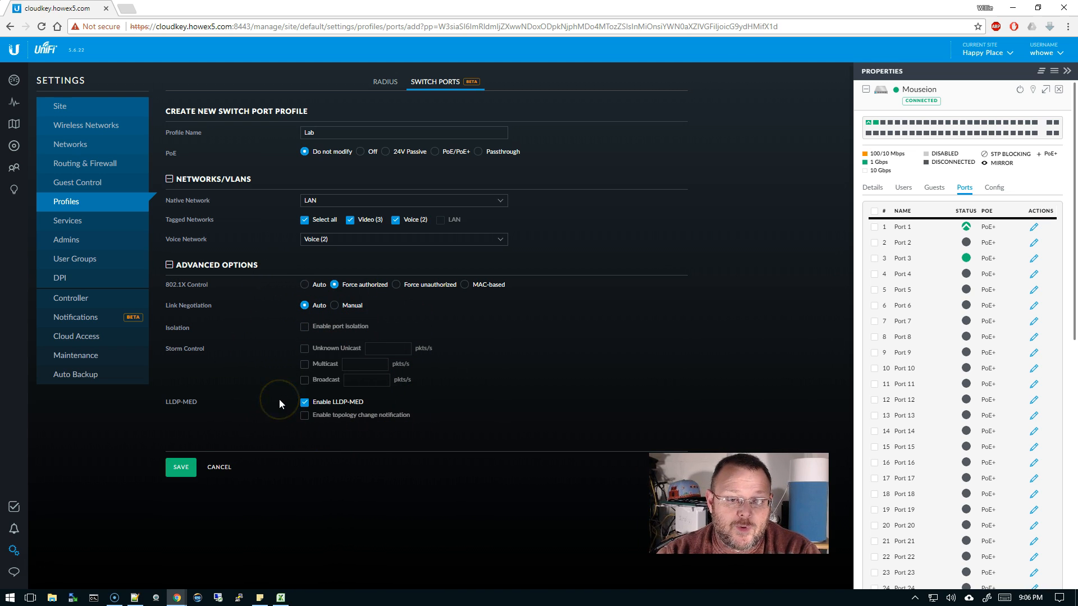
mouse_move(280, 403)
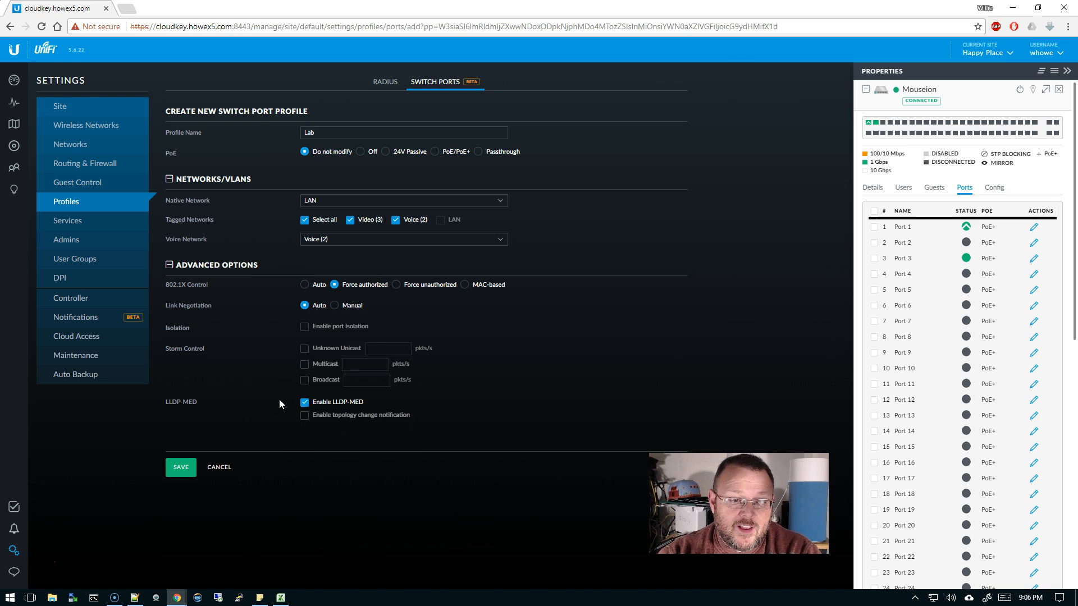
mouse_move(440, 333)
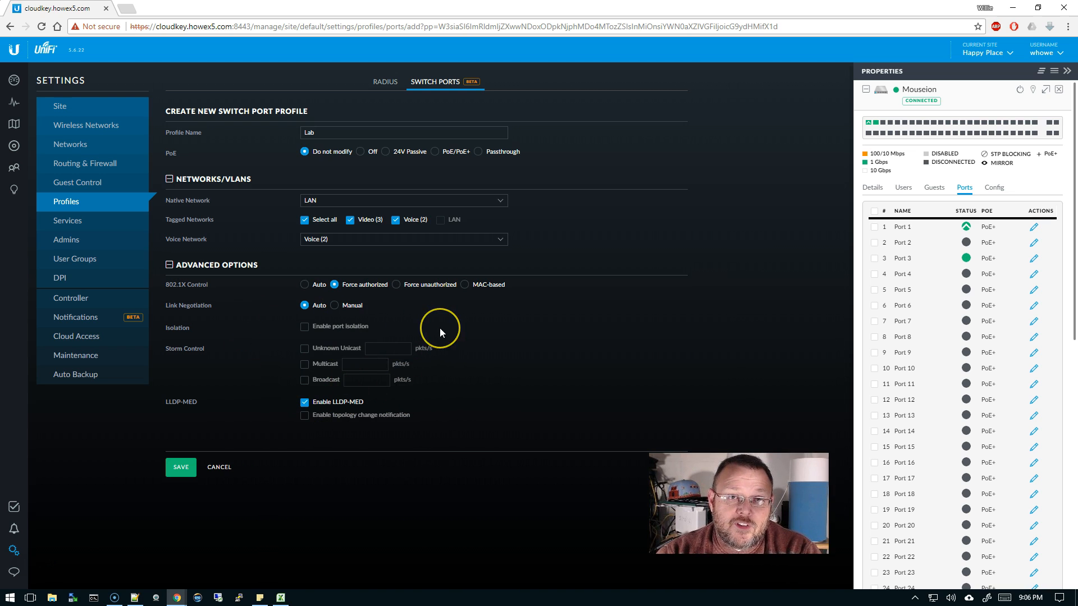
mouse_move(430, 323)
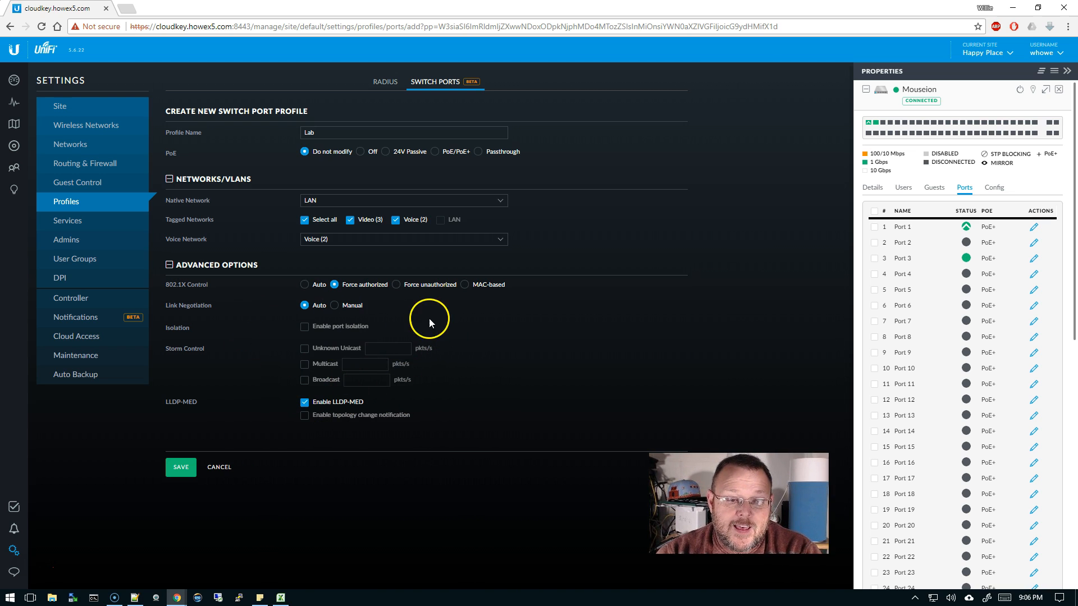
mouse_move(336, 297)
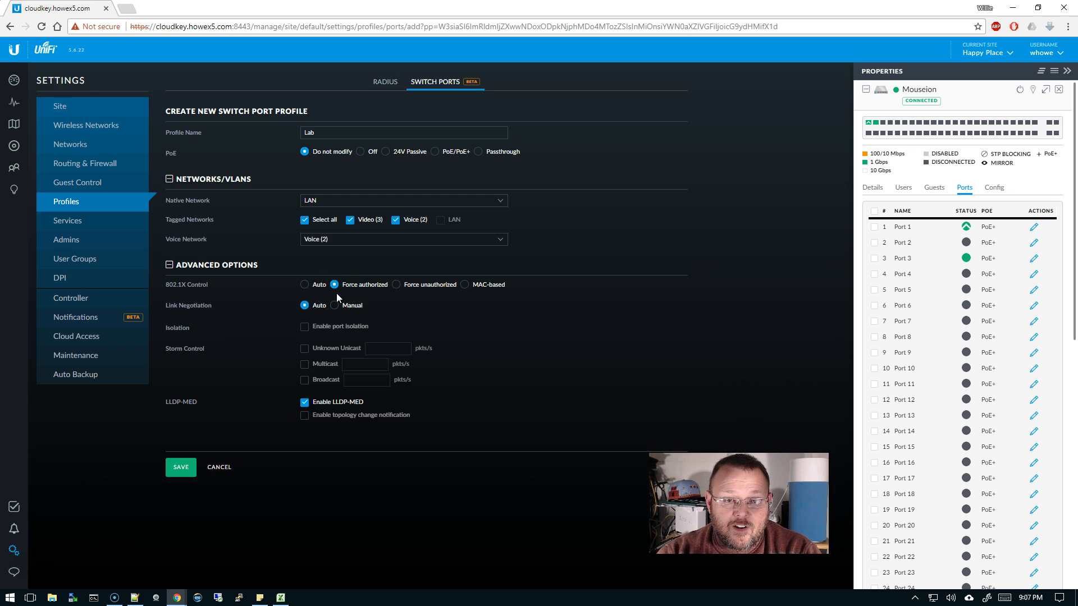
mouse_move(239, 499)
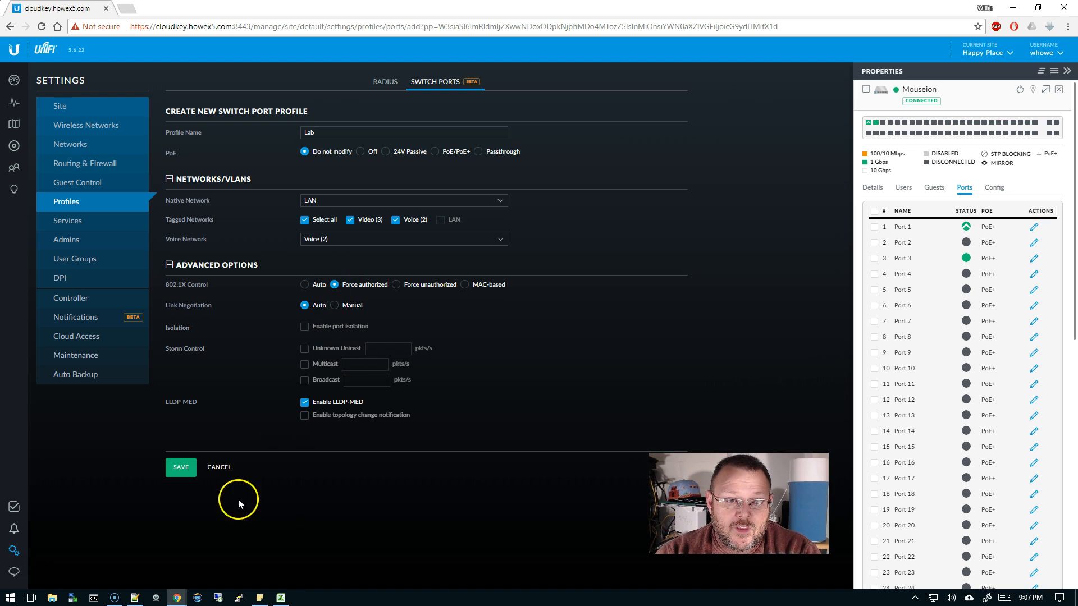
left_click(179, 467)
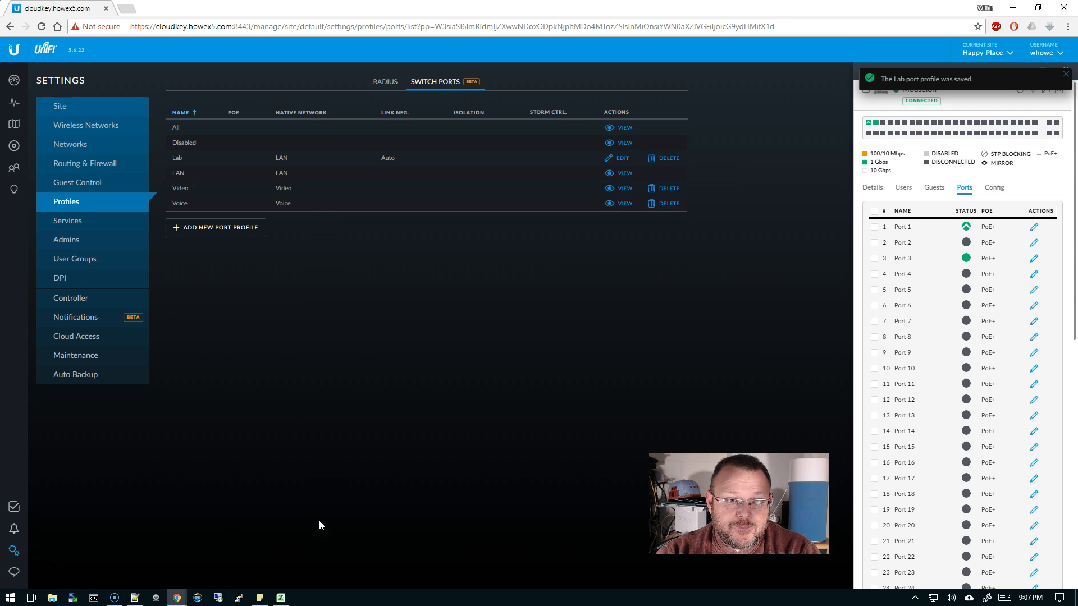
mouse_move(422, 103)
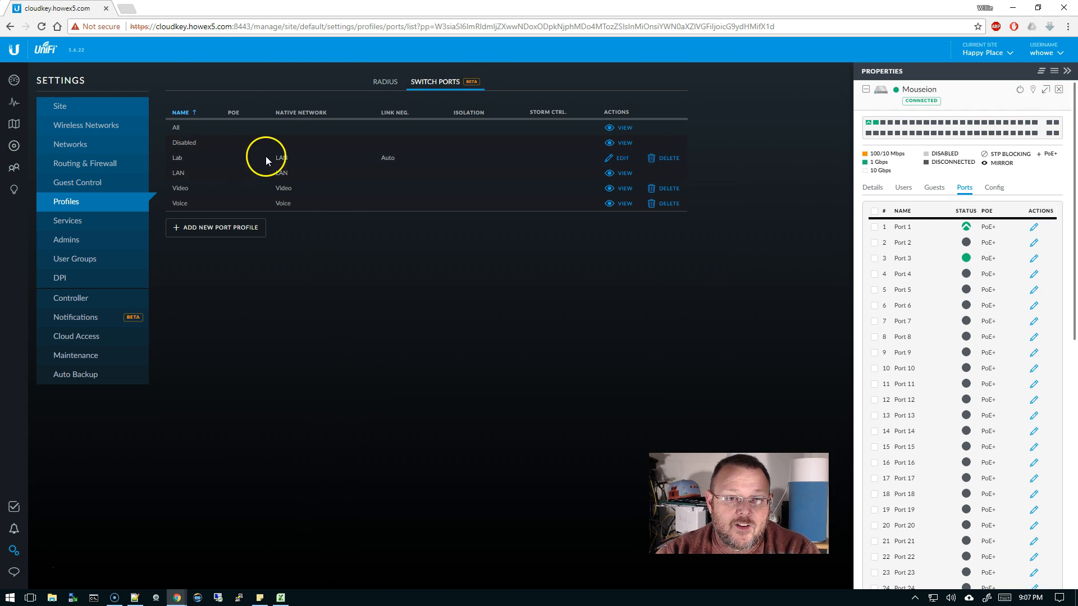
mouse_move(768, 131)
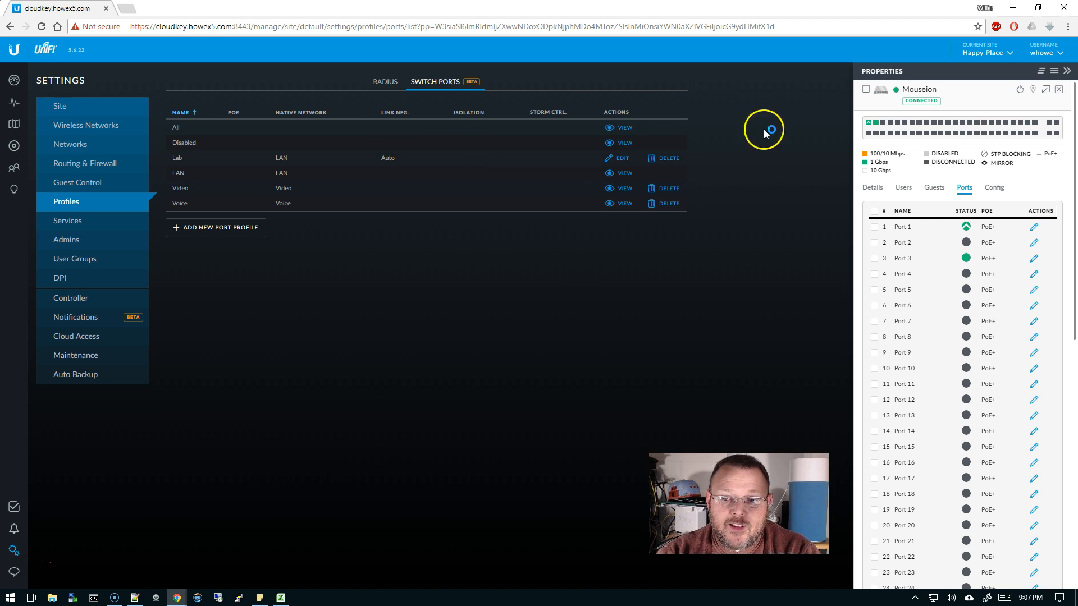
mouse_move(769, 279)
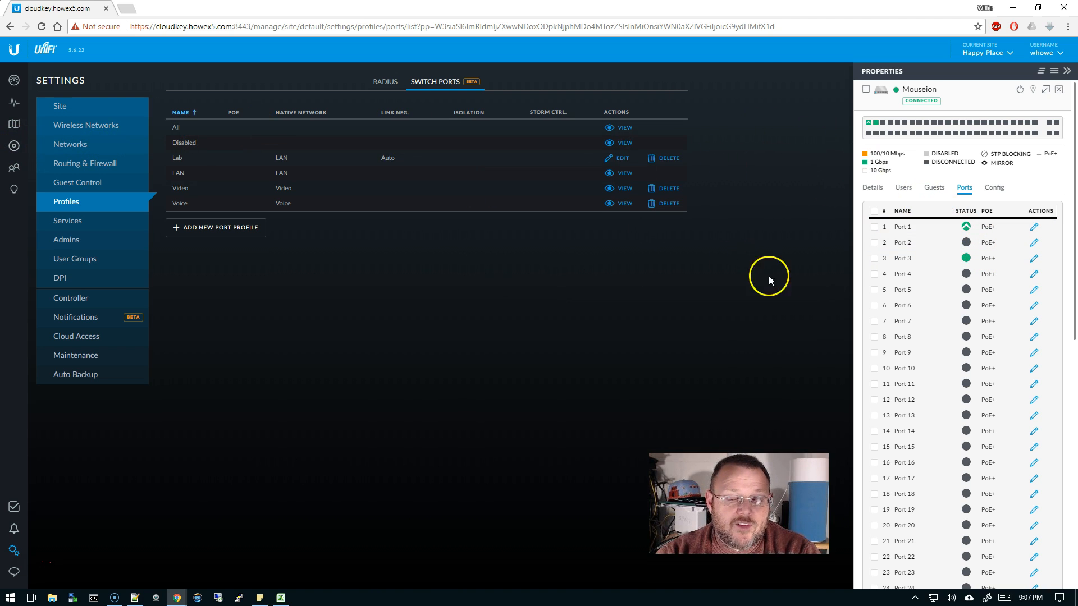
mouse_move(14, 146)
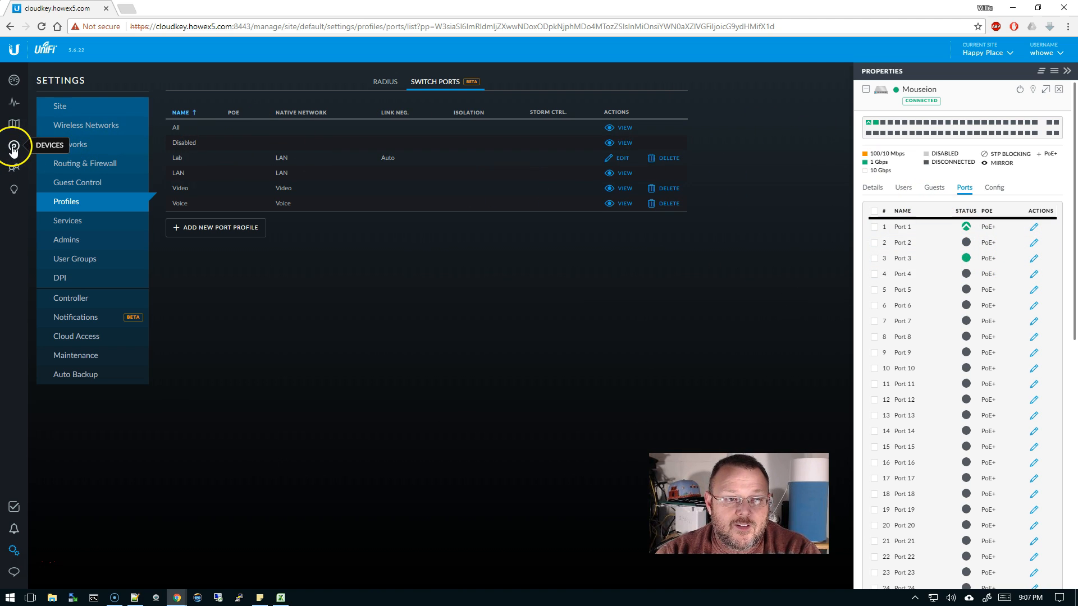
- Apply the Lab profile to port 2 of the switch and rename it Test Port
left_click(14, 146)
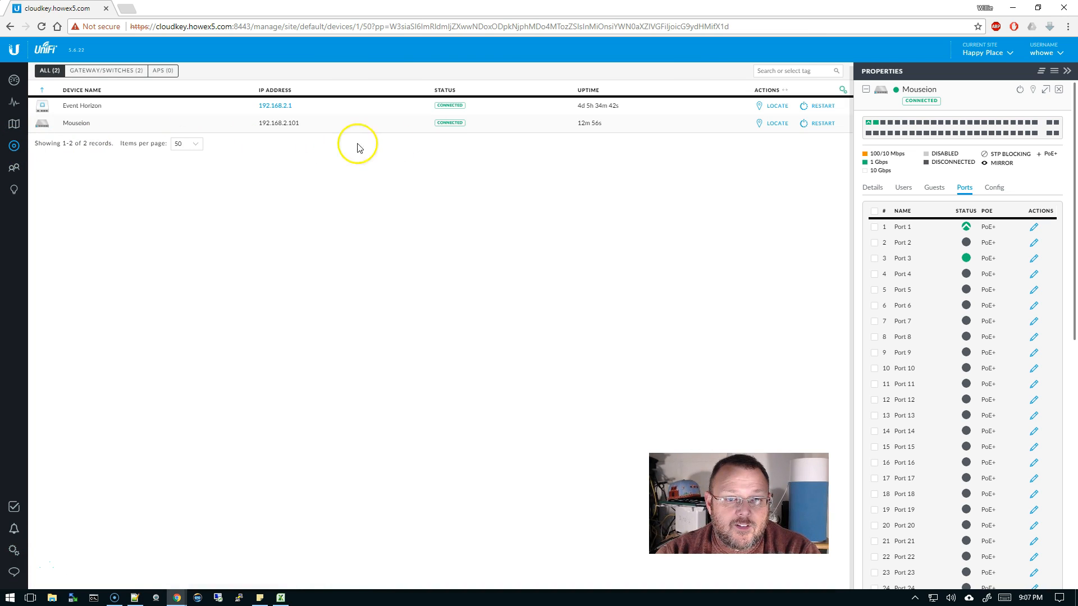
mouse_move(507, 132)
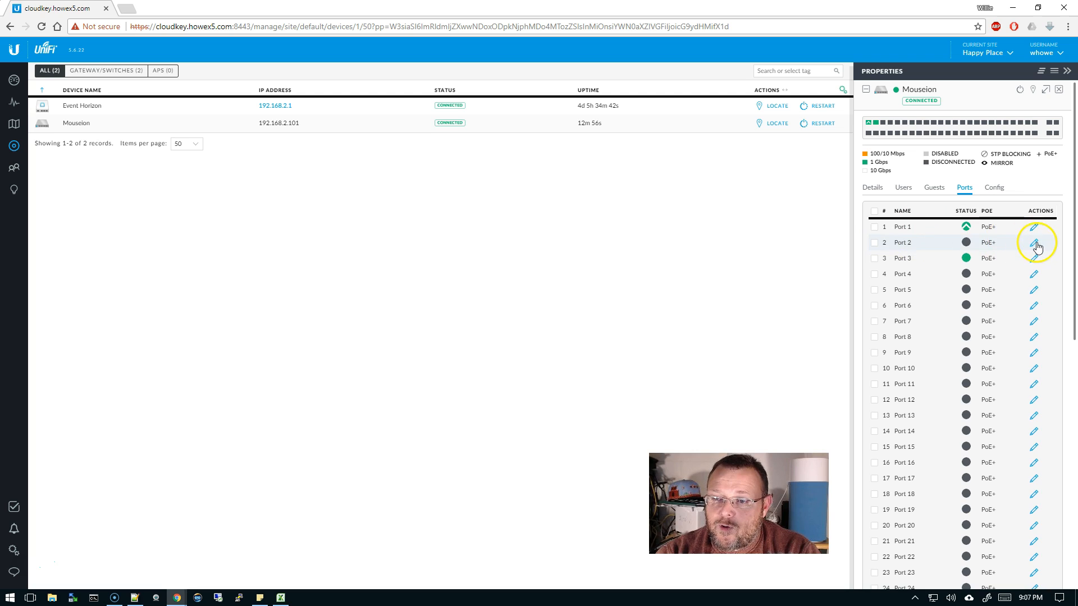
left_click(1033, 243)
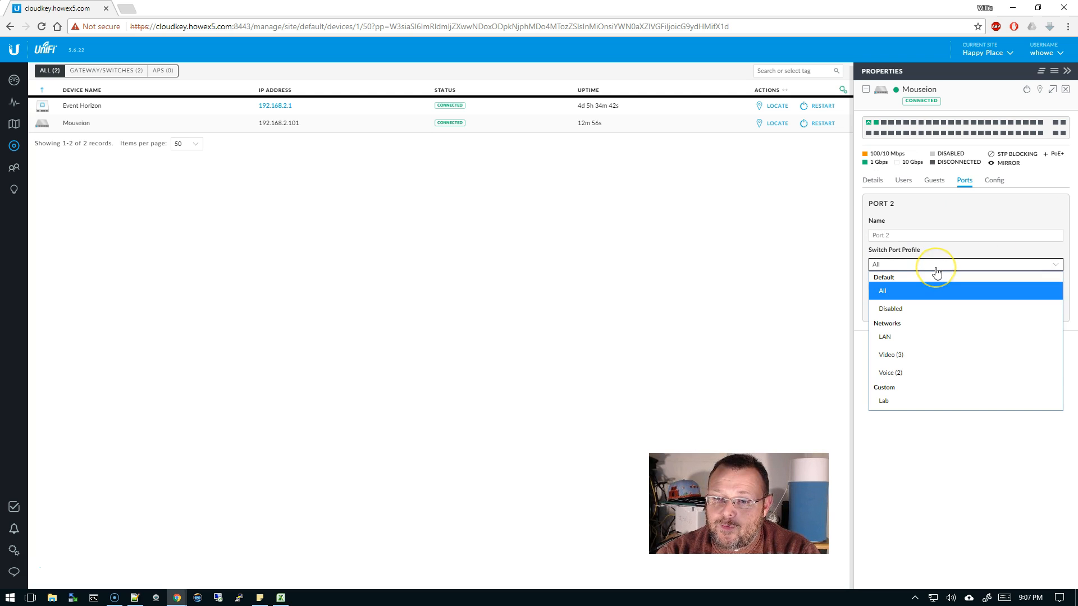
mouse_move(896, 402)
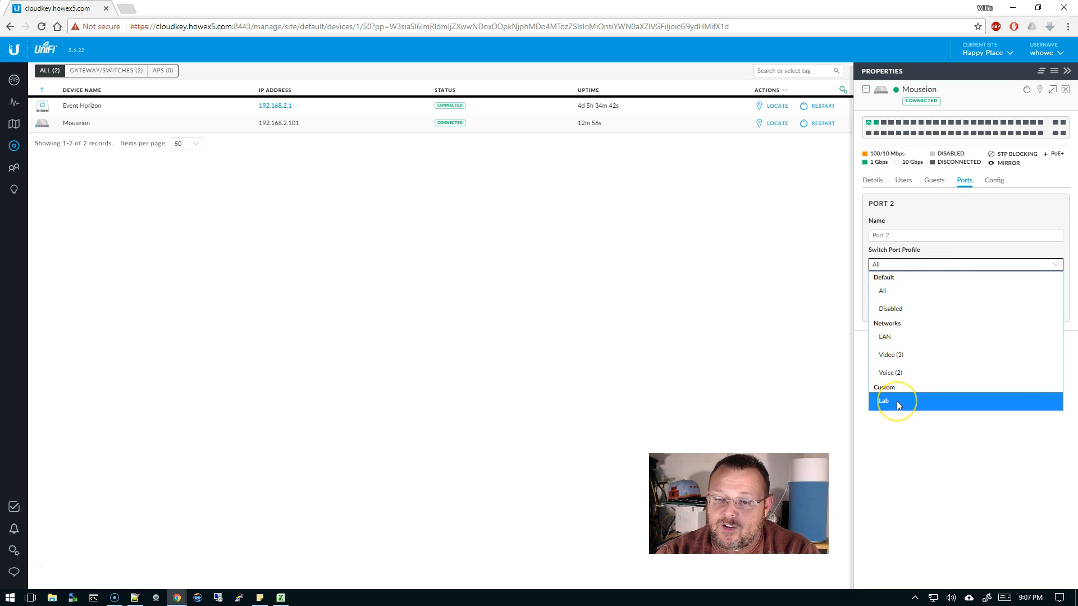
left_click(885, 401)
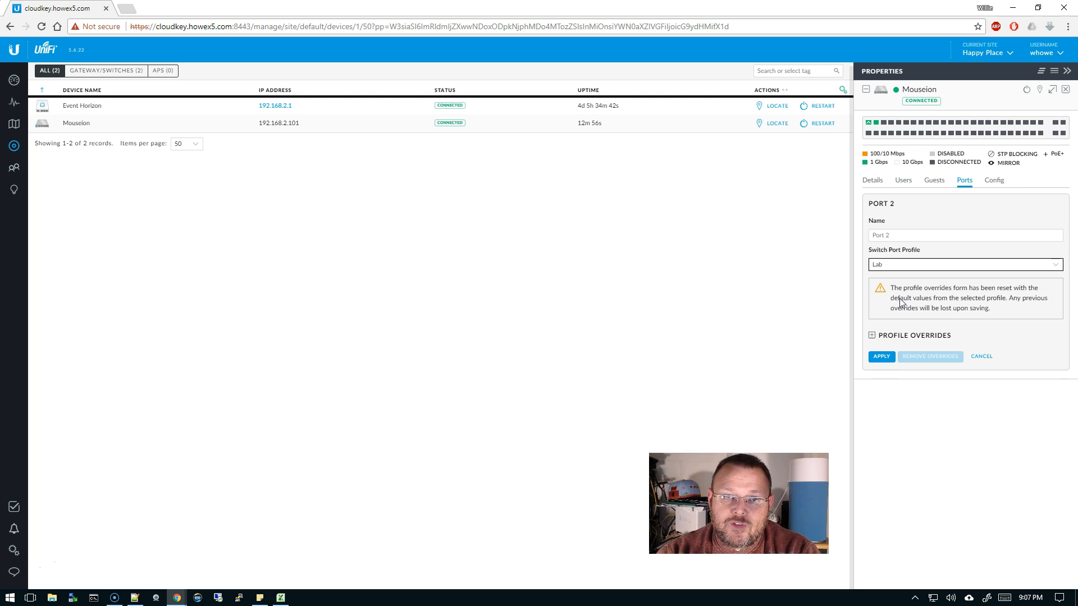
left_click(880, 356)
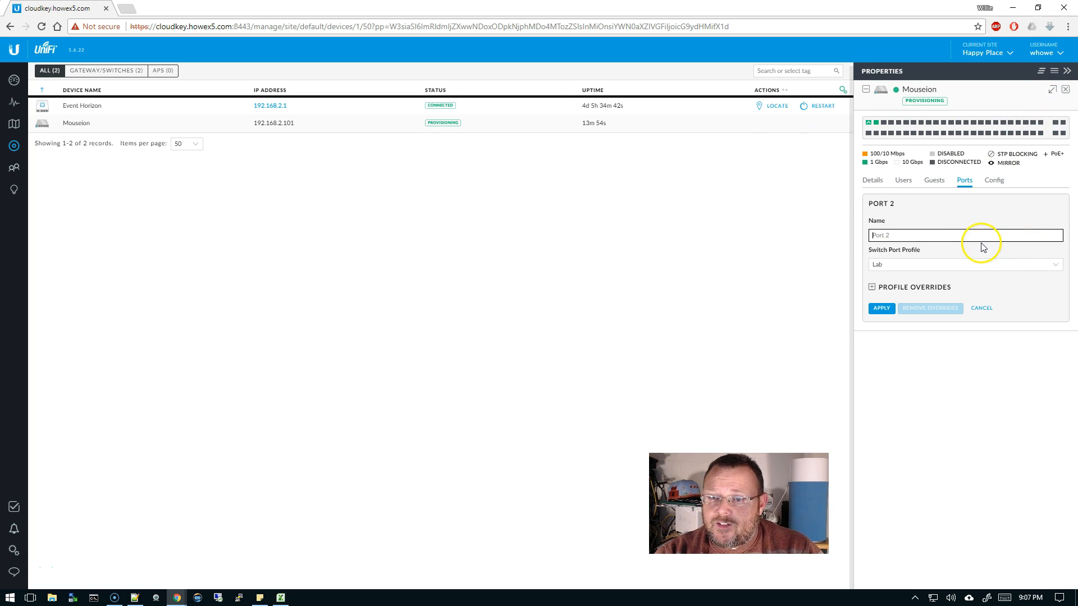
type("T")
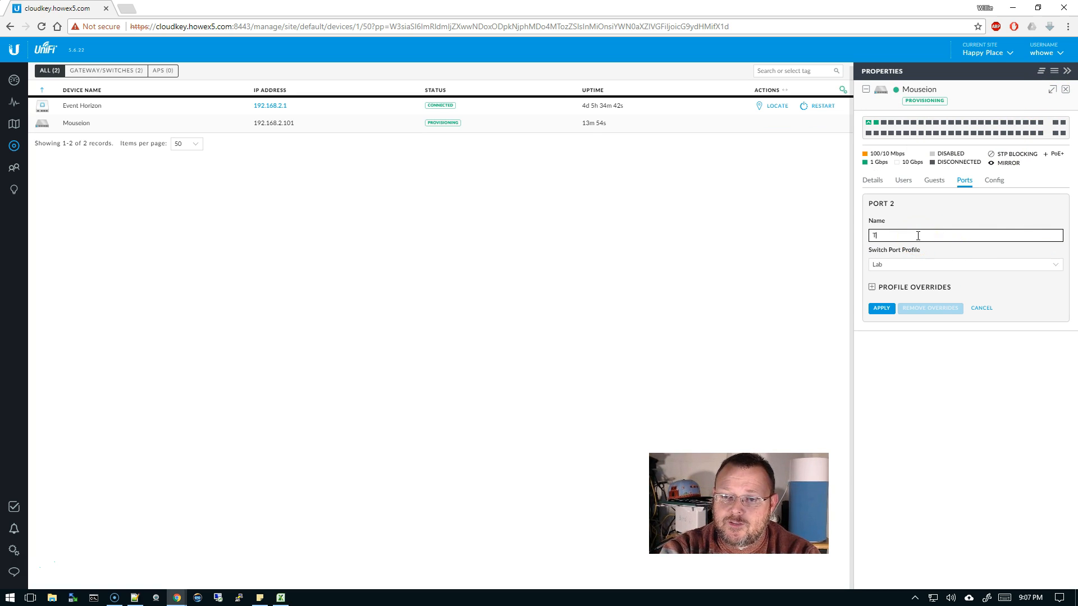
type("est Port")
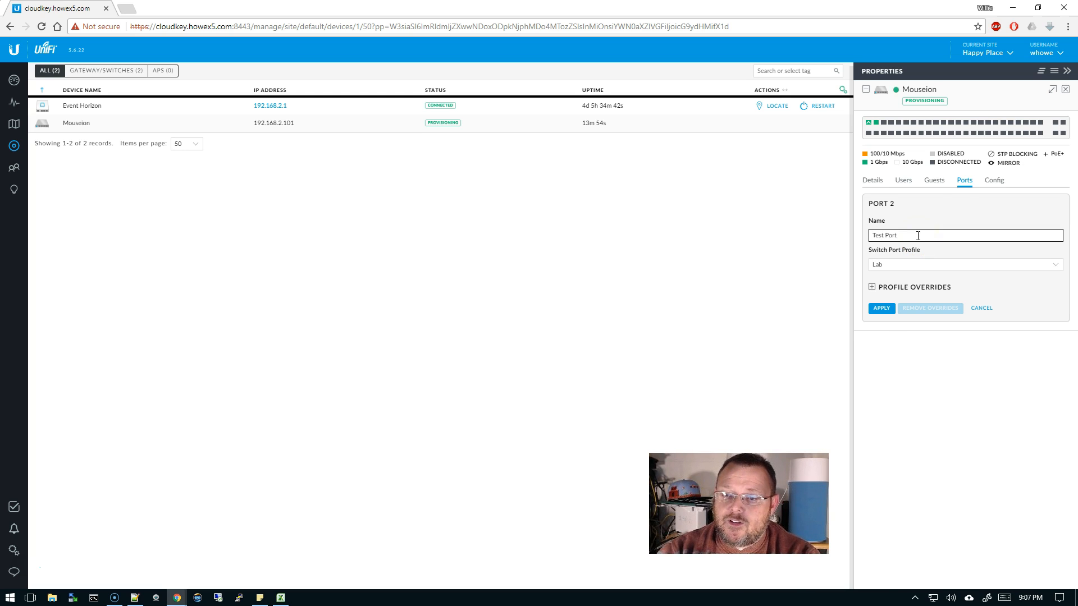
left_click(880, 307)
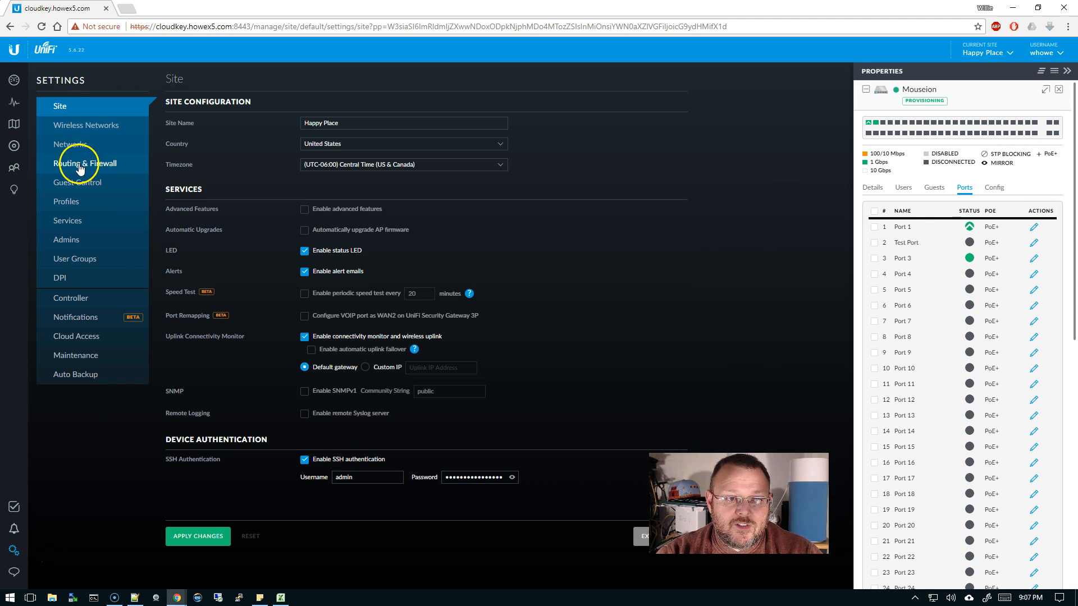
left_click(67, 201)
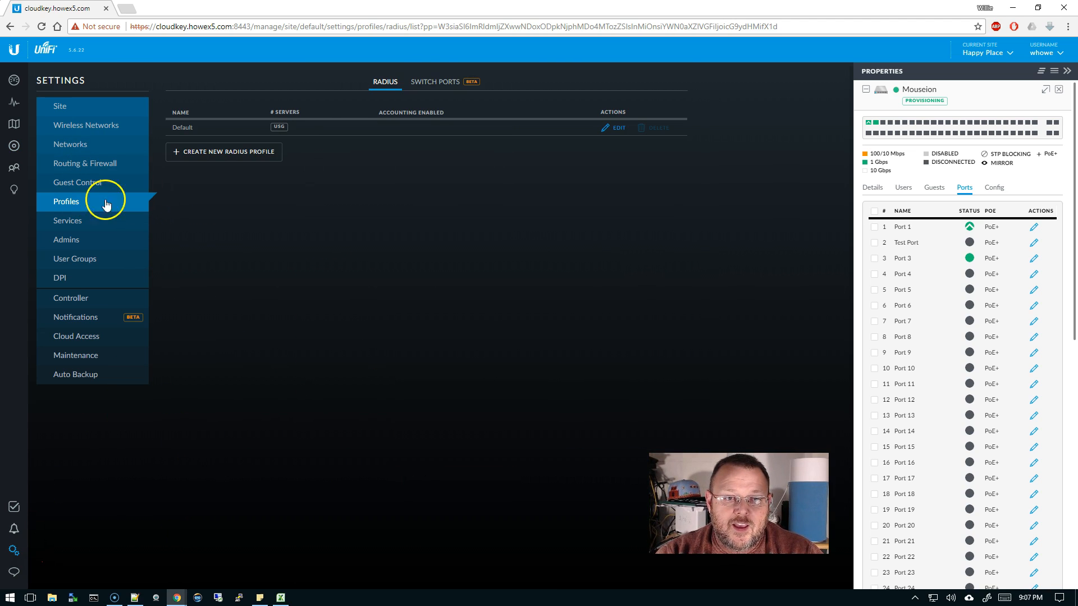
left_click(433, 82)
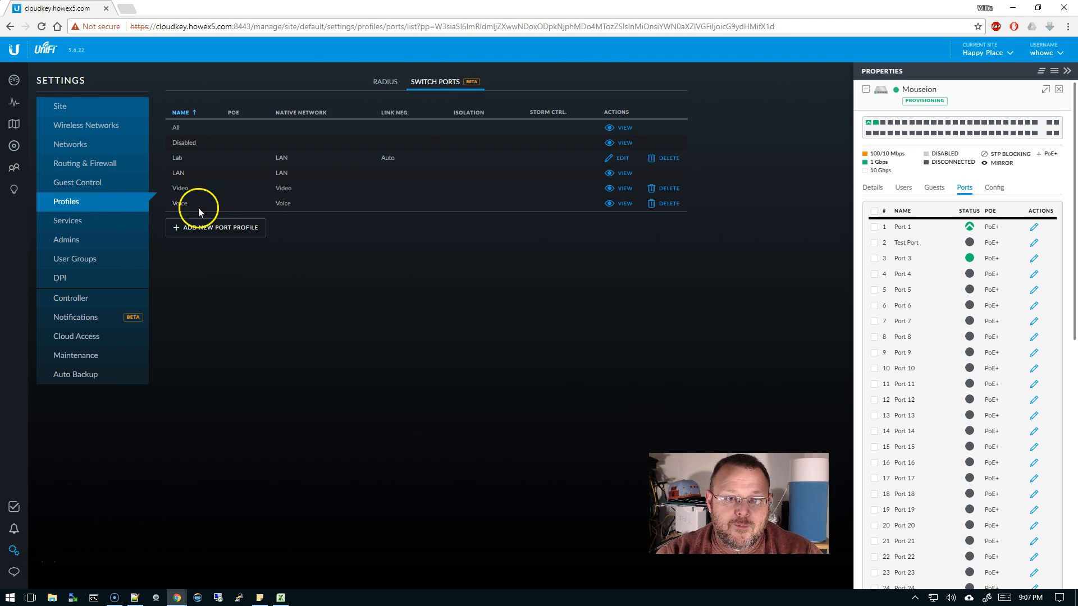
mouse_move(271, 209)
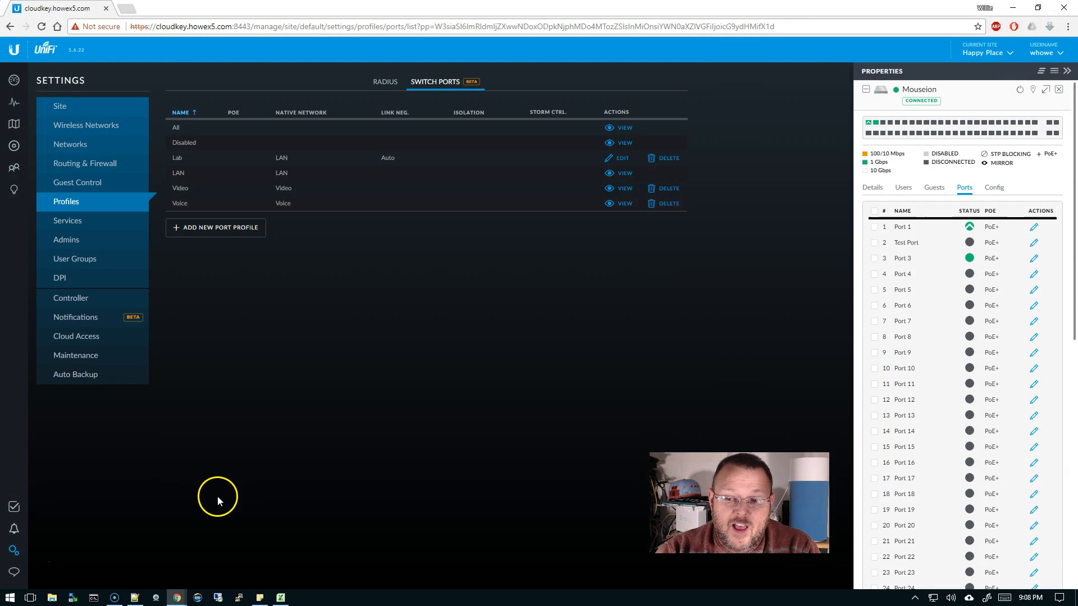
mouse_move(252, 487)
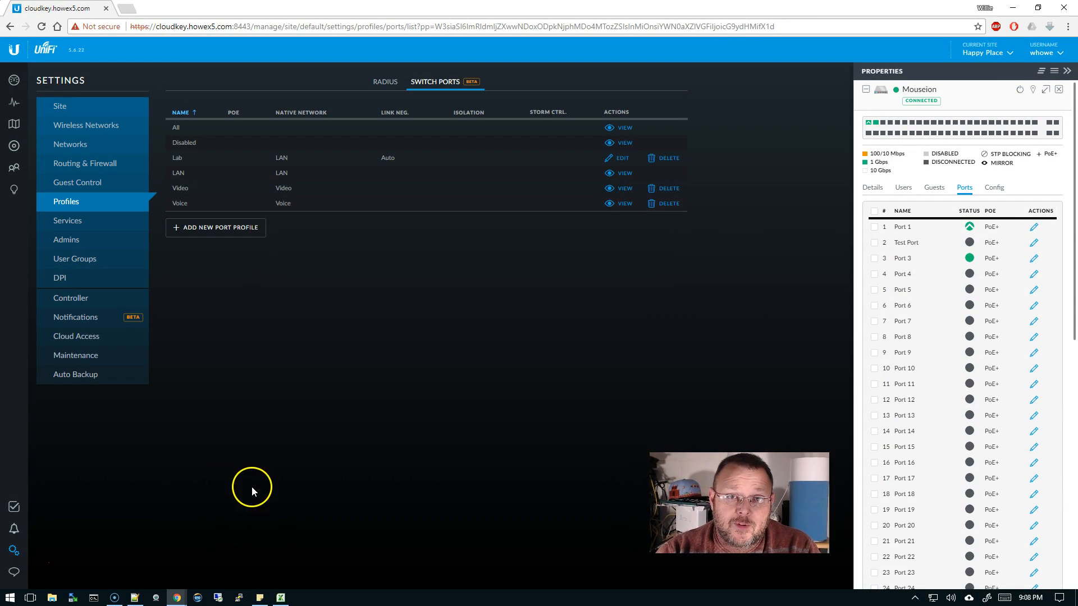
mouse_move(275, 460)
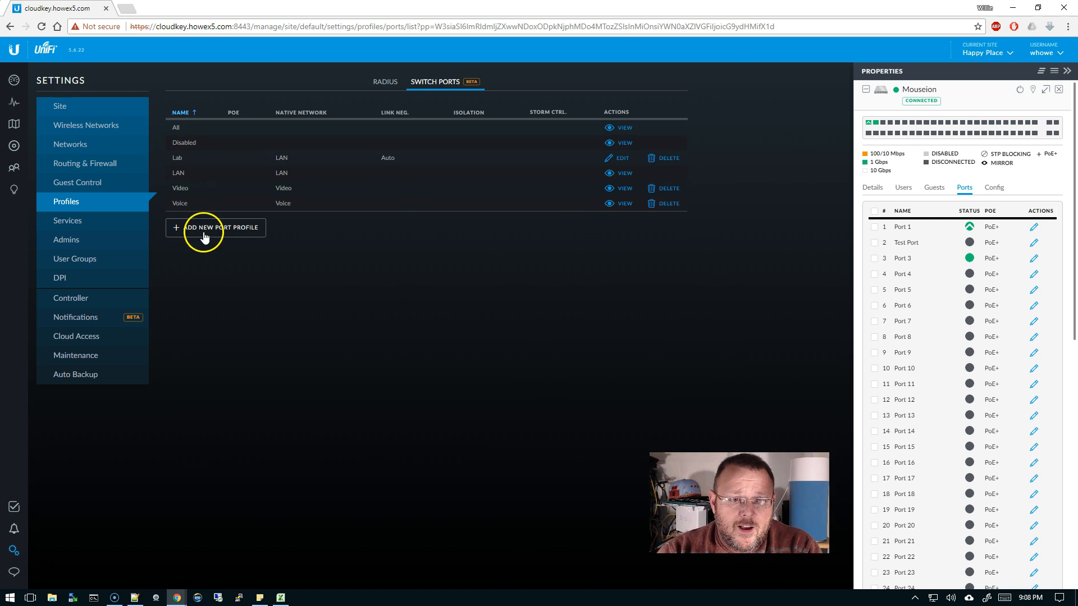
mouse_move(246, 237)
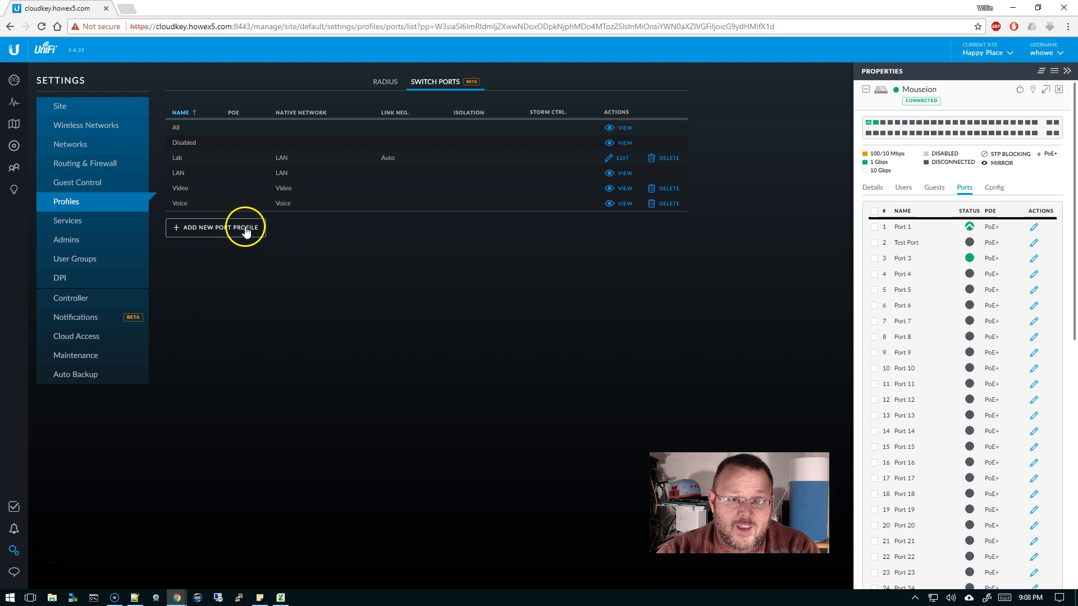
mouse_move(308, 241)
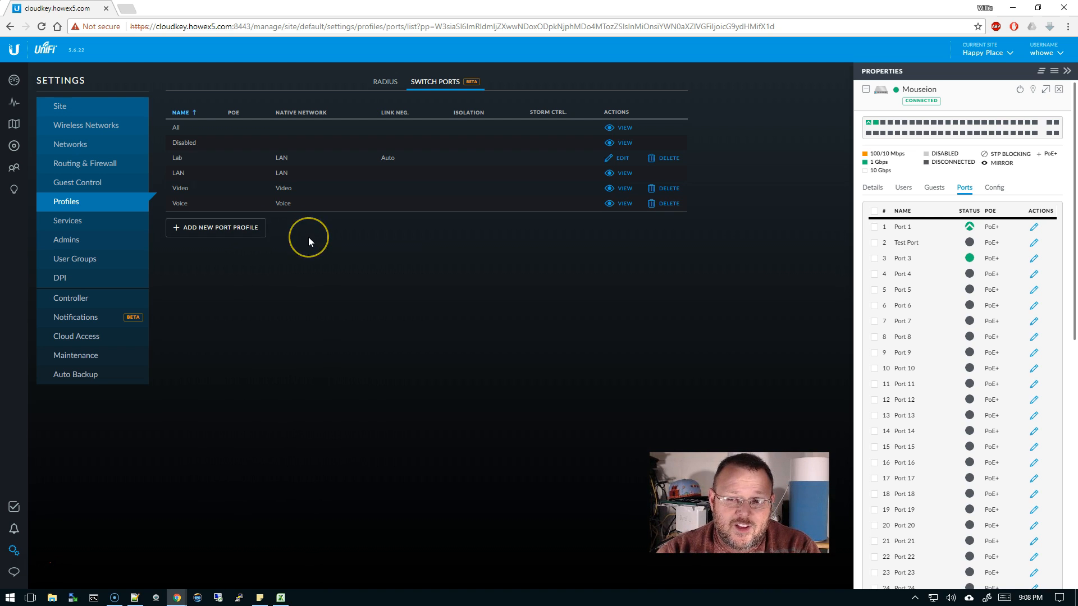
mouse_move(309, 242)
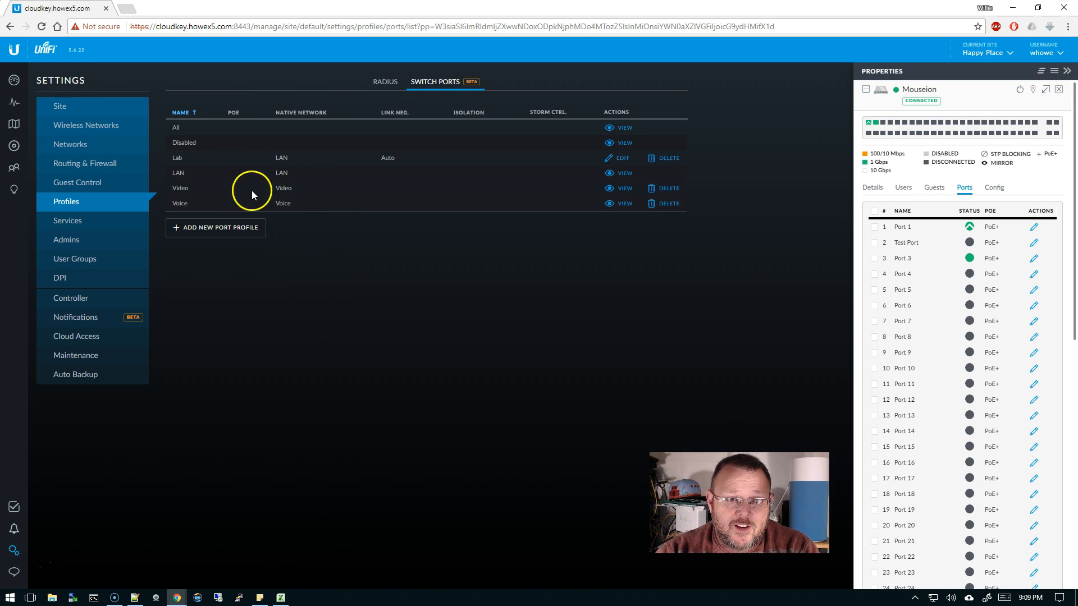
mouse_move(216, 226)
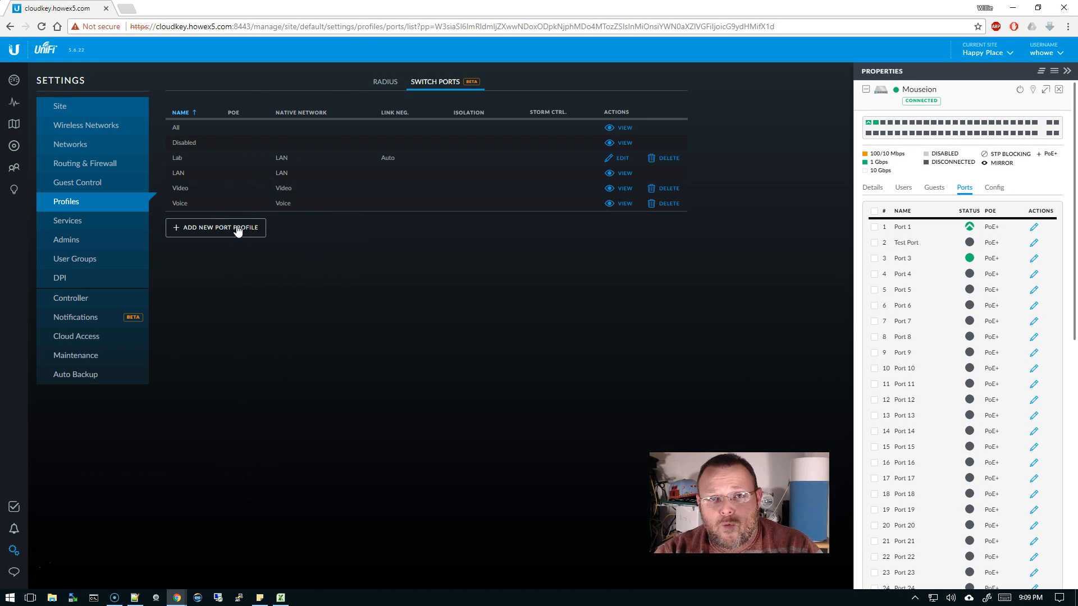
- Start a new switch port profile named 'Lab 2'
left_click(215, 228)
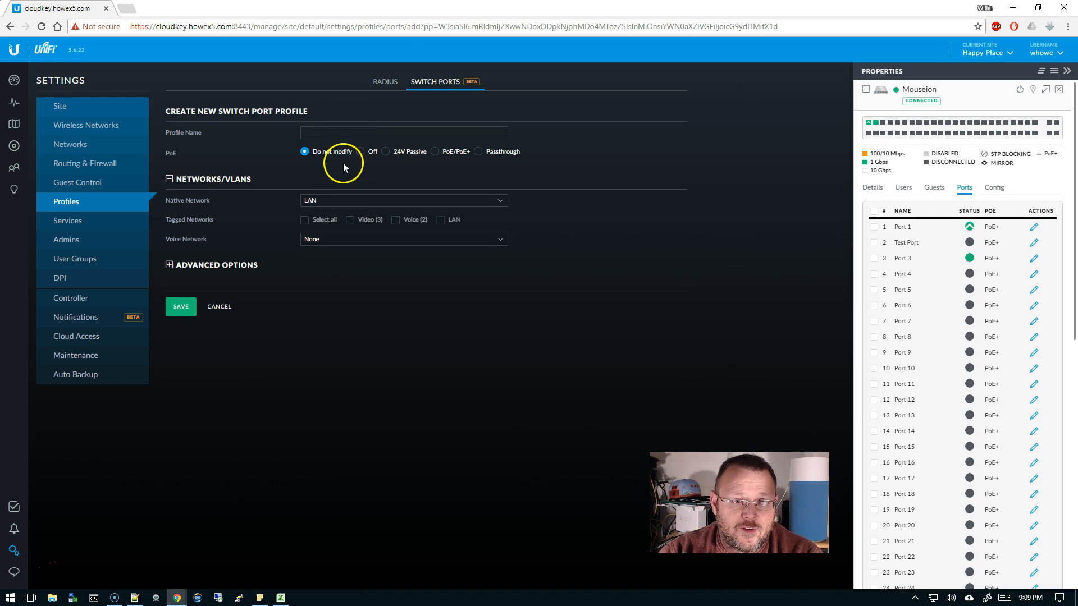
type("La")
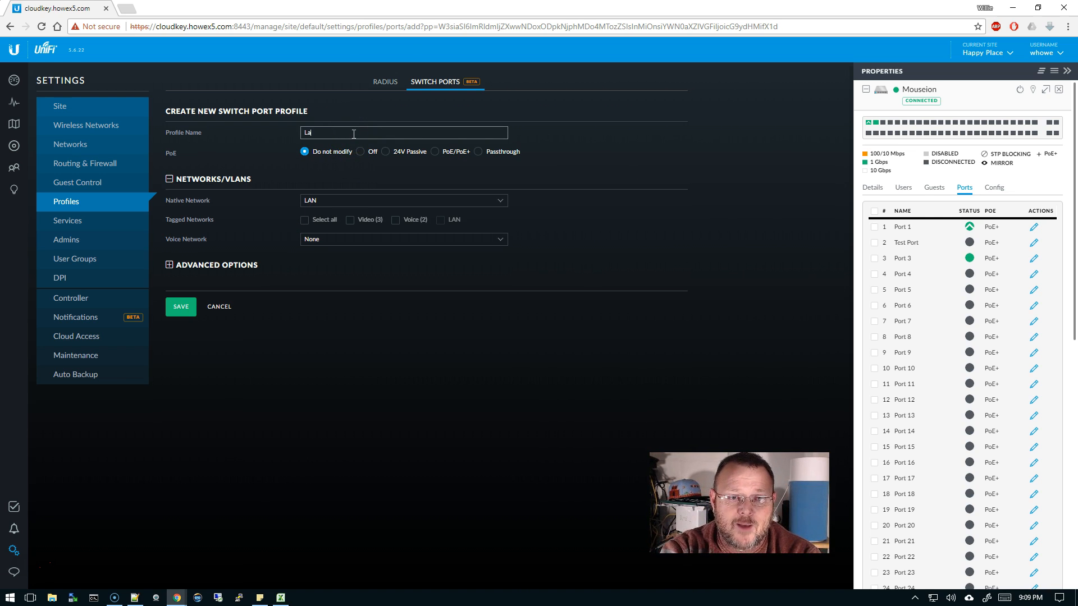
type("b 2")
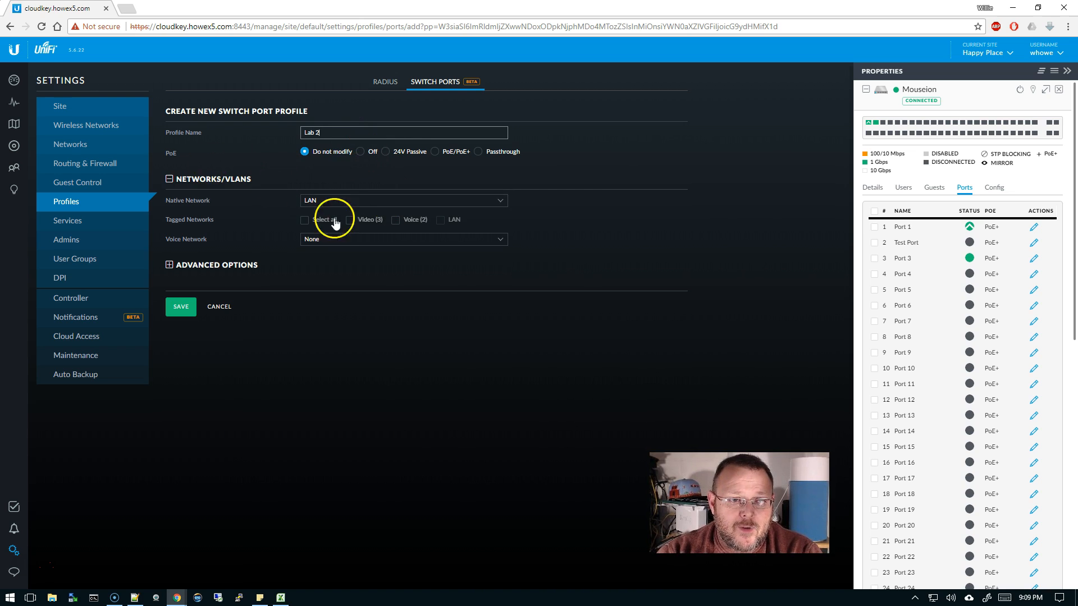
mouse_move(357, 190)
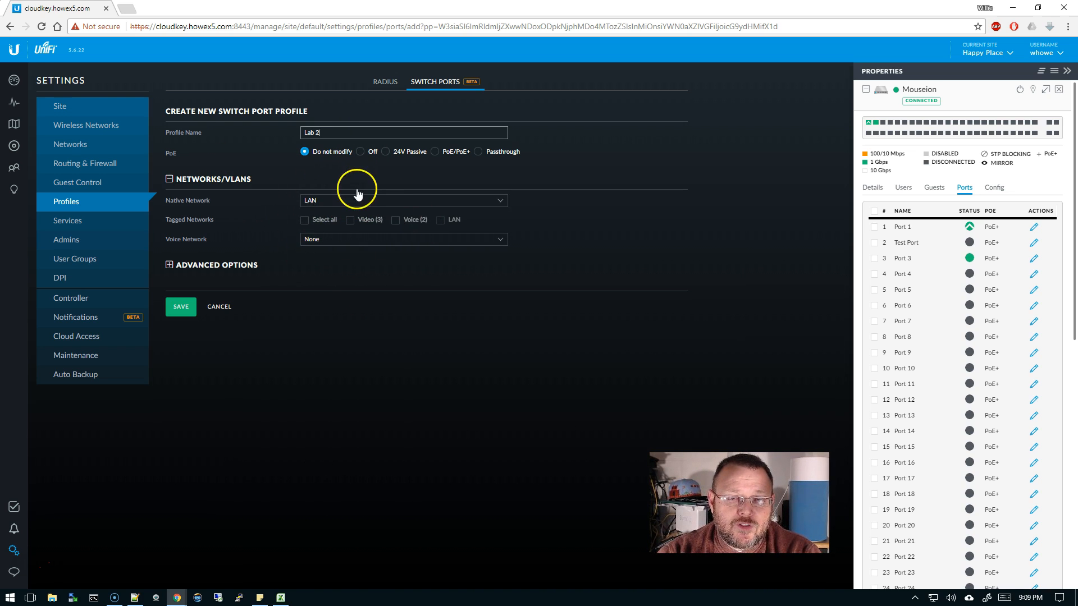
mouse_move(352, 203)
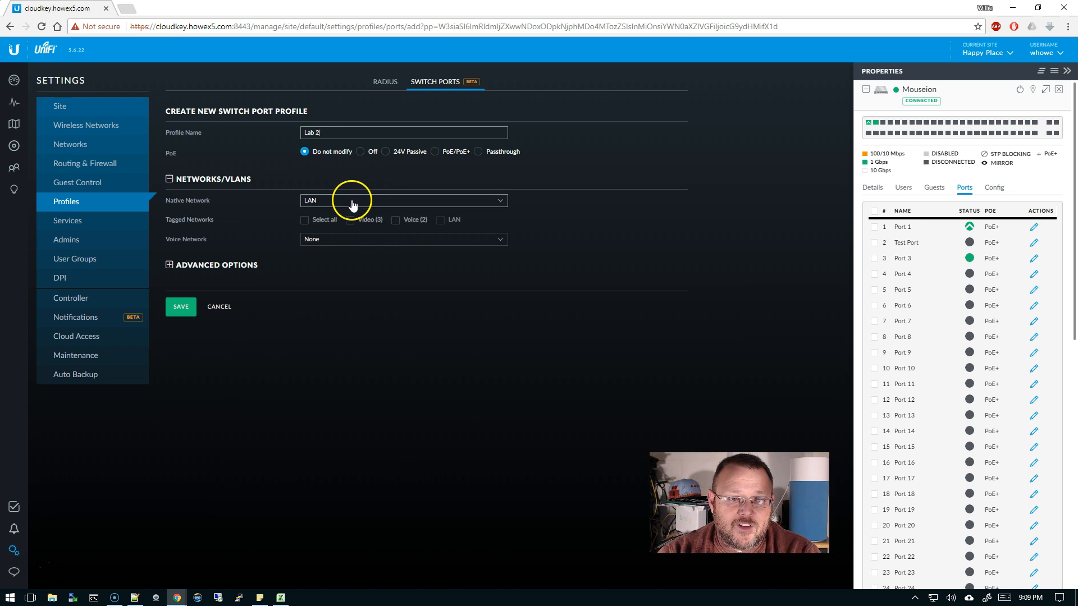
- Give Lab 2 native network Video, tagged Voice, voice network Voice, and save it
left_click(403, 200)
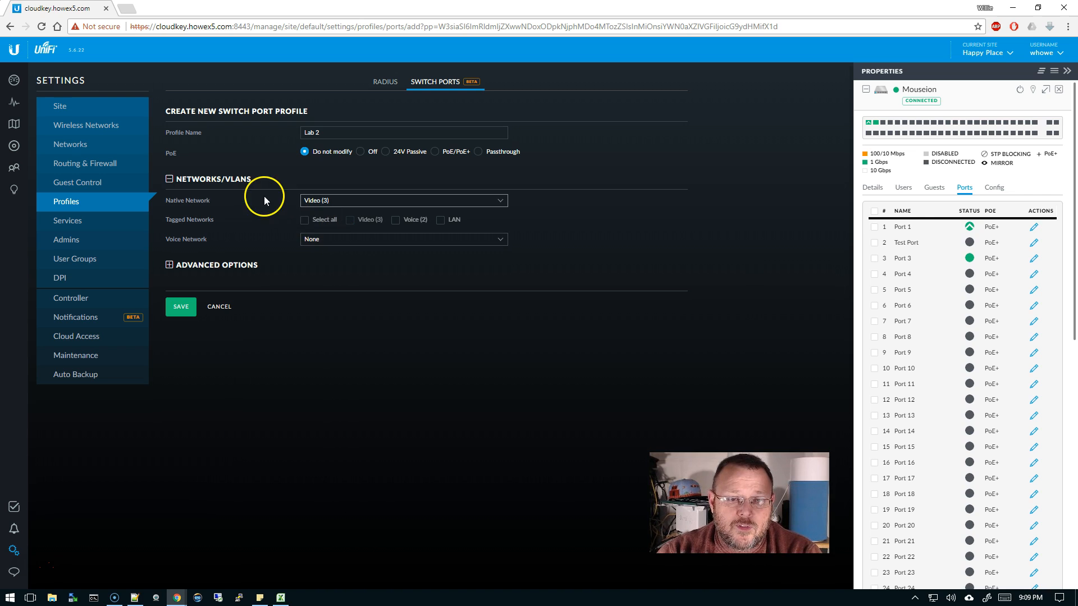
left_click(395, 219)
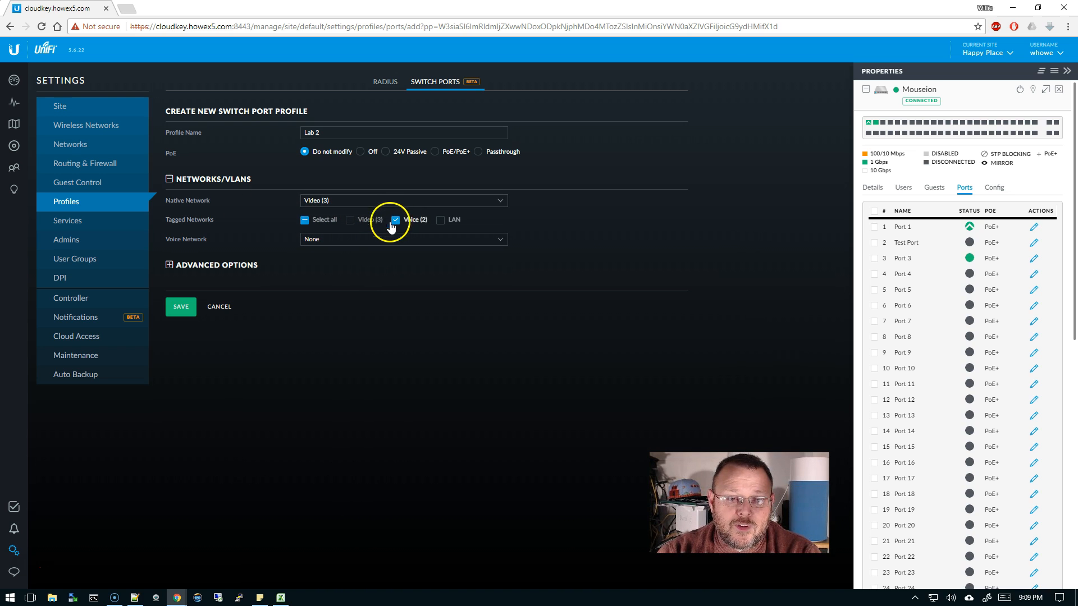
left_click(403, 238)
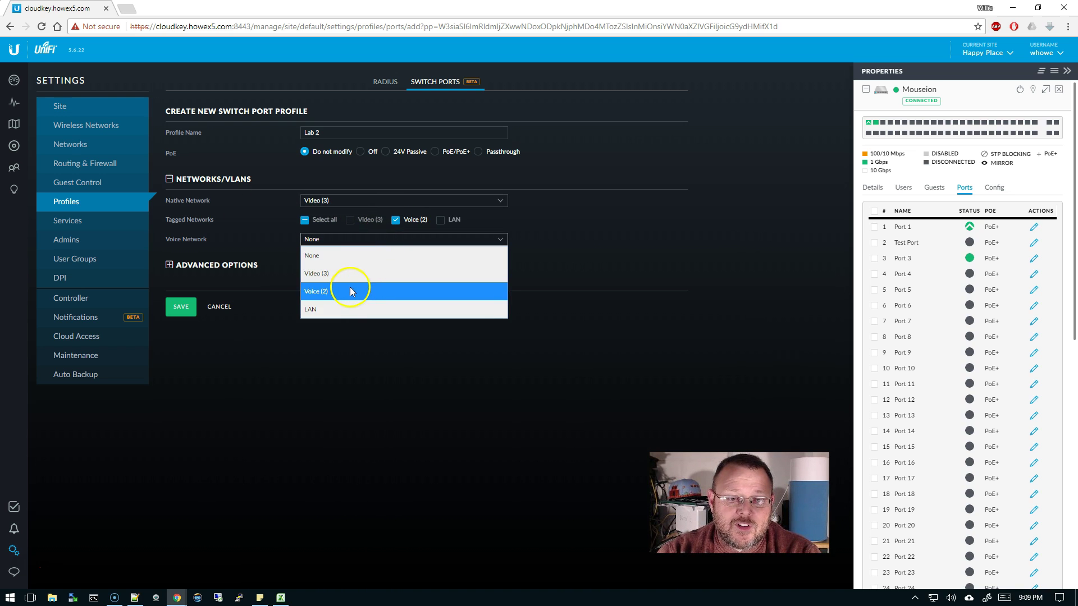
left_click(314, 291)
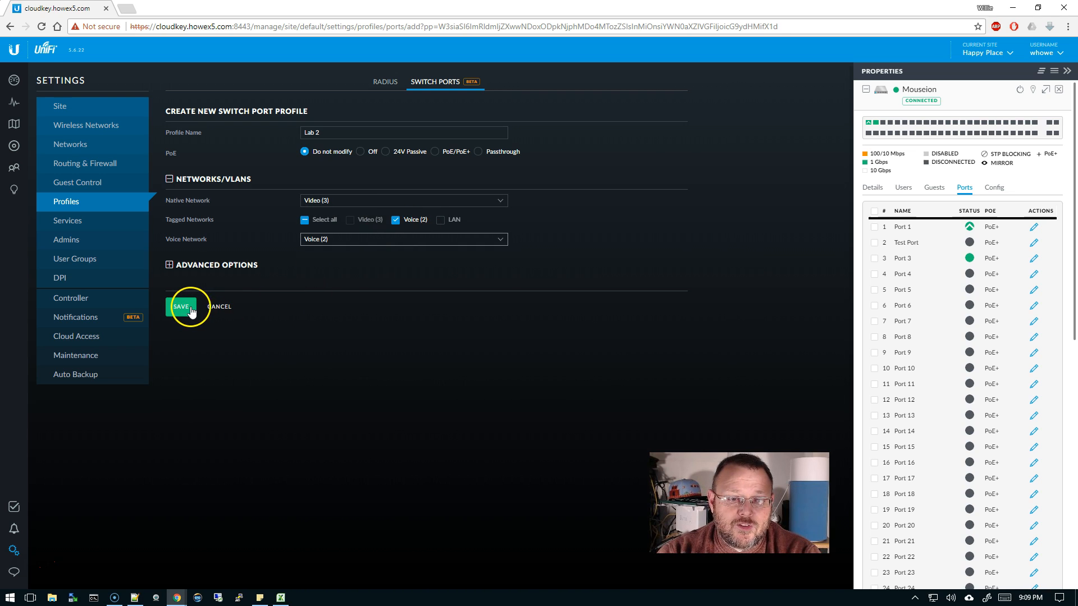
left_click(181, 306)
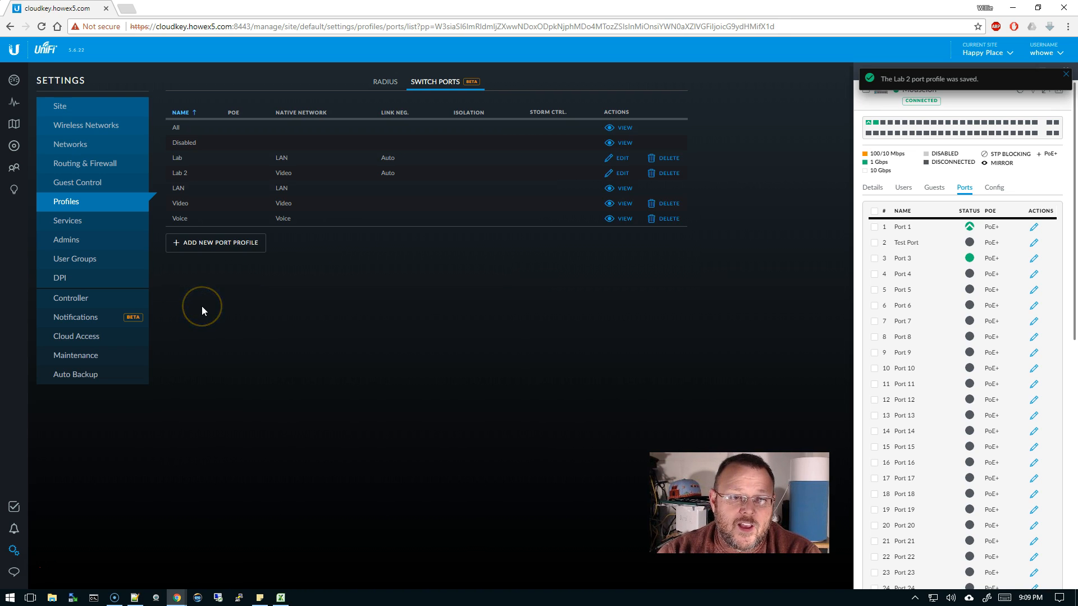
mouse_move(635, 208)
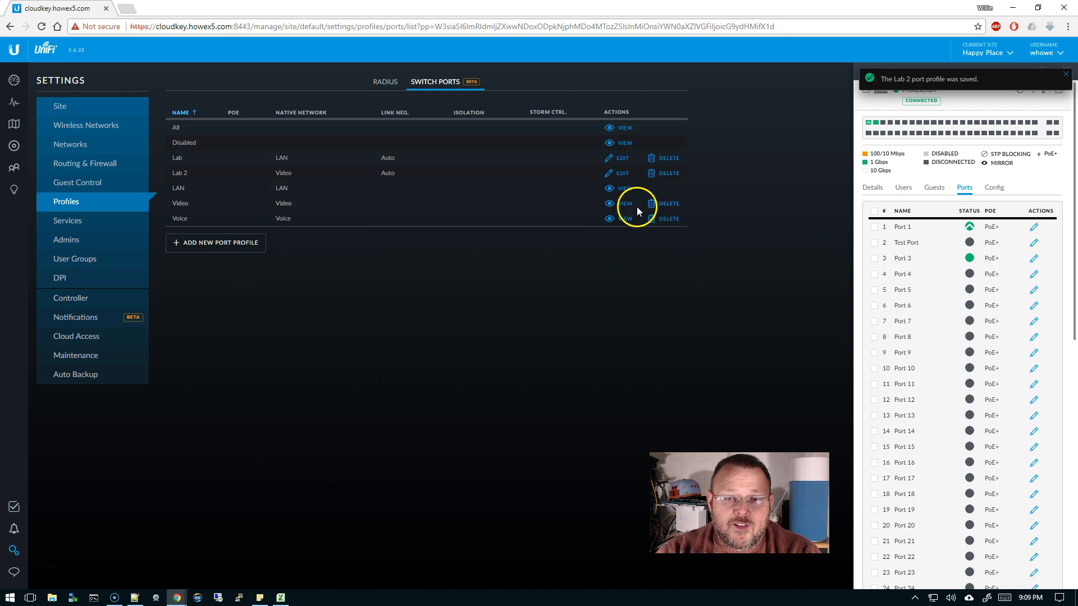
- View the Video profile's settings, return to the list, and open Lab 2 for editing
left_click(624, 204)
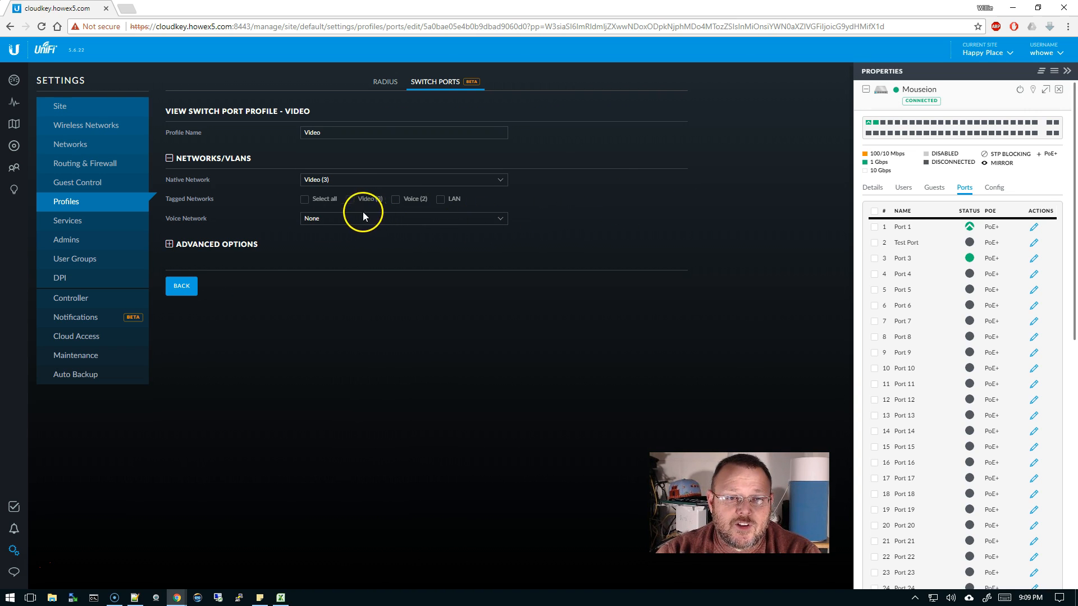
left_click(180, 286)
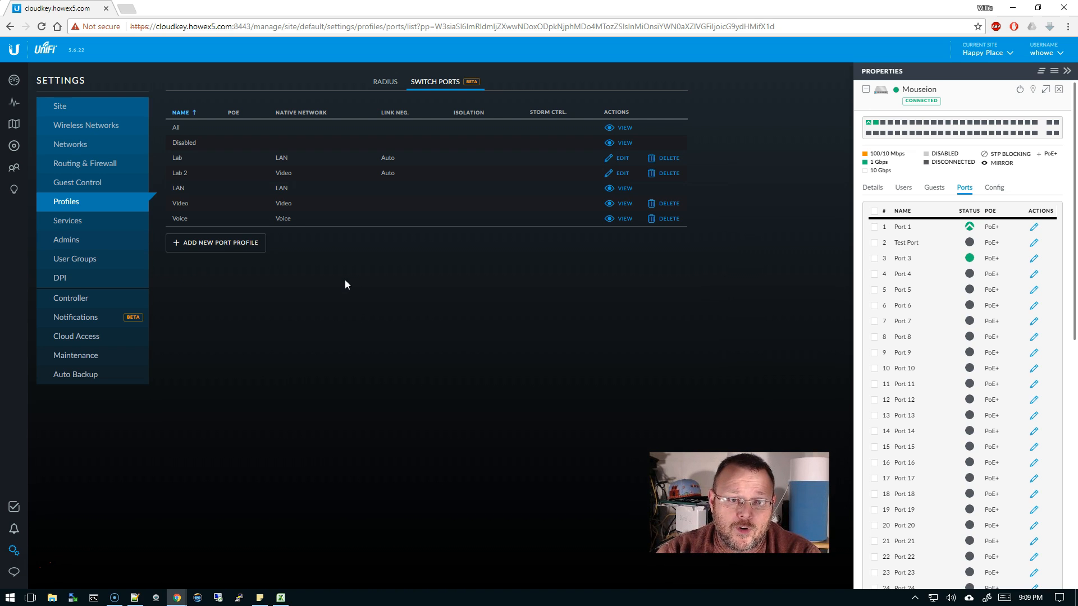
mouse_move(347, 274)
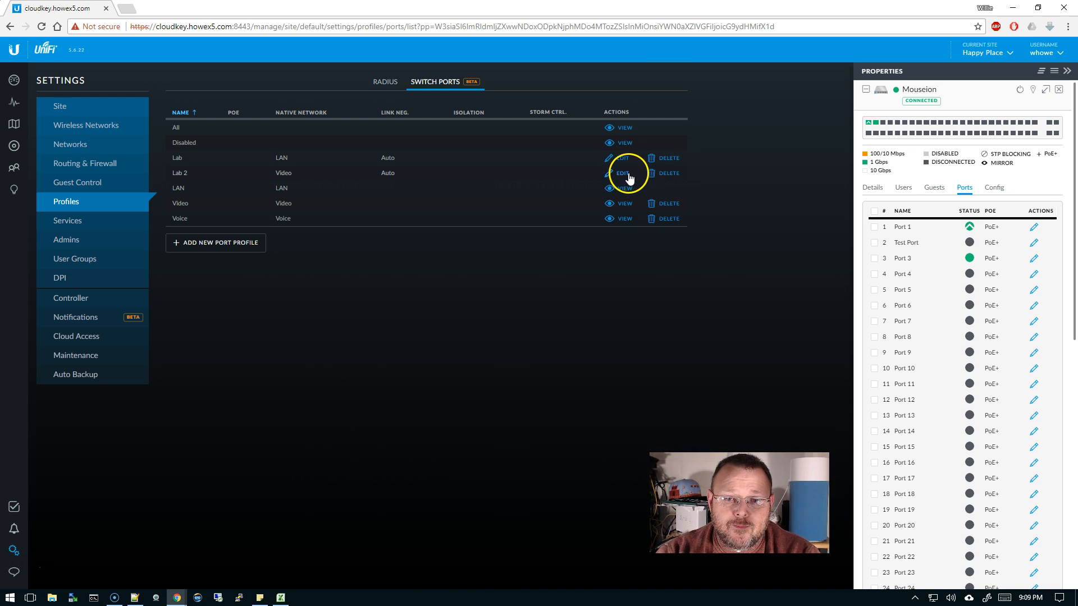
left_click(620, 173)
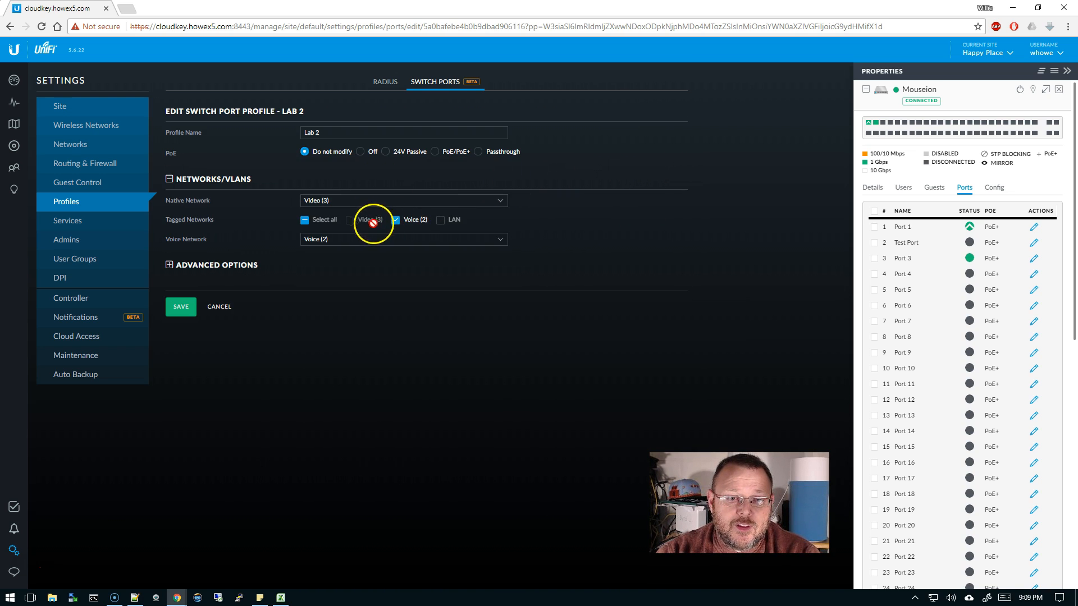
left_click(351, 220)
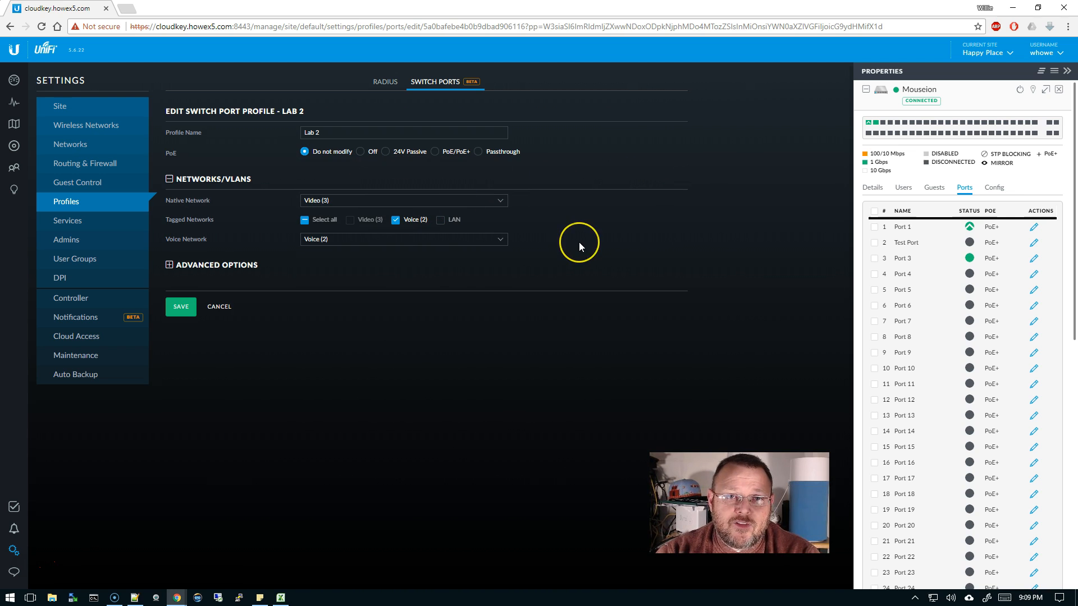